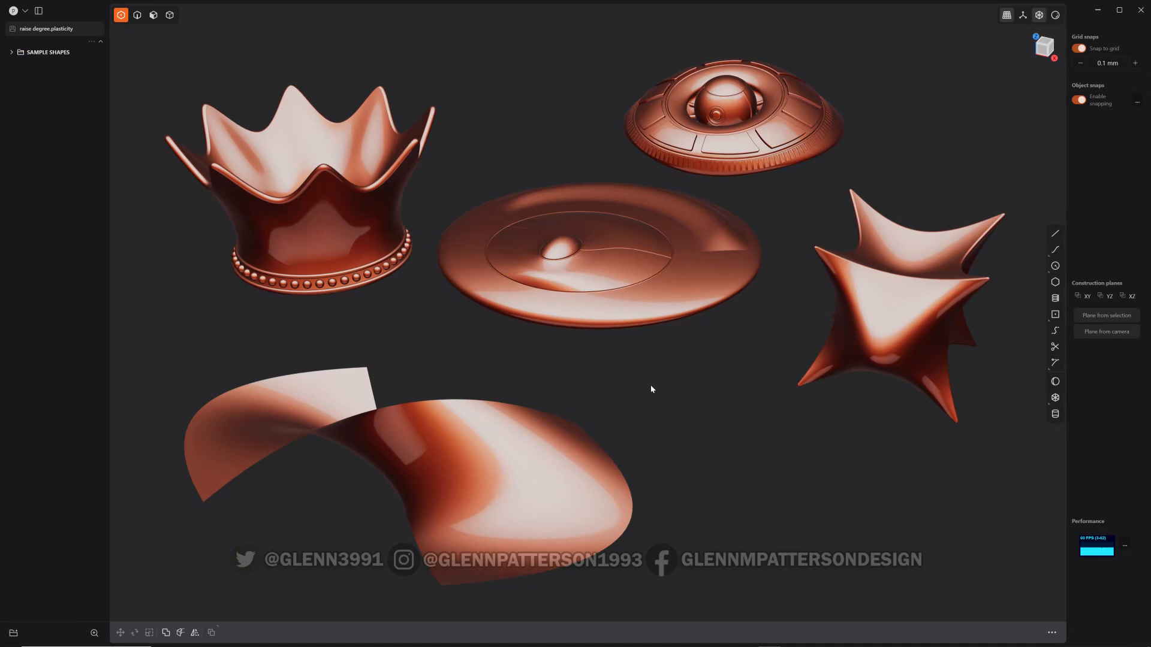
mouse_move(538, 422)
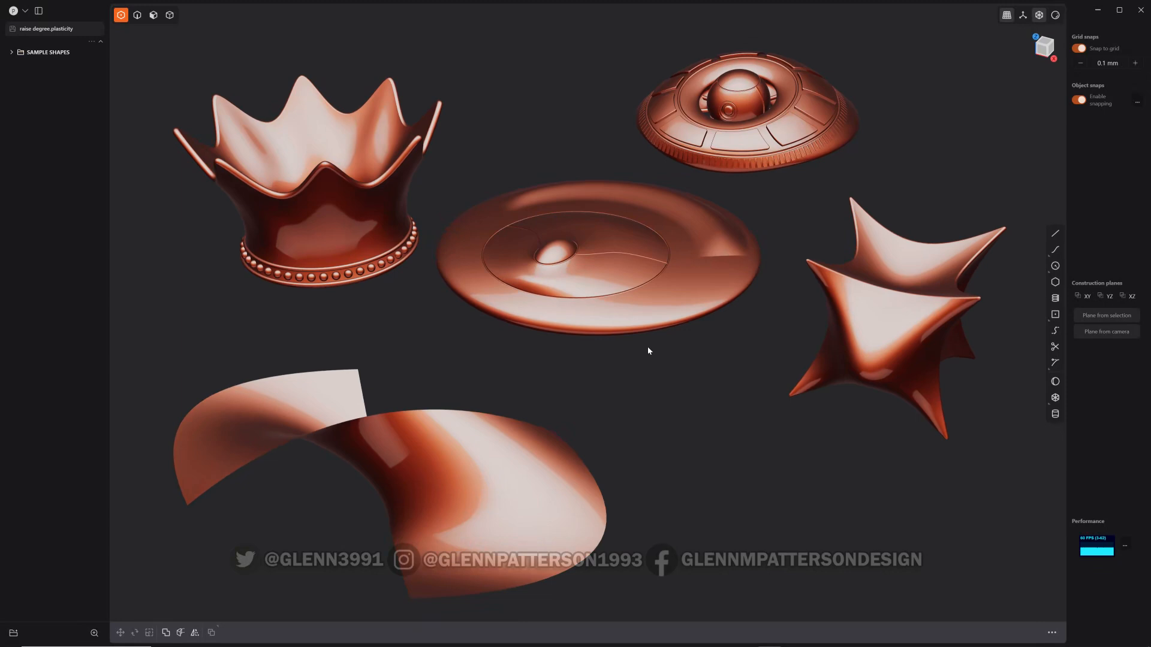
mouse_move(652, 352)
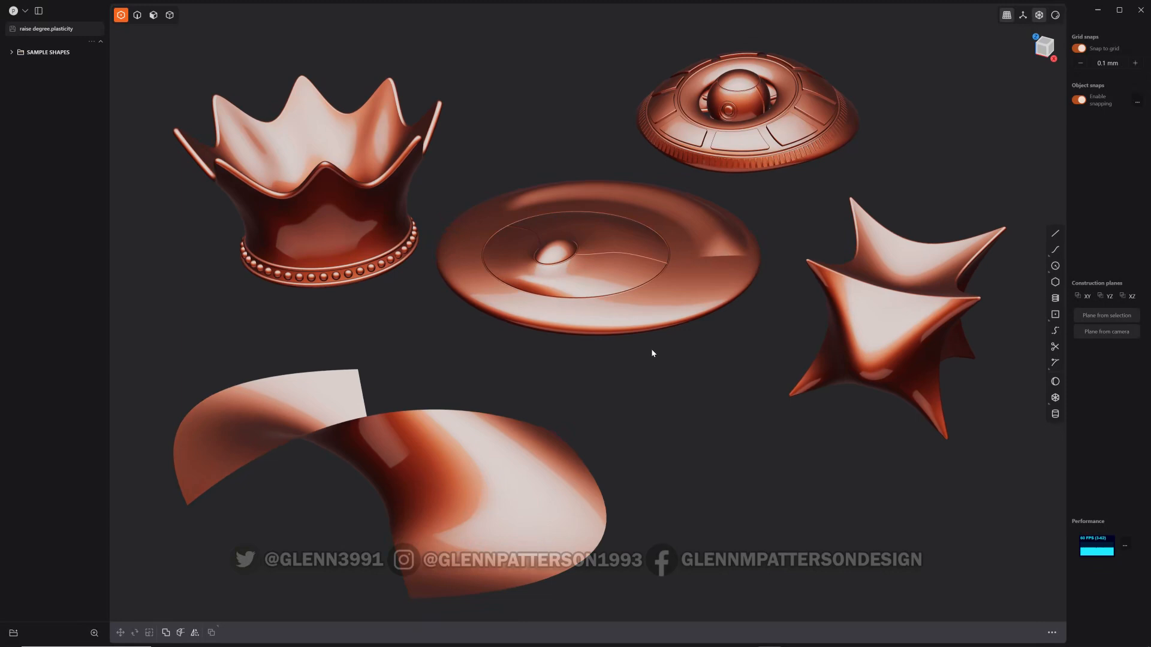
mouse_move(631, 400)
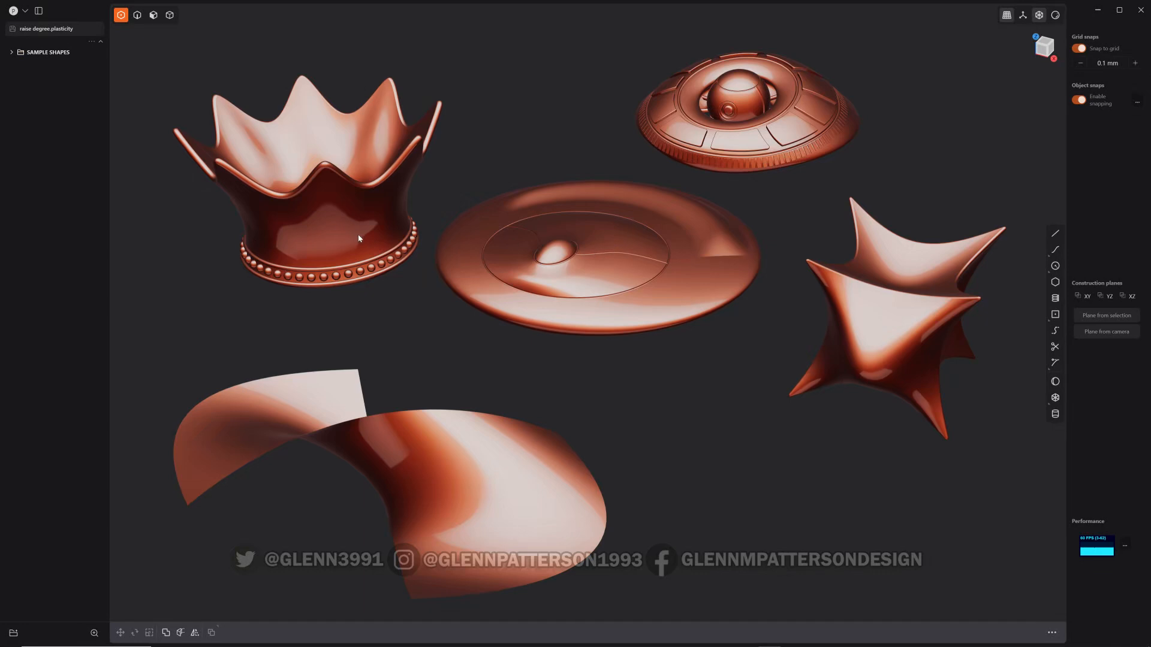
mouse_move(560, 465)
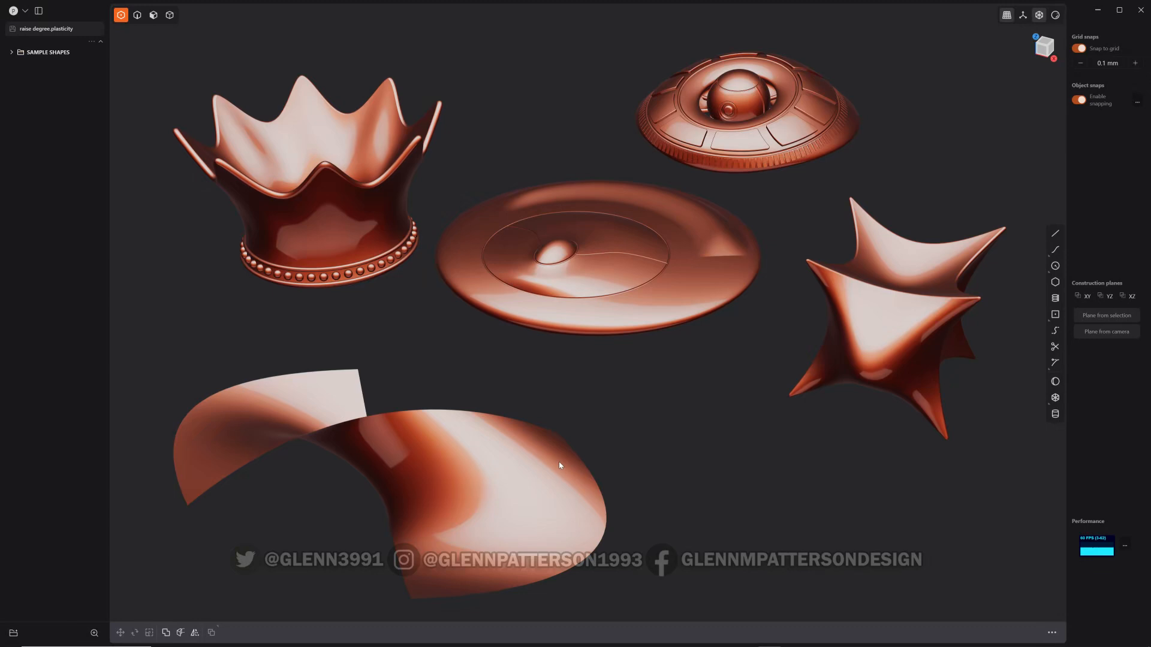
- Select the saucer-shaped sample, then a different sample shape, to inspect them
click(532, 486)
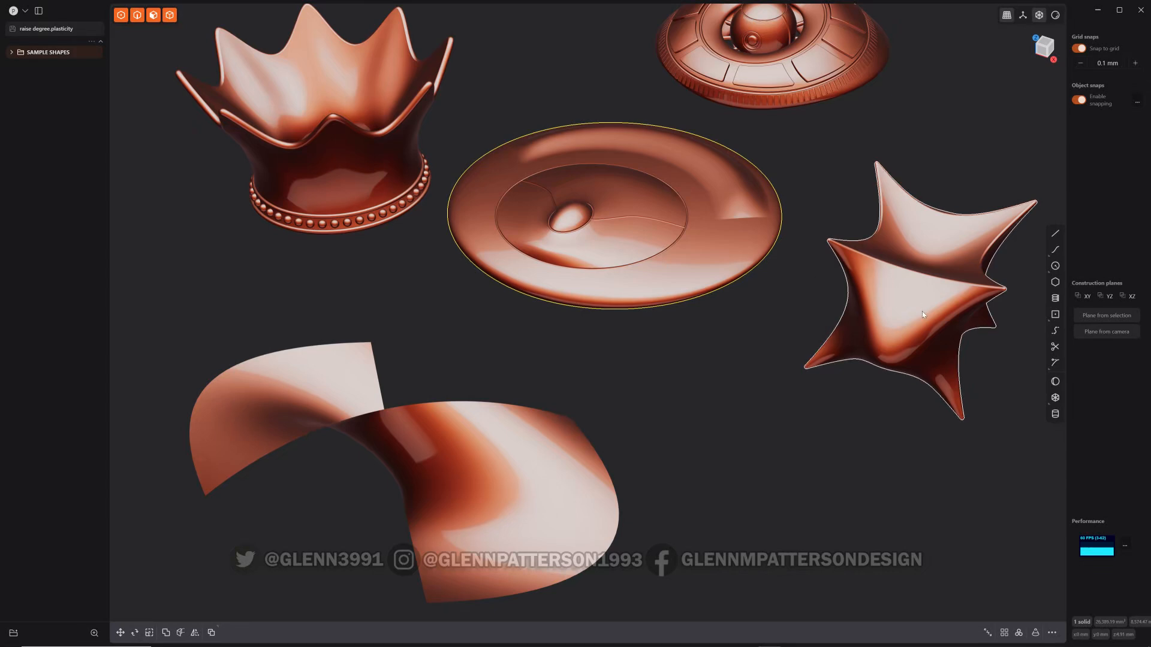
click(922, 314)
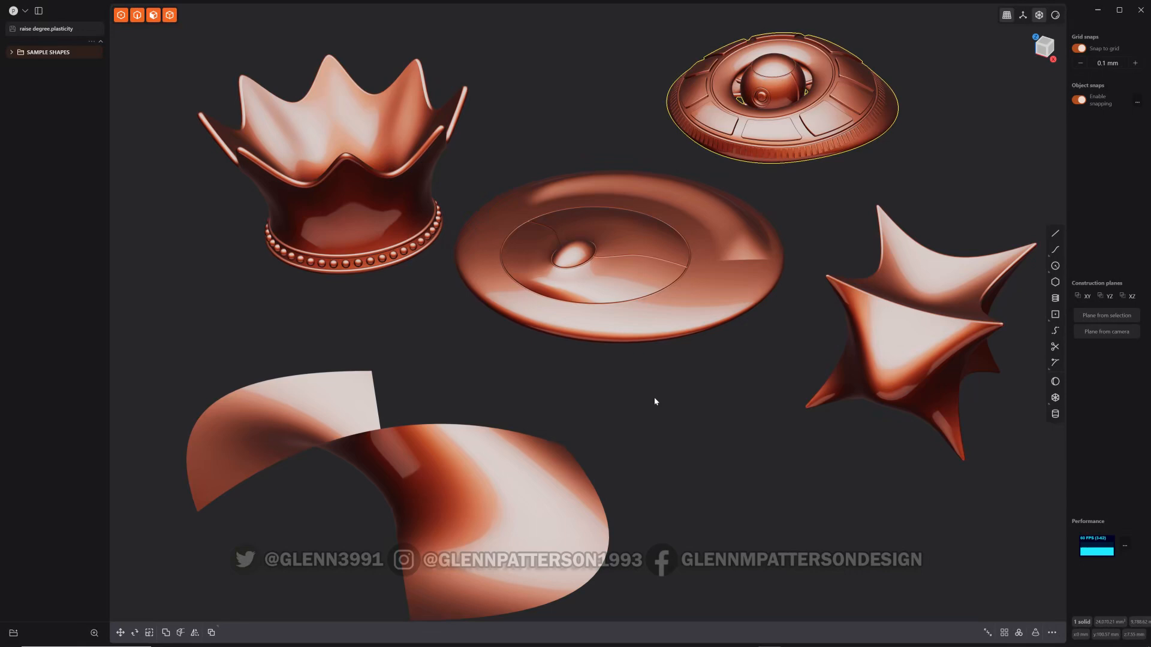
mouse_move(627, 413)
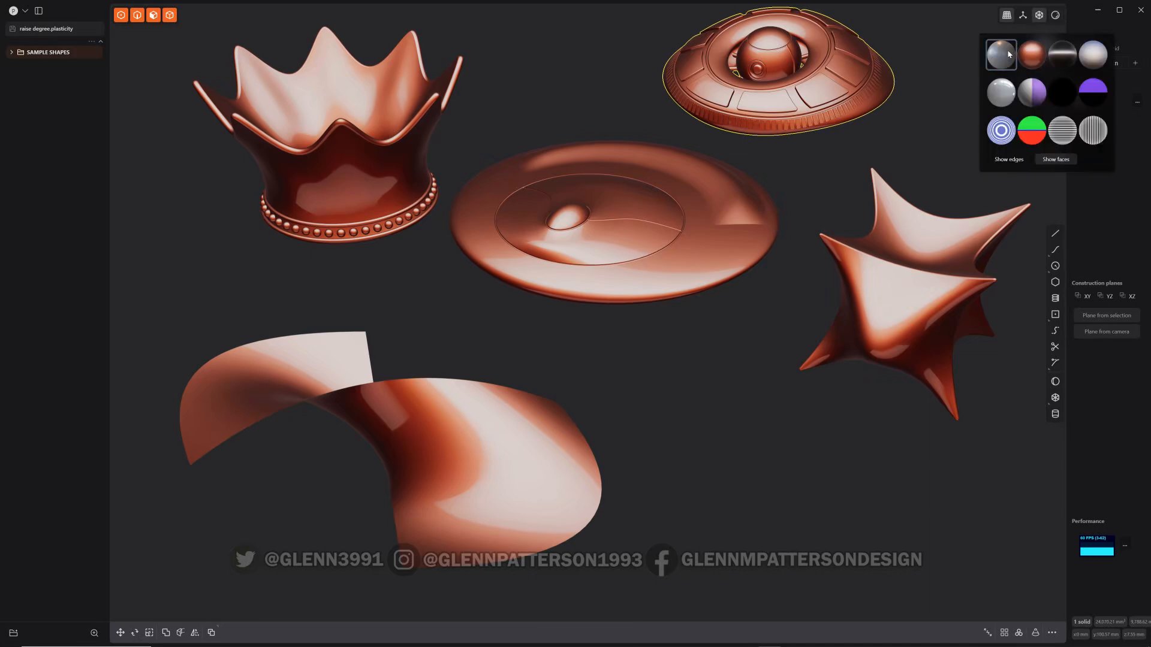
- Switch surfaces to the grey clay matcap and hide the SAMPLE SHAPES folder in the outliner
click(1020, 16)
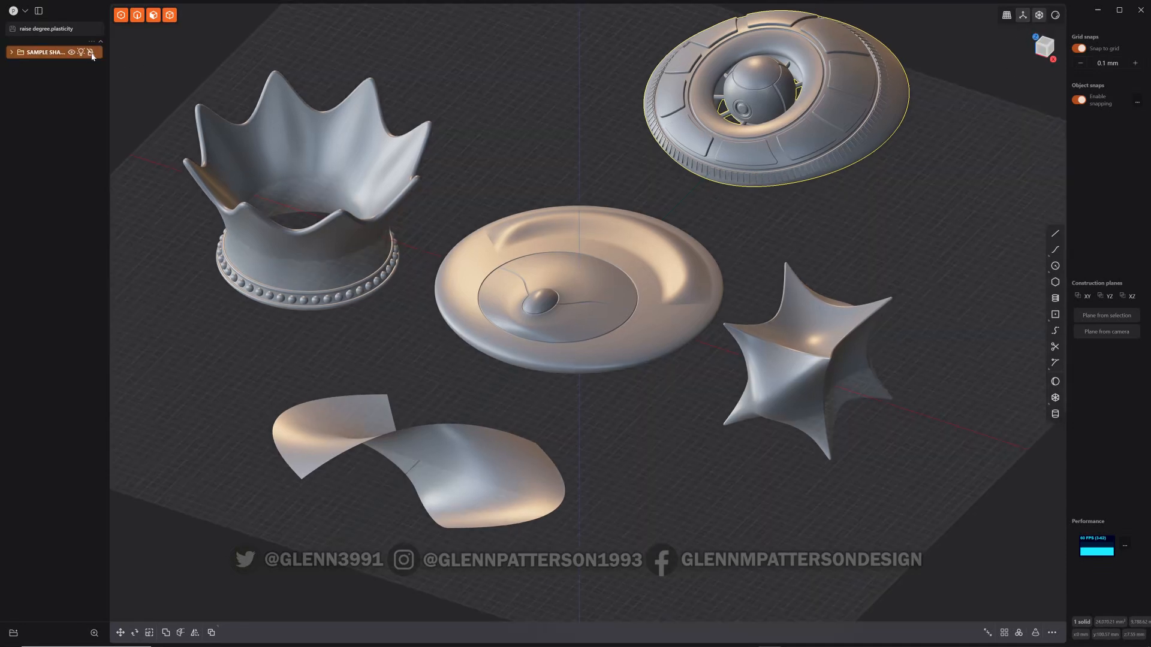
click(81, 52)
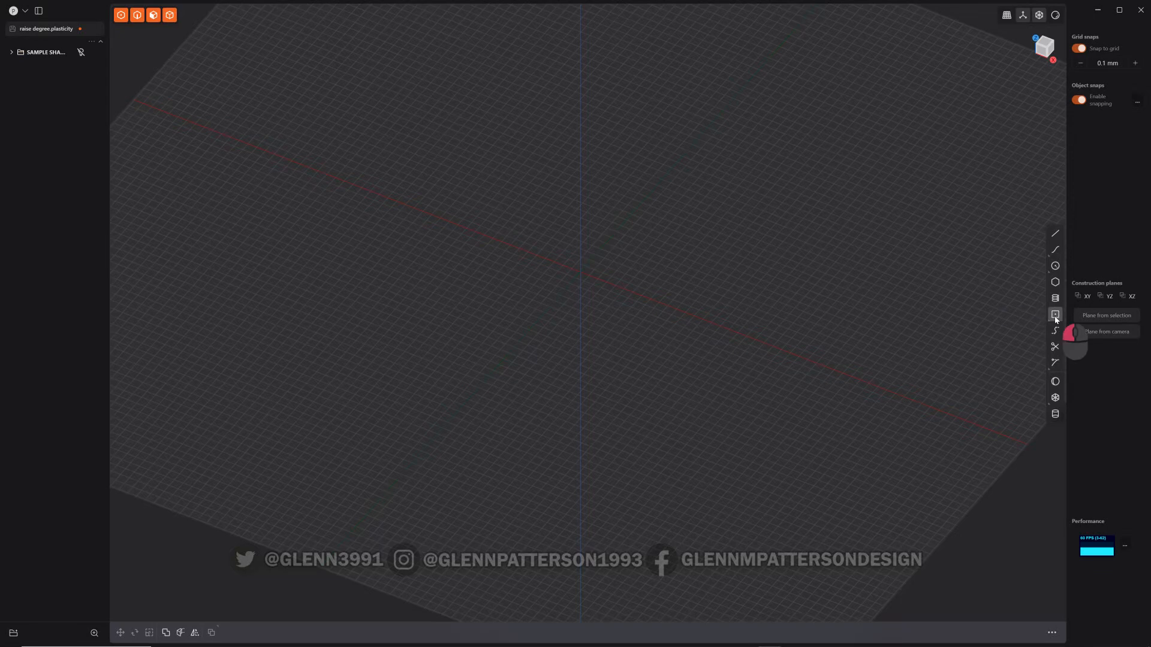
- Draw a centre rectangle on the XY plane, patch it into a flat sheet and delete the leftover curve
click(1055, 314)
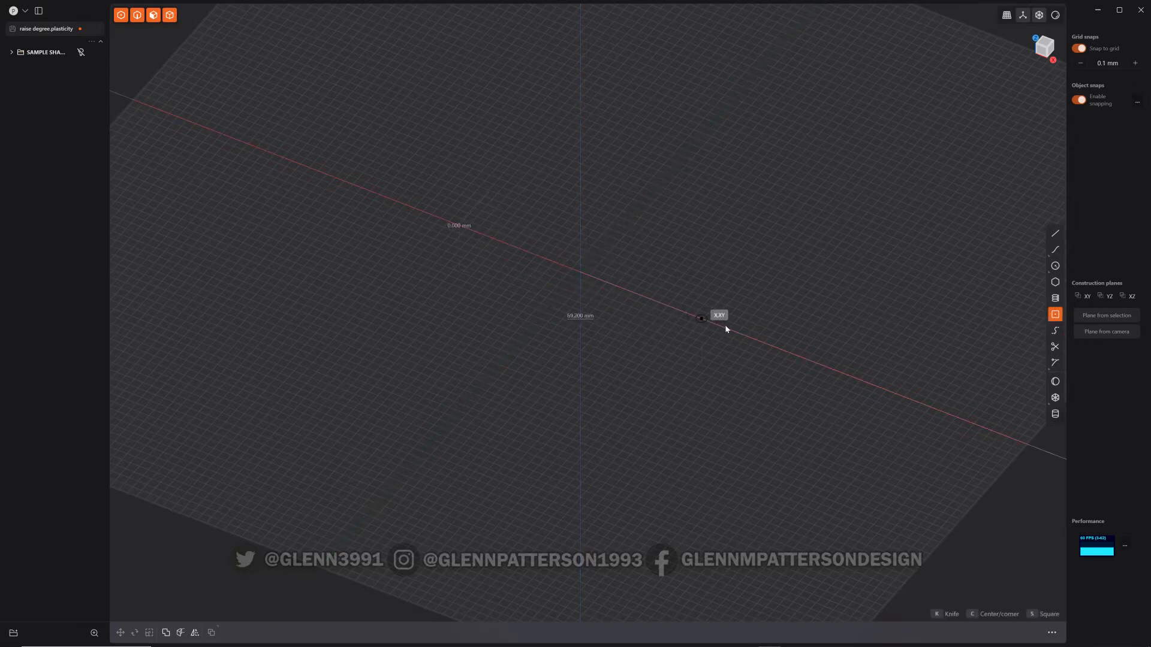
key(s)
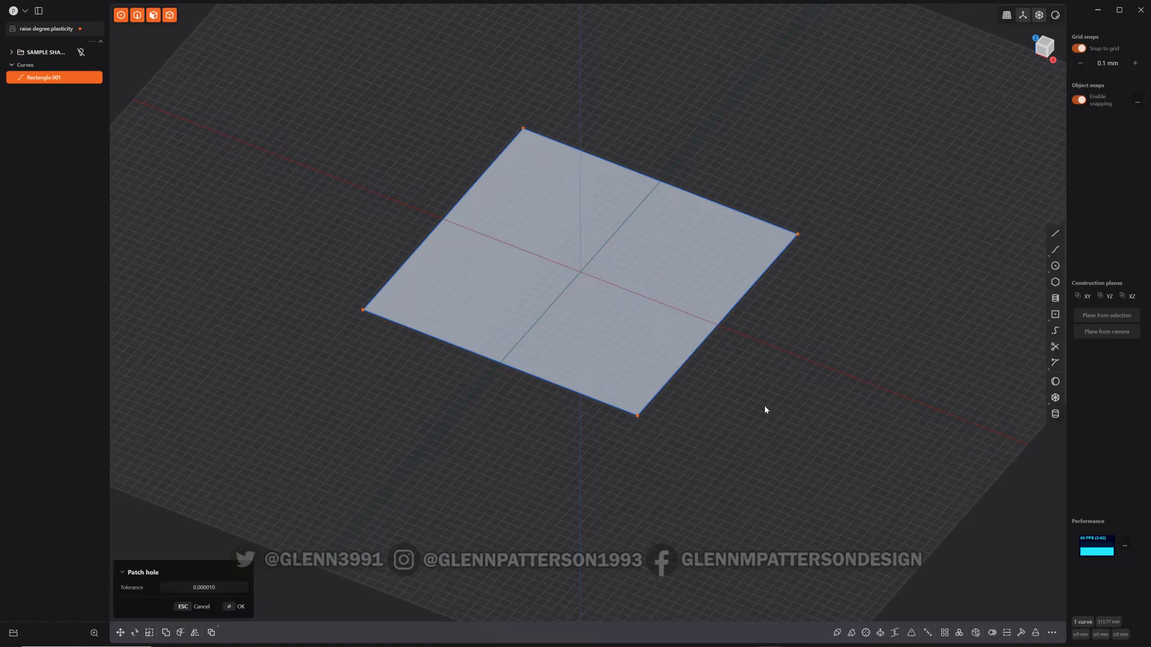
click(243, 607)
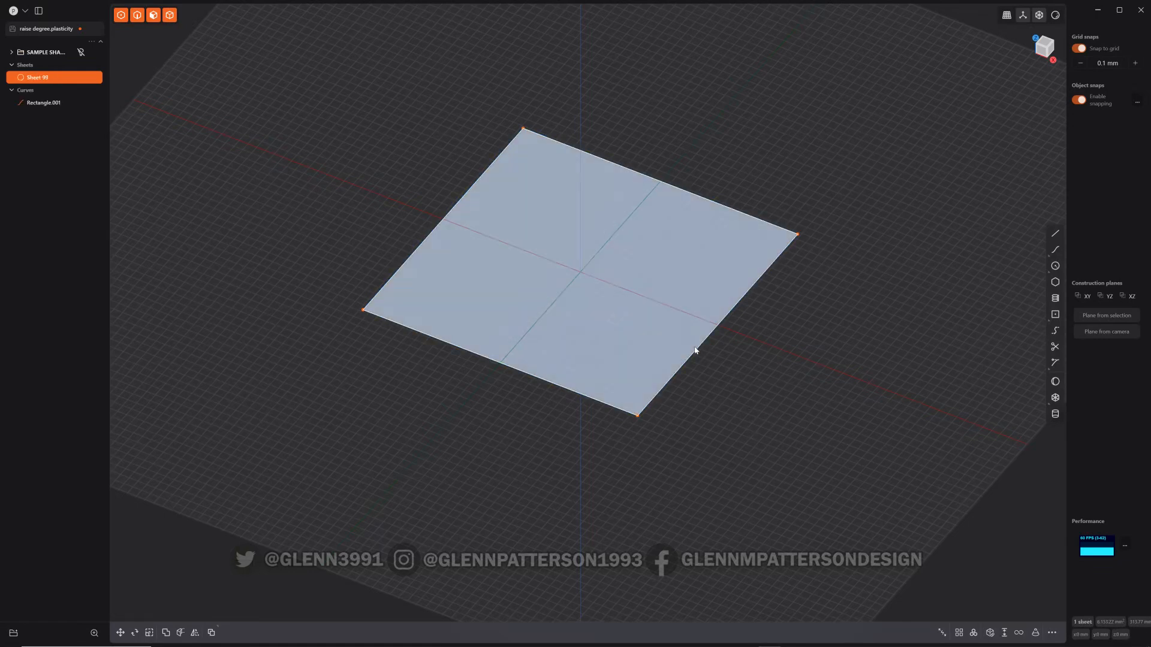
key(x)
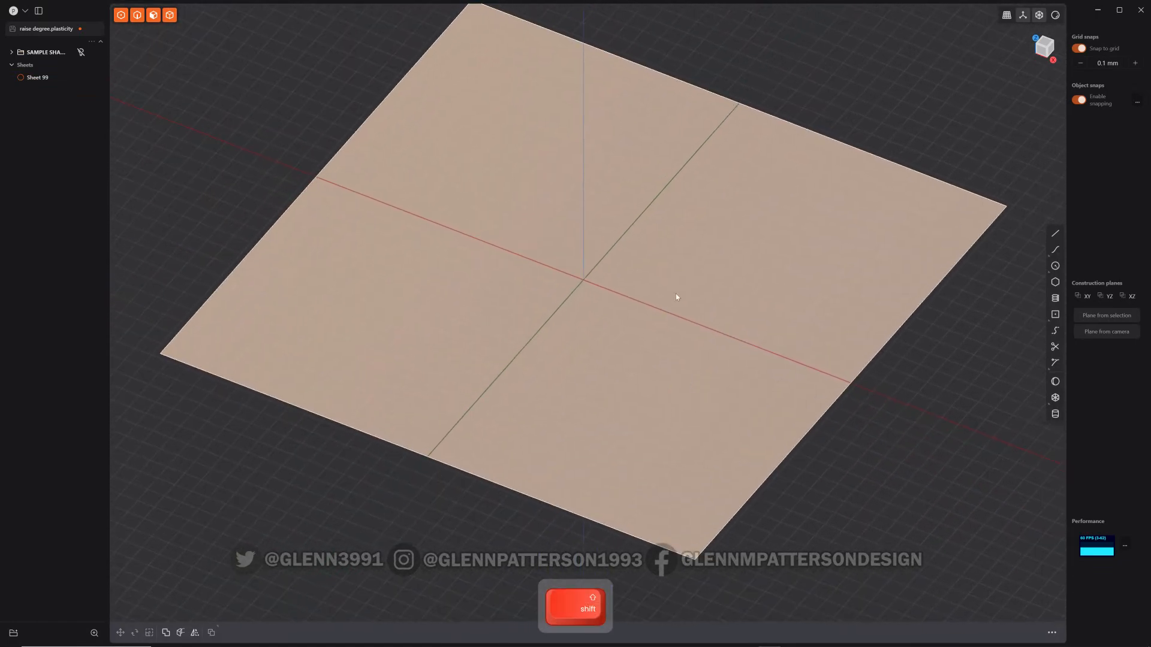
key(shift)
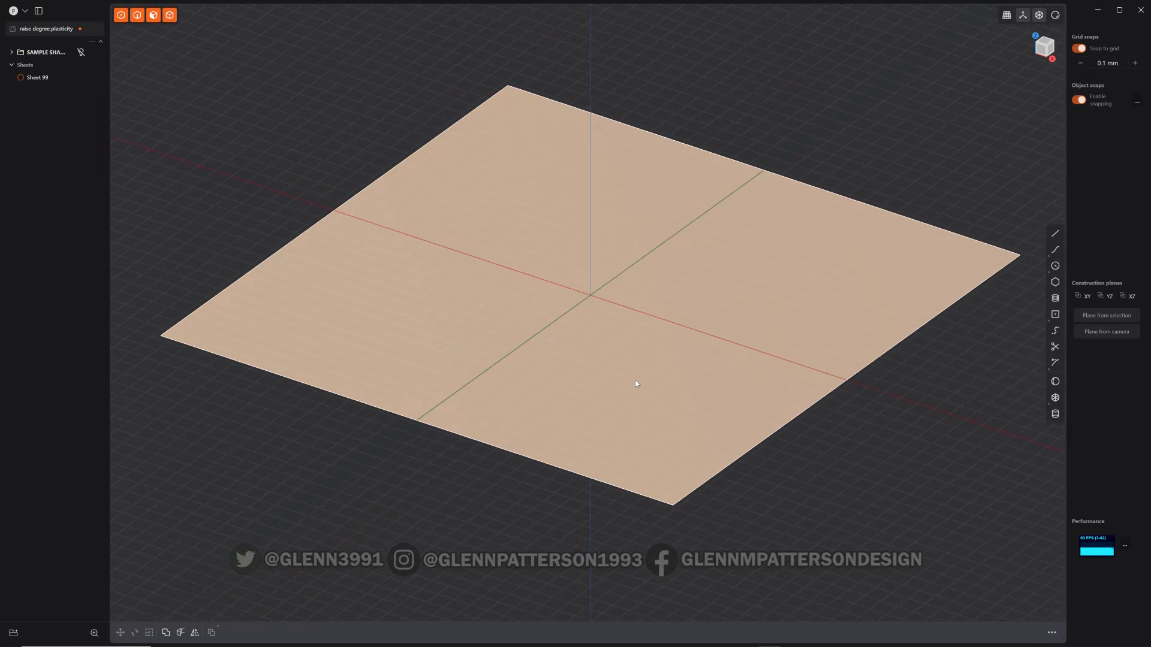
- Select the sheet face and toggle off the grid and overlays for a plain shaded view
click(37, 76)
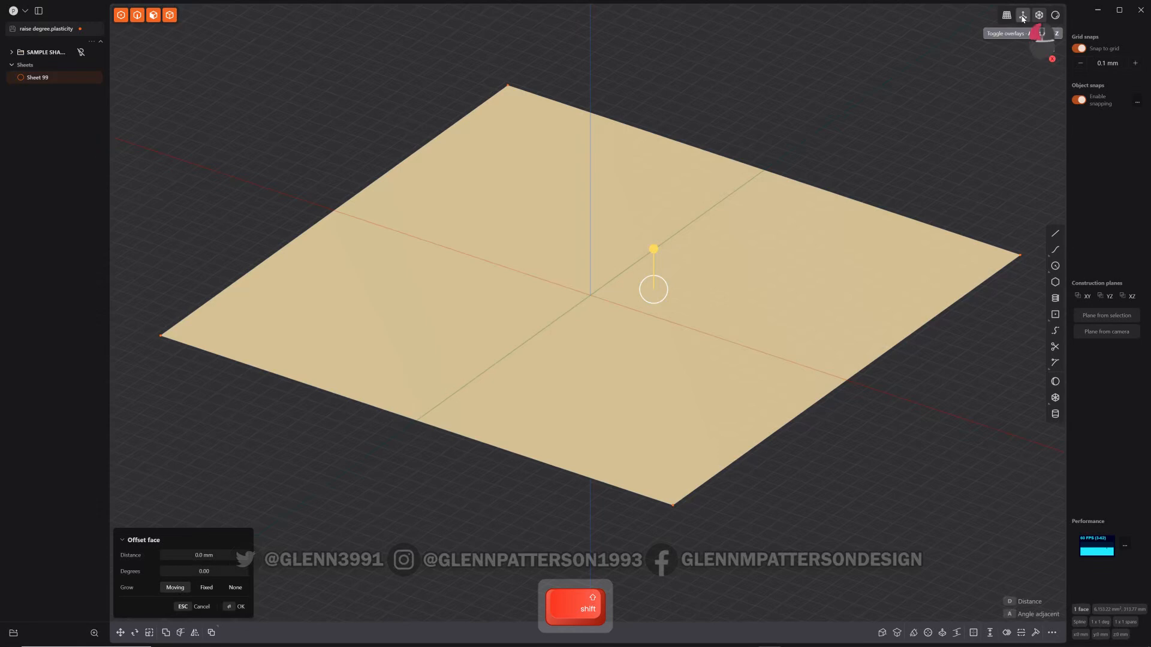
click(1022, 16)
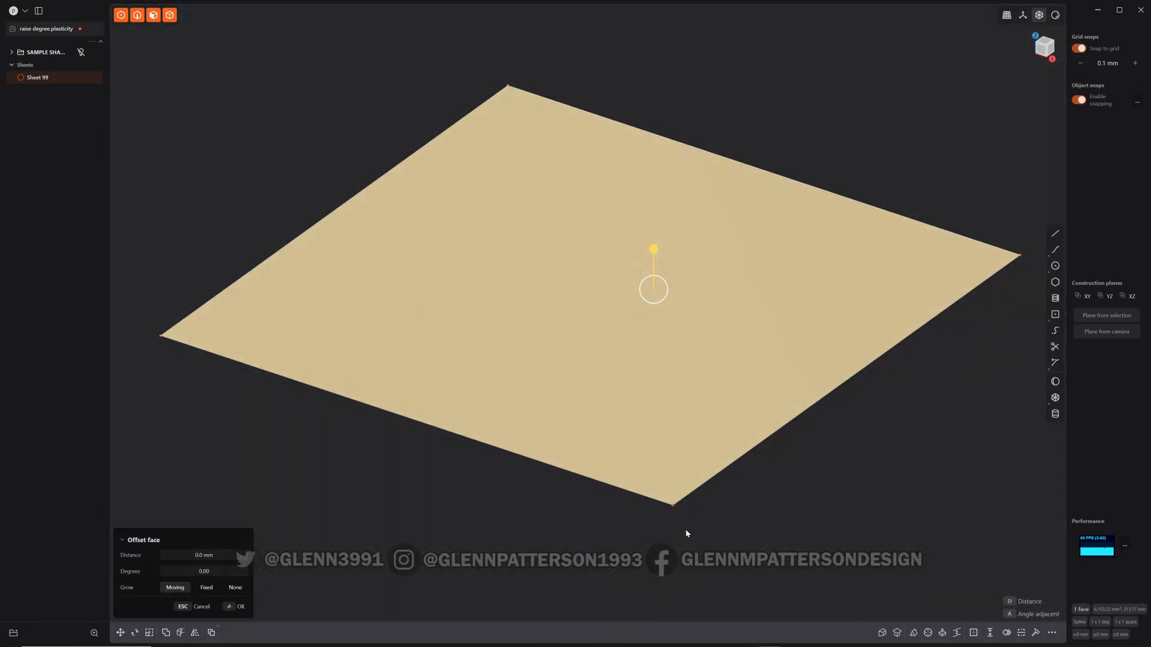
mouse_move(923, 420)
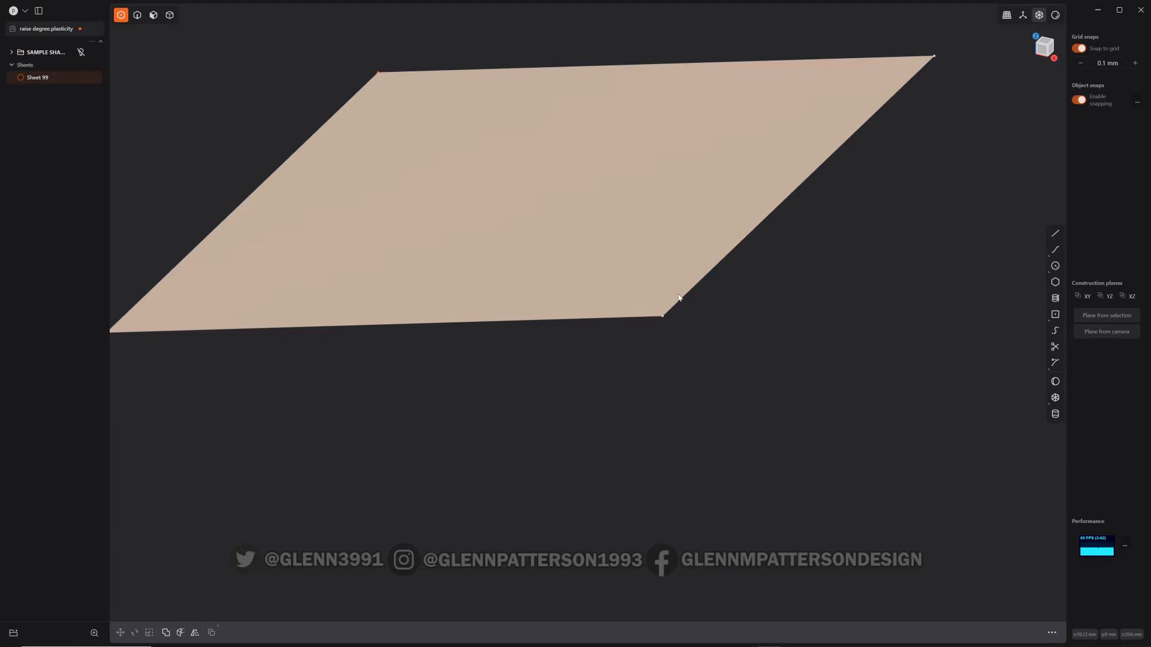
right_click(690, 310)
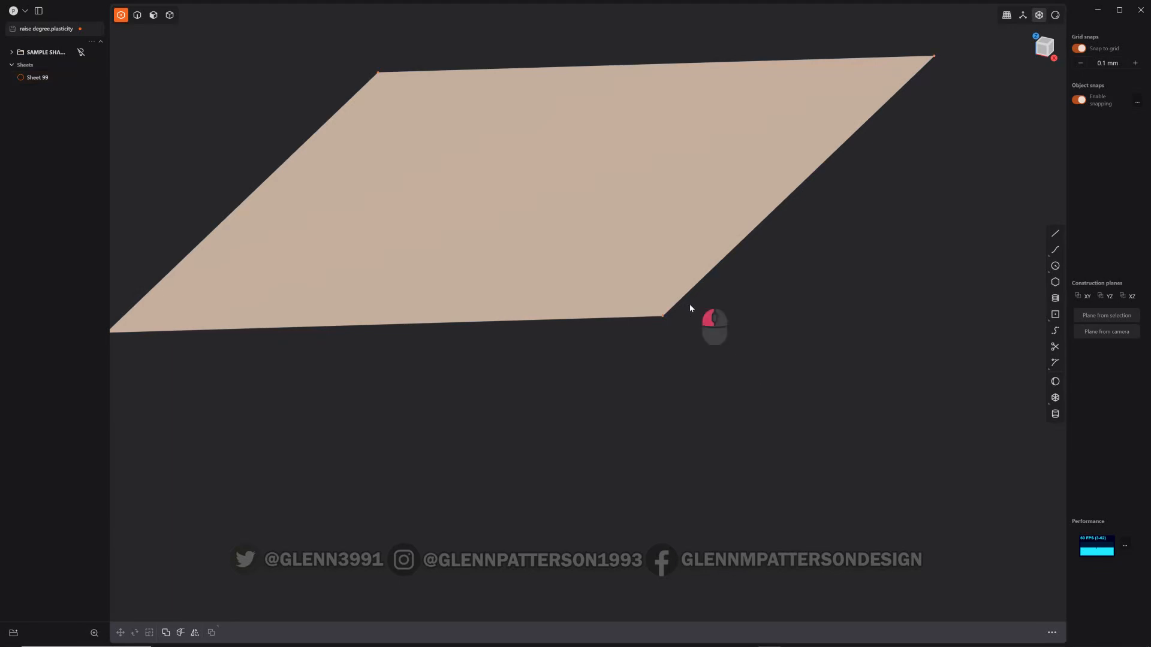
key(g)
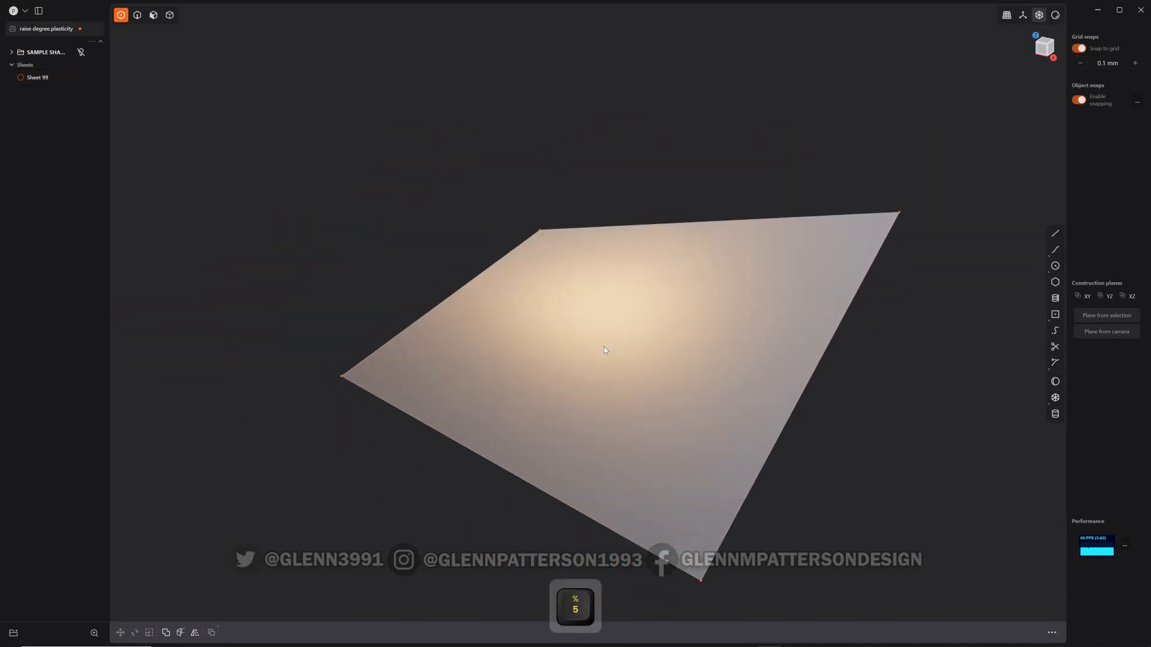
- Raise one corner control point of the sheet 46.2 mm along Z to curve the surface
click(621, 352)
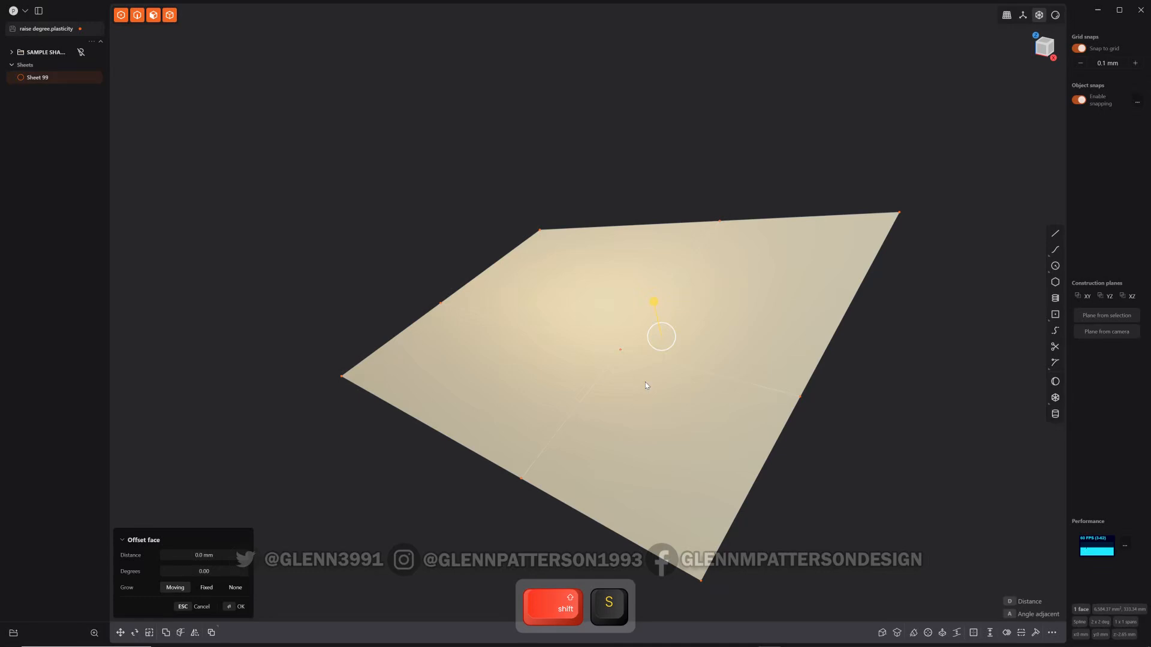
drag(647, 385, 802, 316)
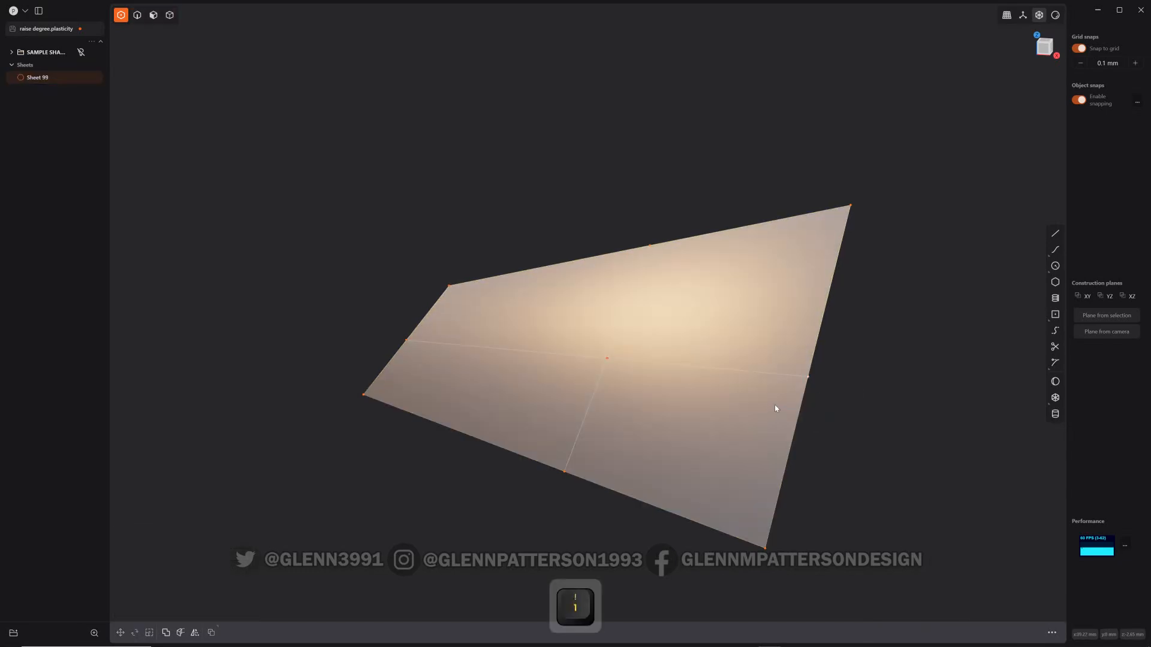
key(g)
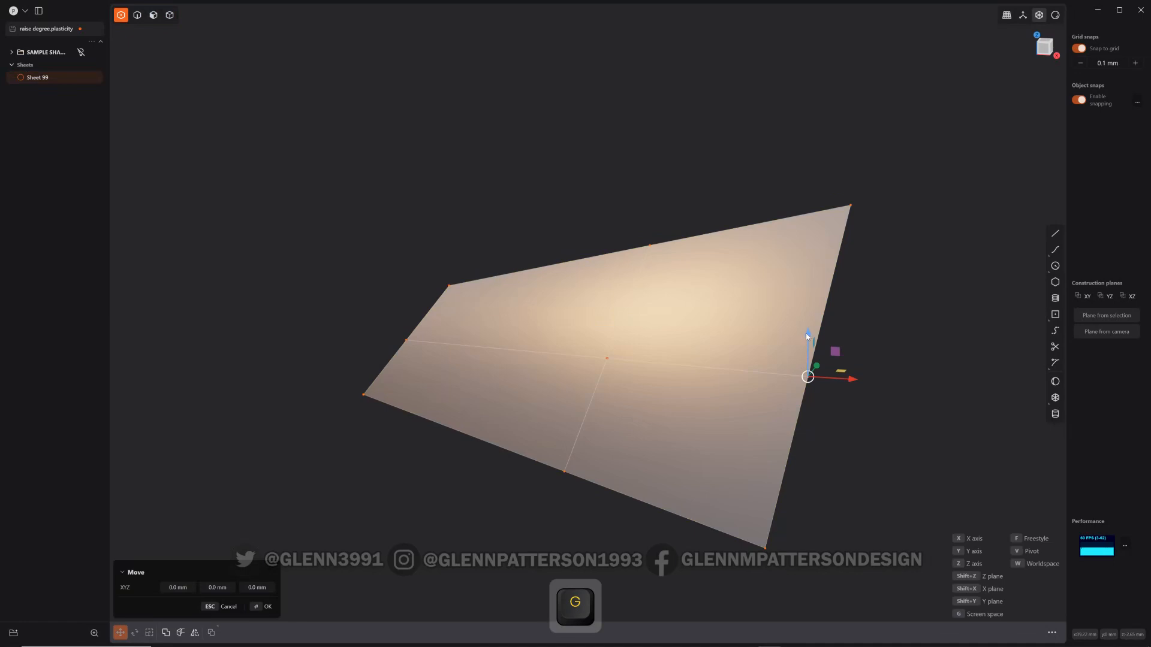
drag(806, 336, 807, 531)
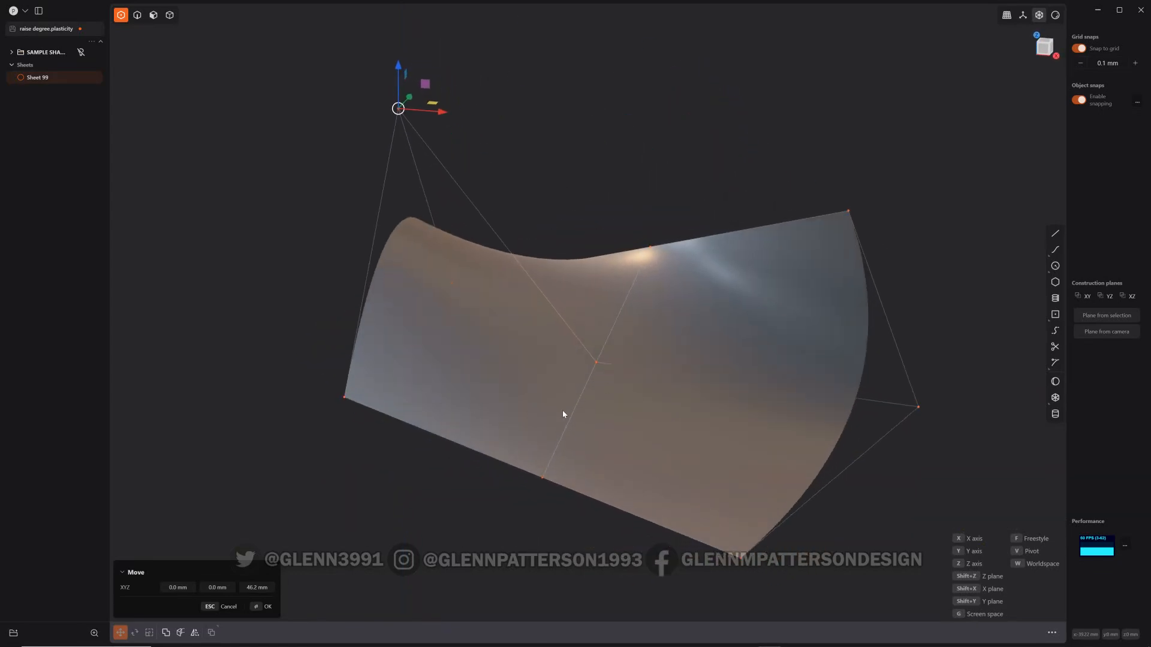
- Undo the corner lift so the square sheet is flat again
key(Ctrl+z)
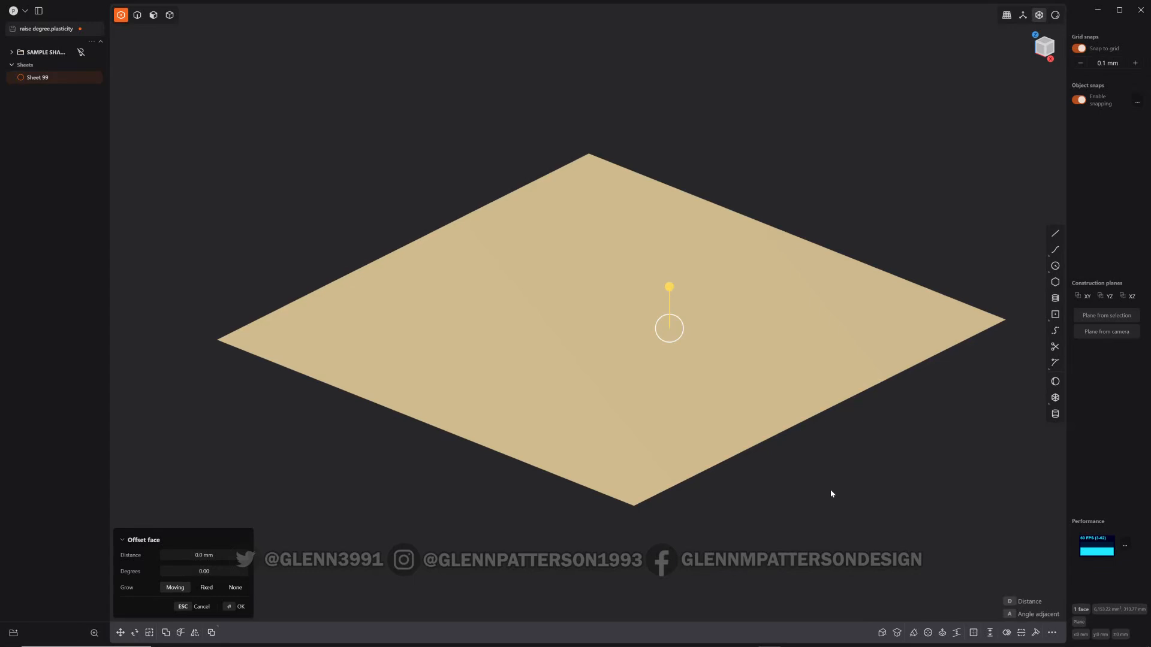
mouse_move(1031, 592)
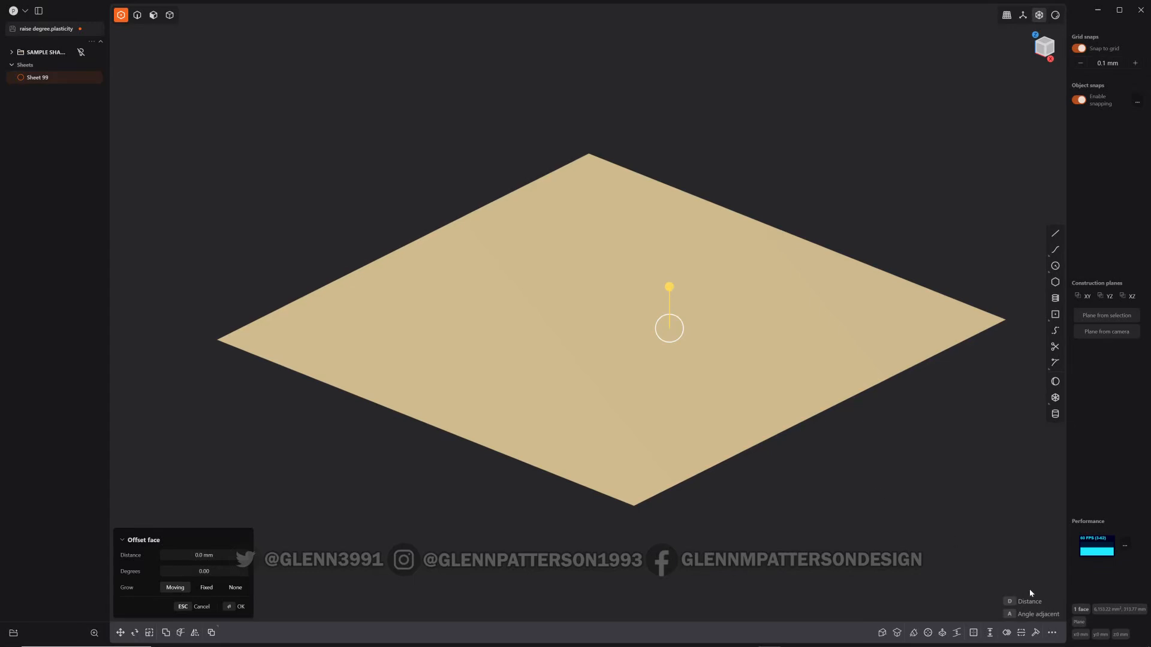
mouse_move(1036, 633)
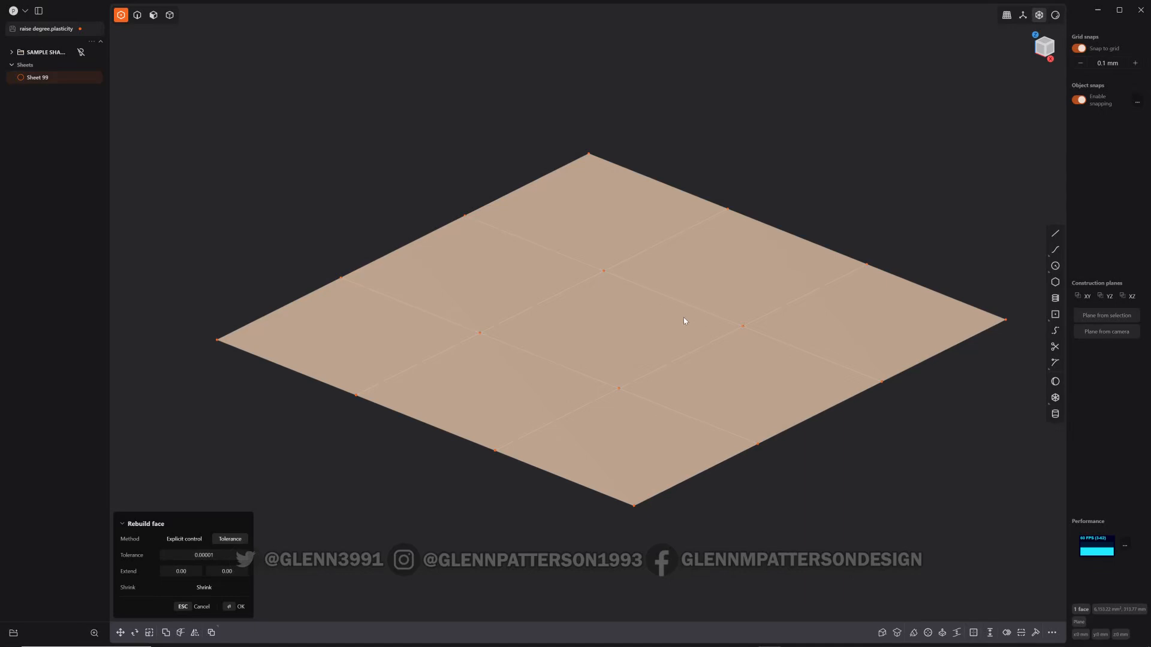
mouse_move(413, 505)
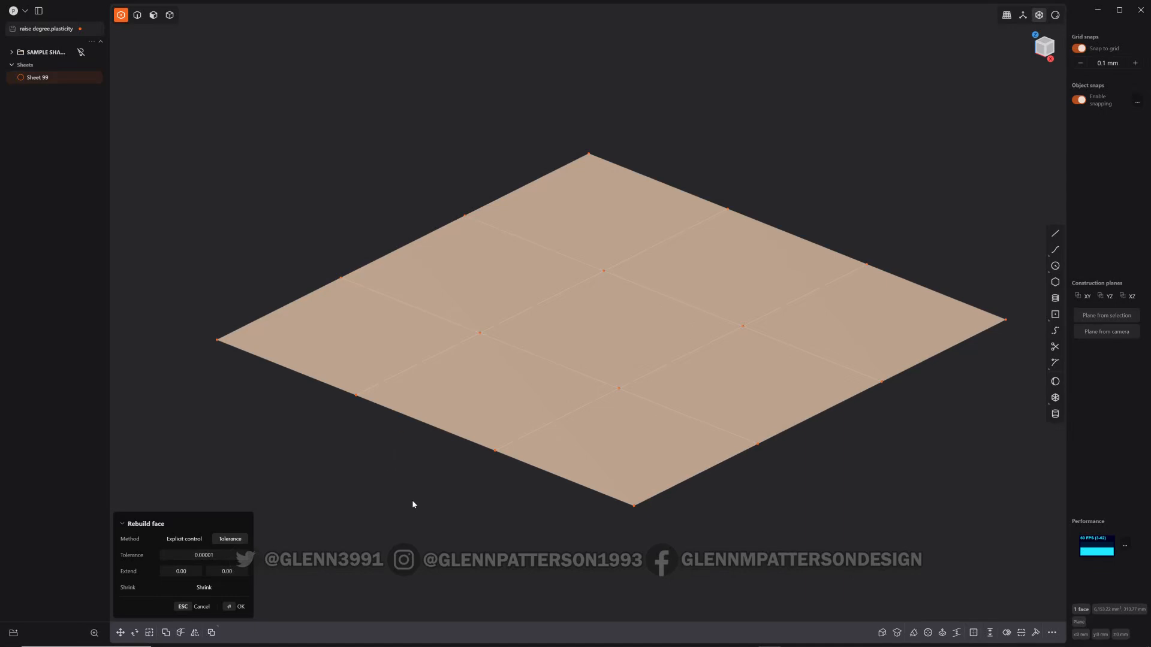
mouse_move(415, 516)
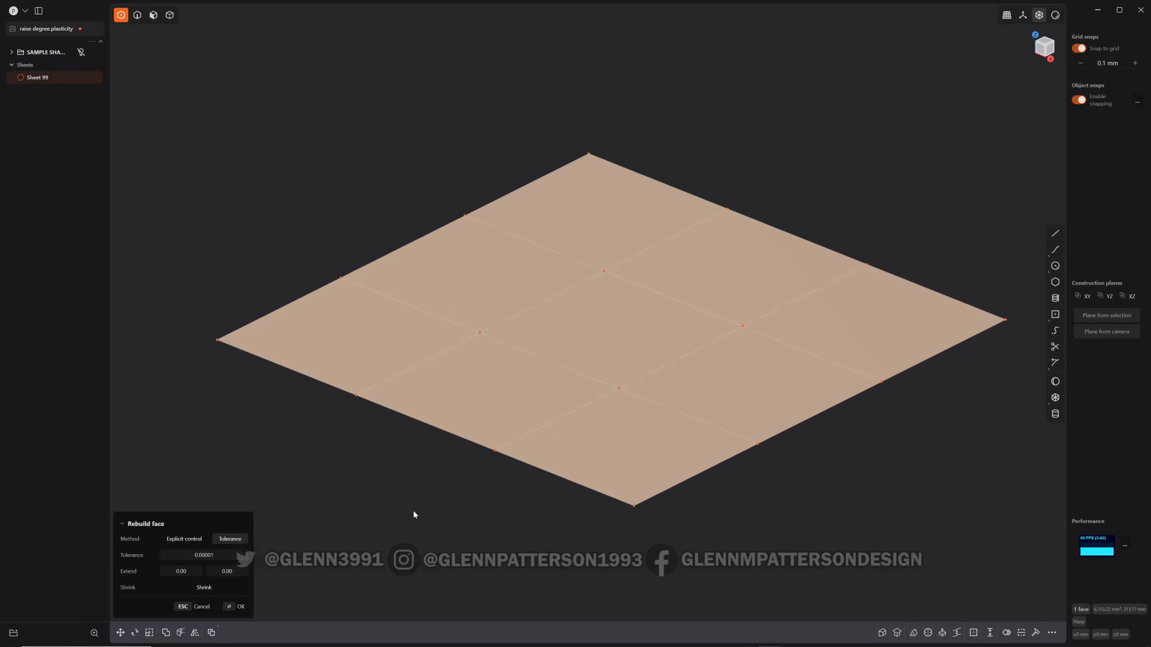
- Rebuild the face with Explicit control and a higher degree for a denser control grid
click(183, 540)
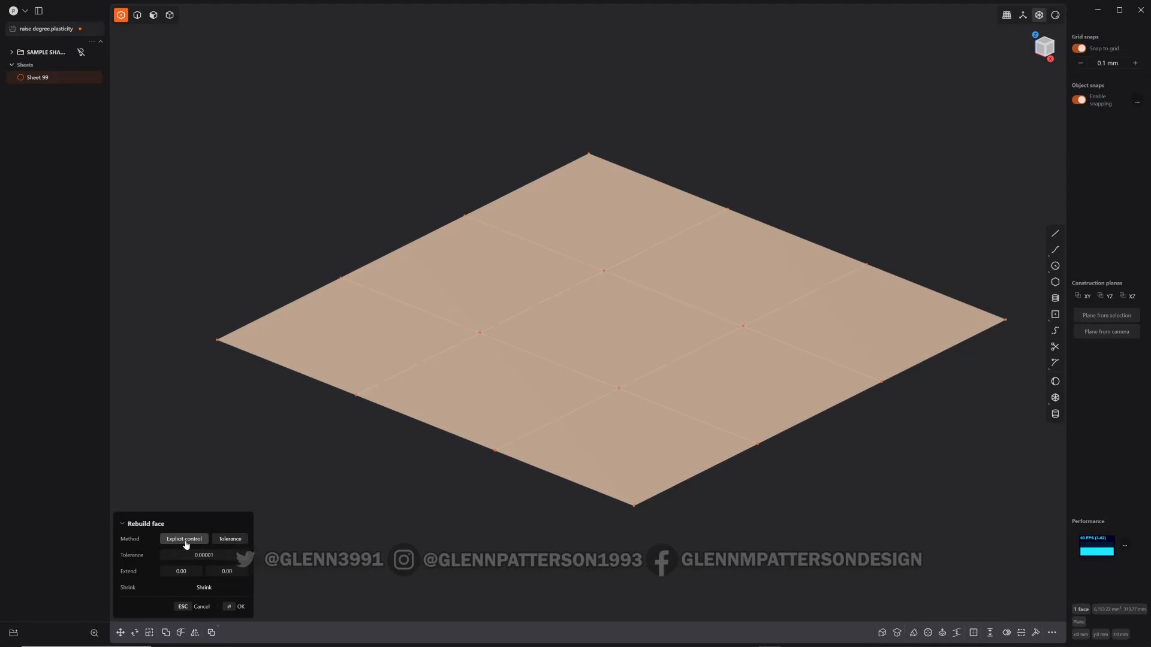
click(184, 539)
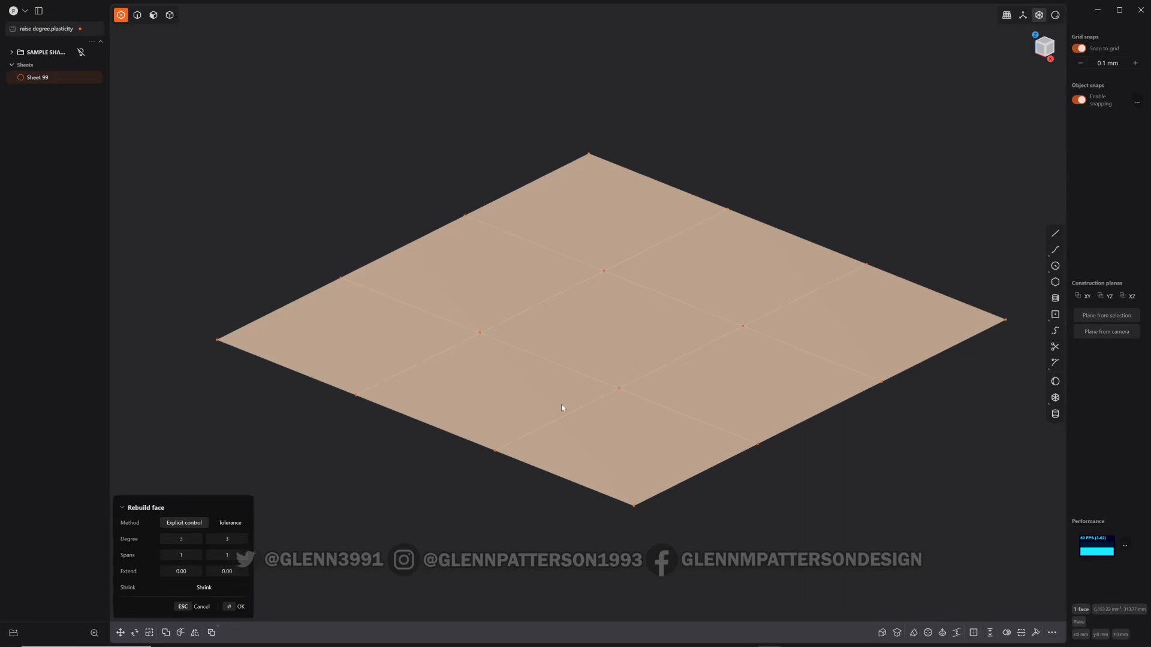
mouse_move(666, 314)
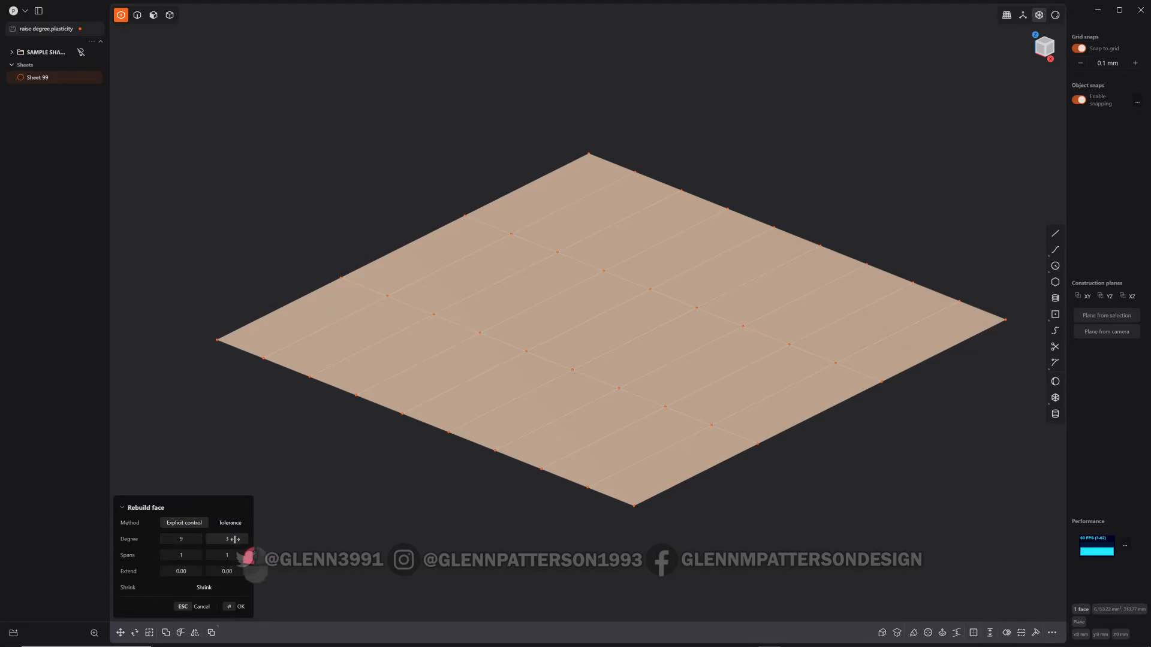
click(237, 540)
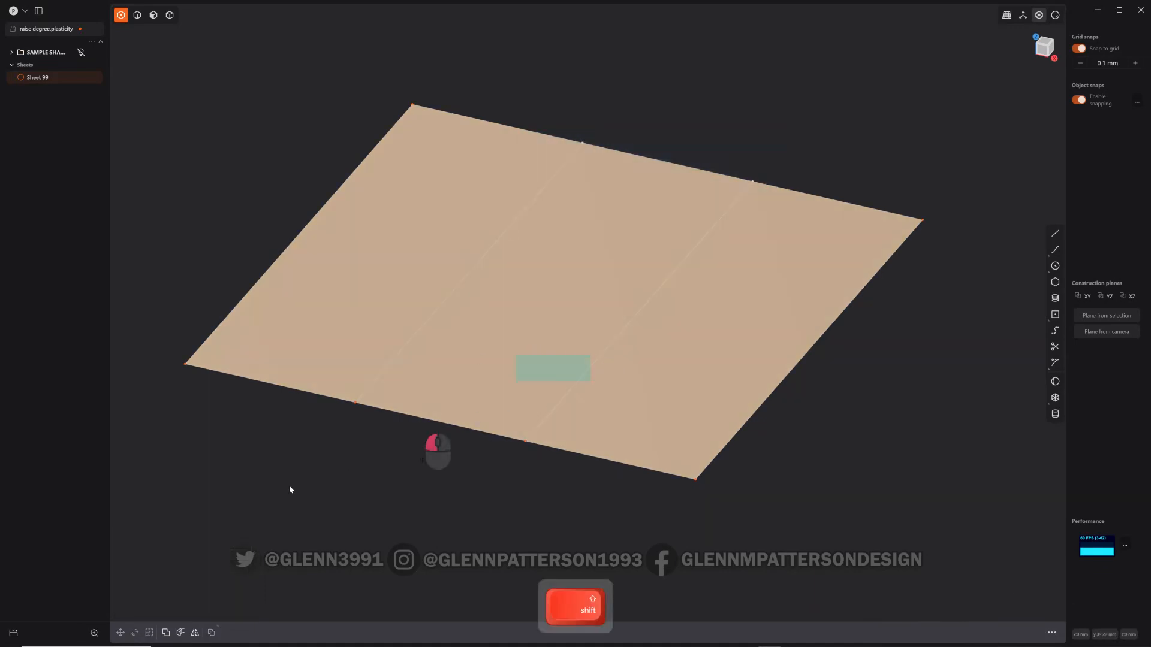
key(g)
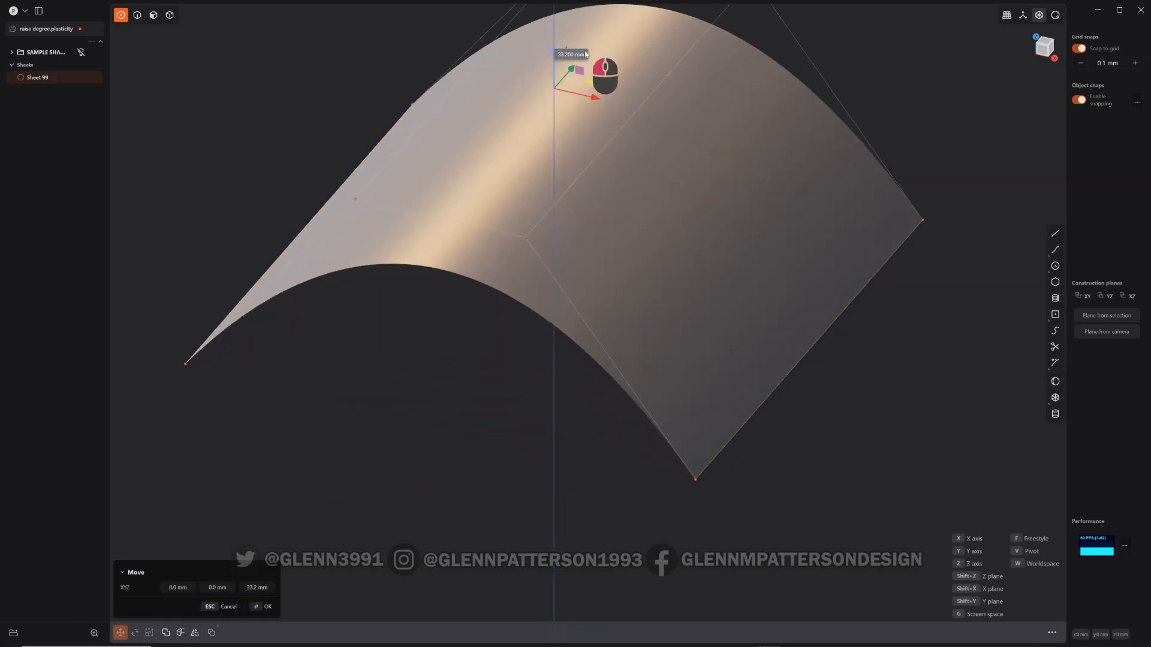
drag(602, 73, 616, 301)
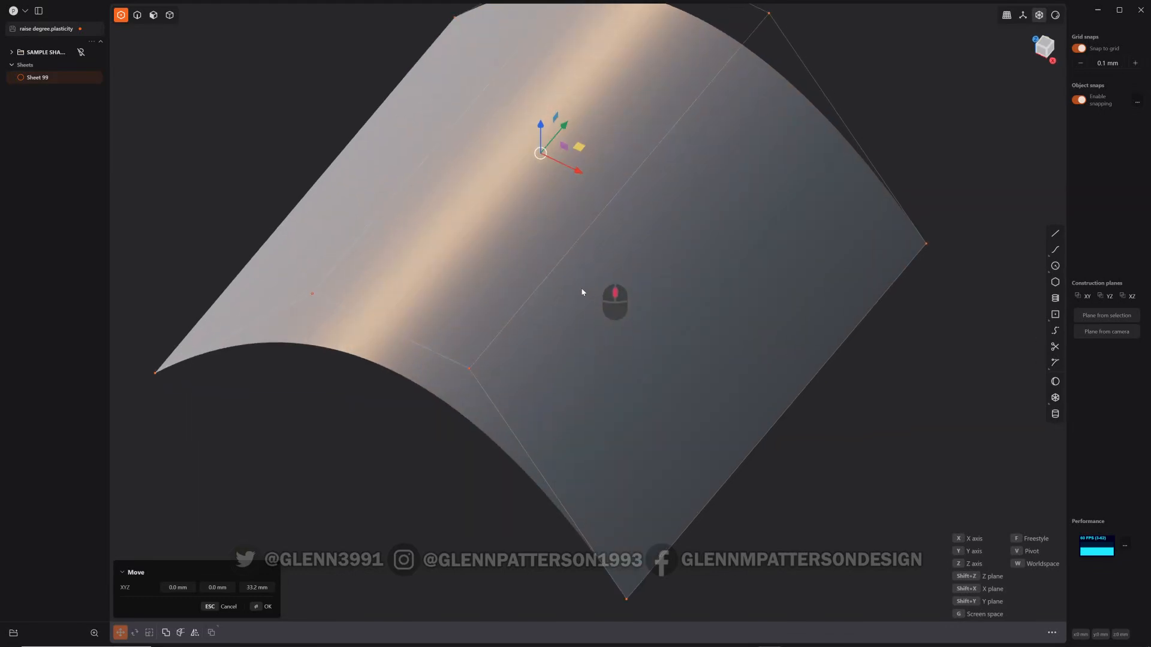
key(s)
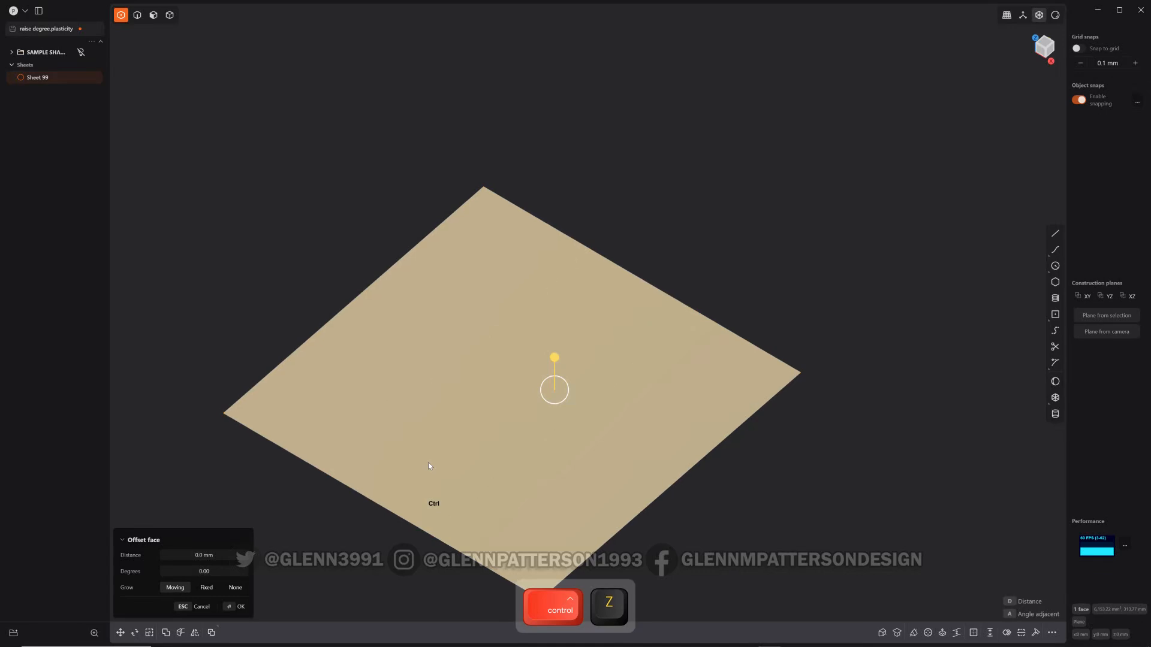
- Undo the accidental offset and rotate one edge's control points to curl the sheet
key(shift)
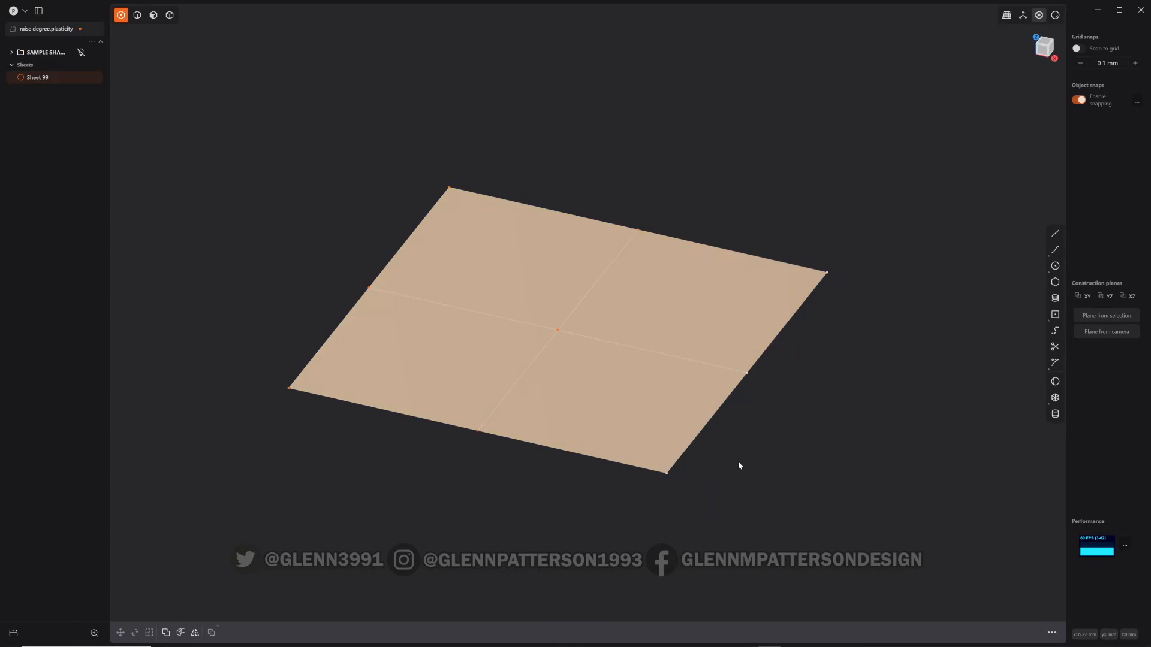
key(r)
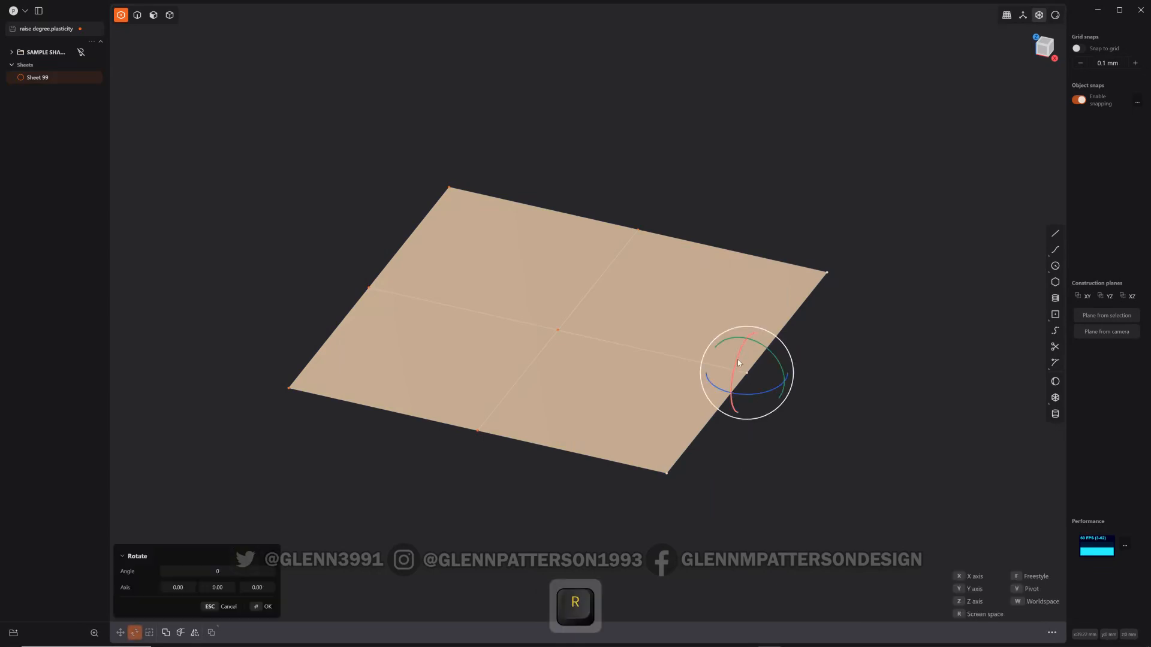
drag(744, 353, 734, 378)
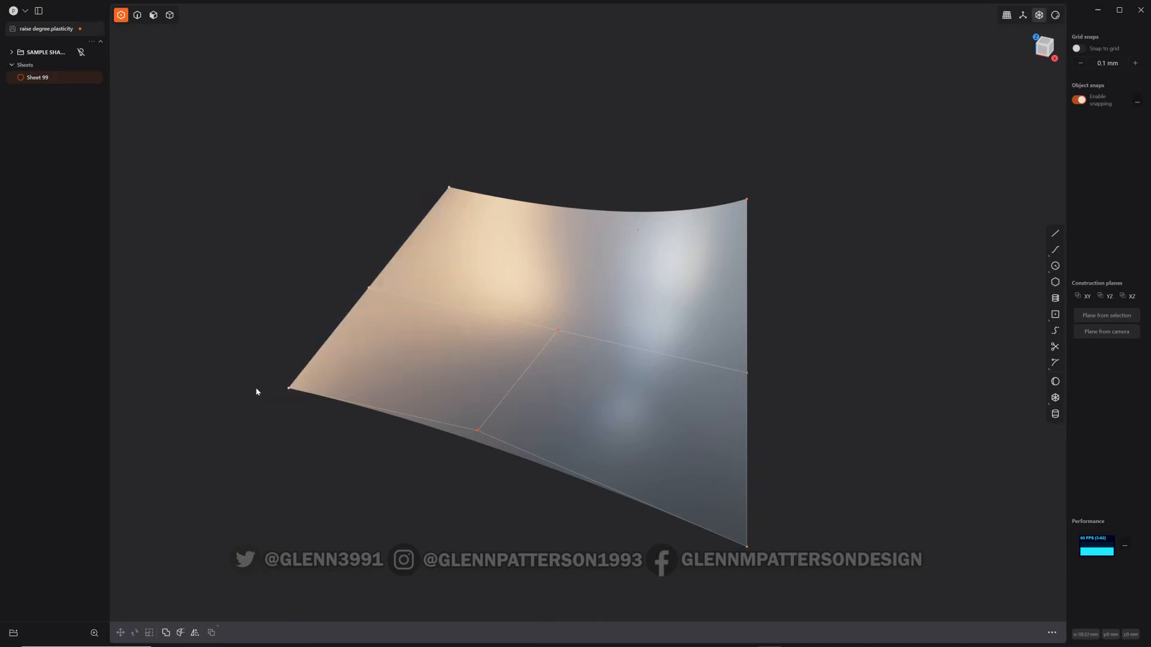
- Rotate the opposite edge control points 90° about X, twisting the sheet into a saddle
key(r)
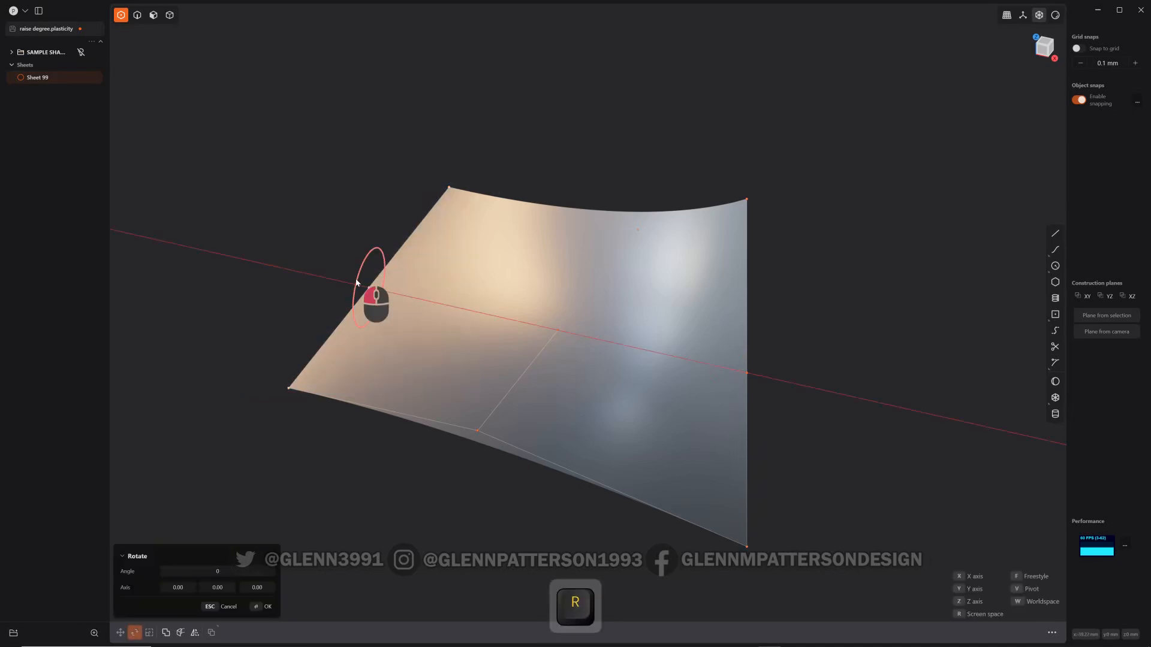
drag(374, 264, 381, 280)
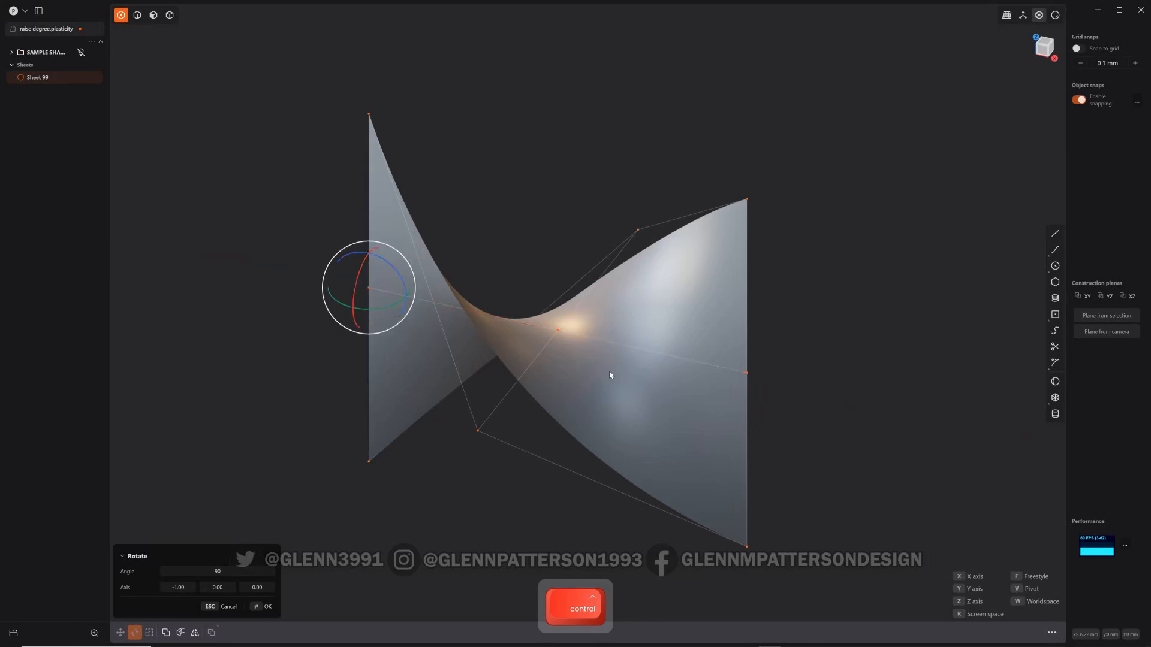
drag(609, 376, 561, 304)
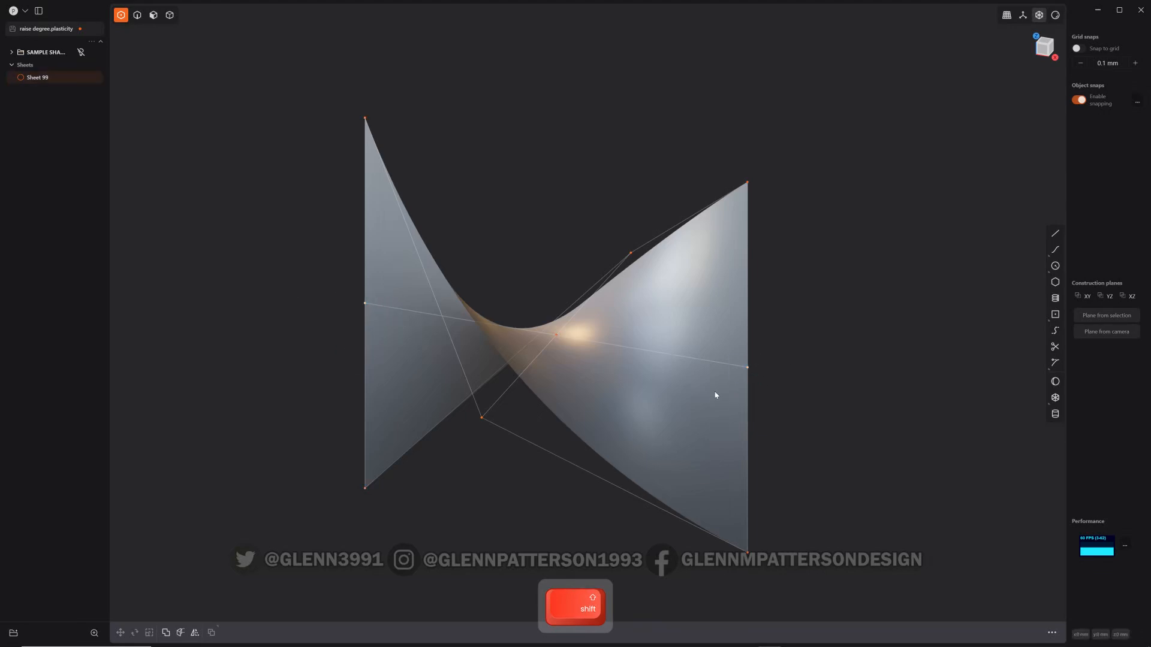
key(shift)
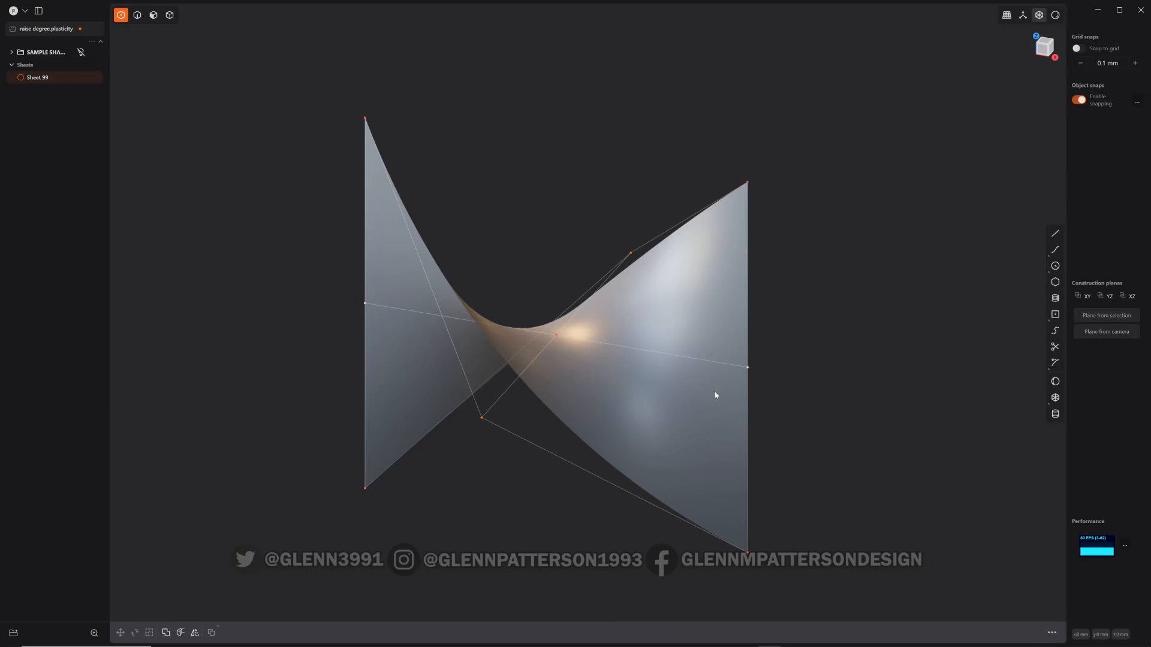
key(s)
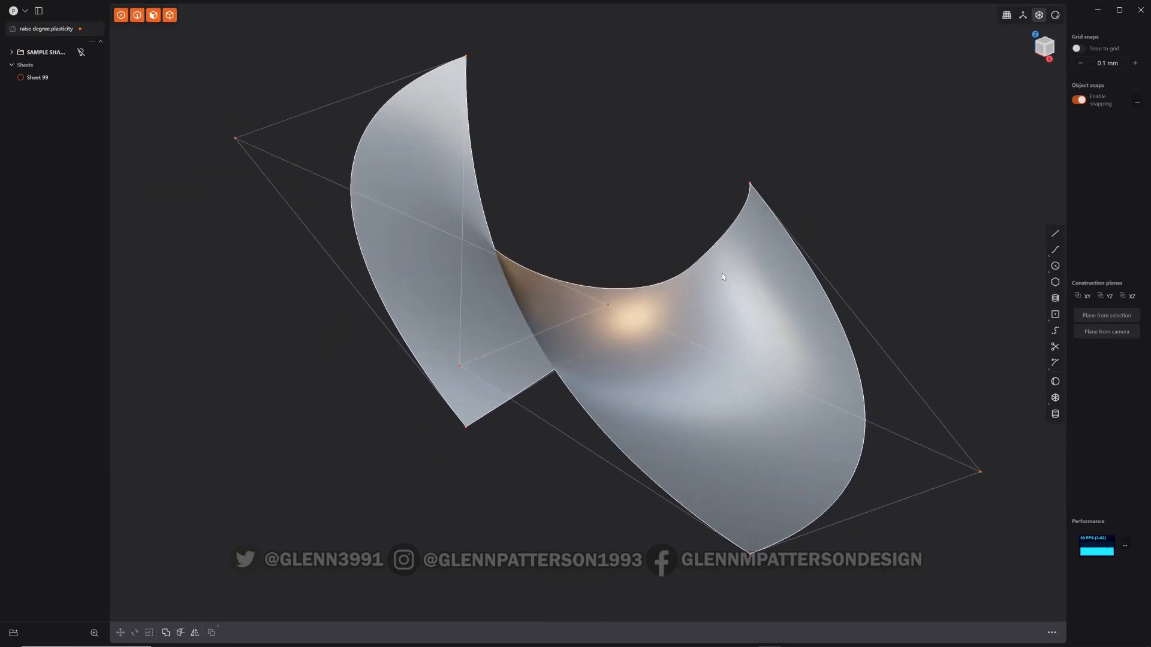
- Leave control-point mode and run Toggle Points from the command palette to hide the control net
drag(723, 277, 673, 273)
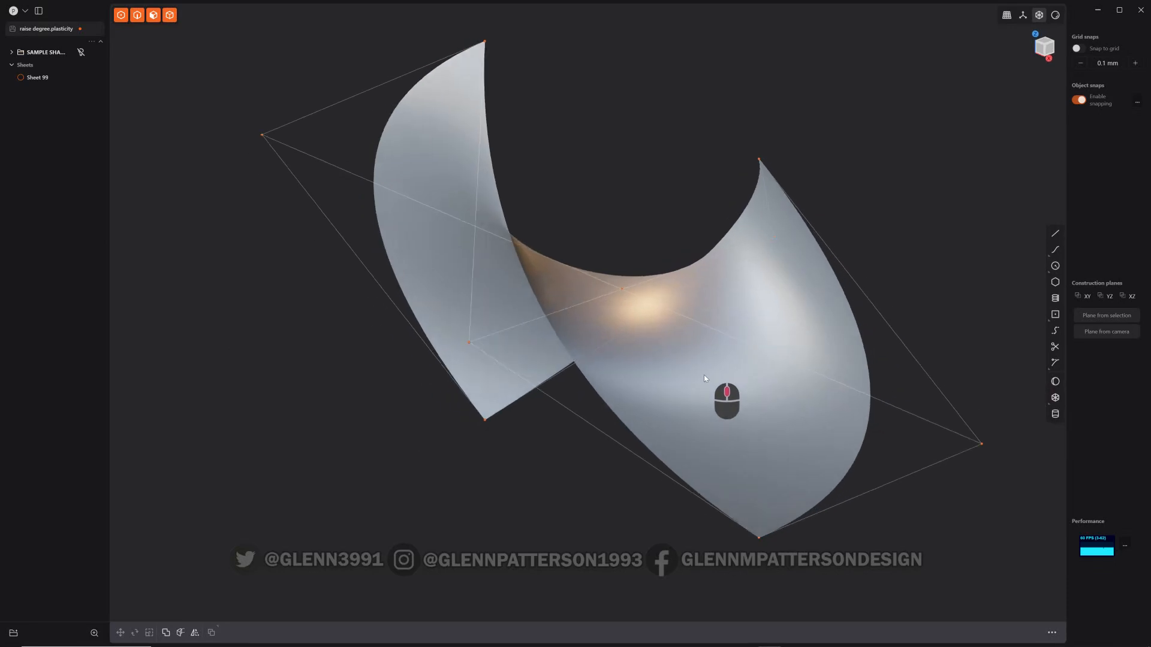
click(37, 76)
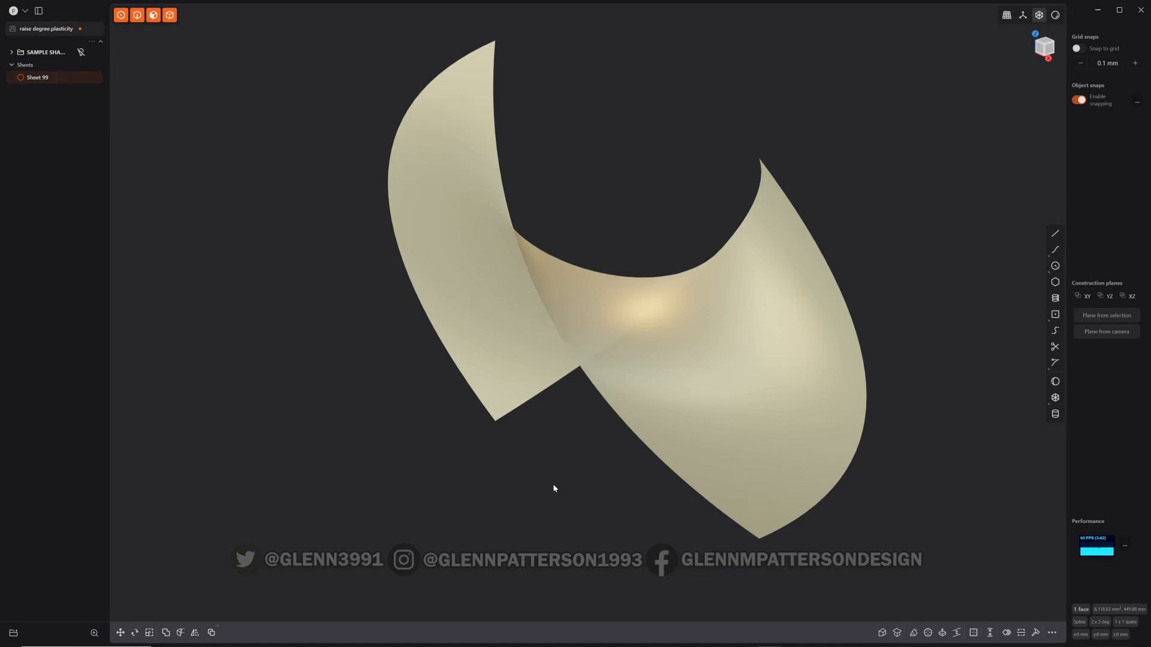
mouse_move(581, 470)
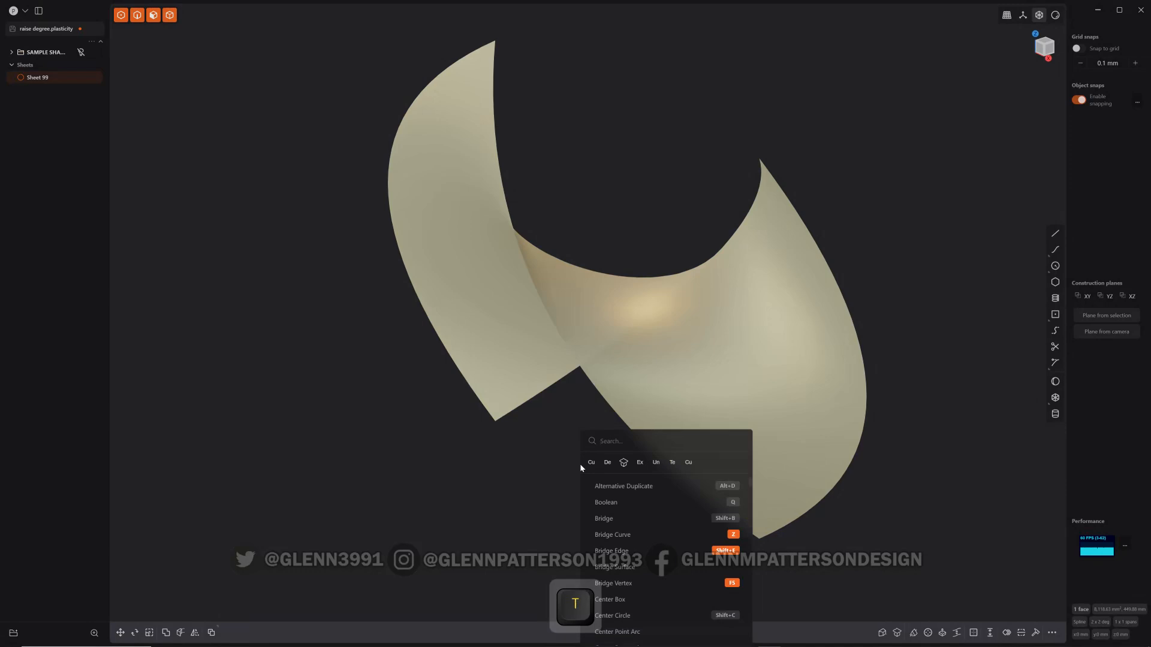
text(TOGGLE)
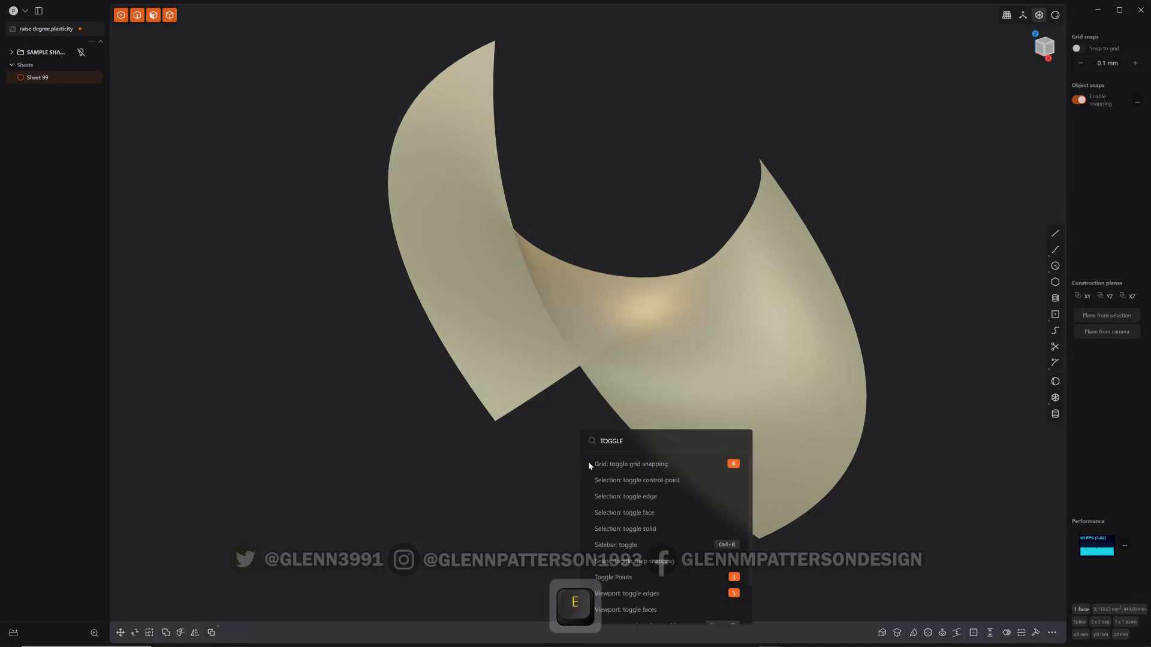
mouse_move(624, 579)
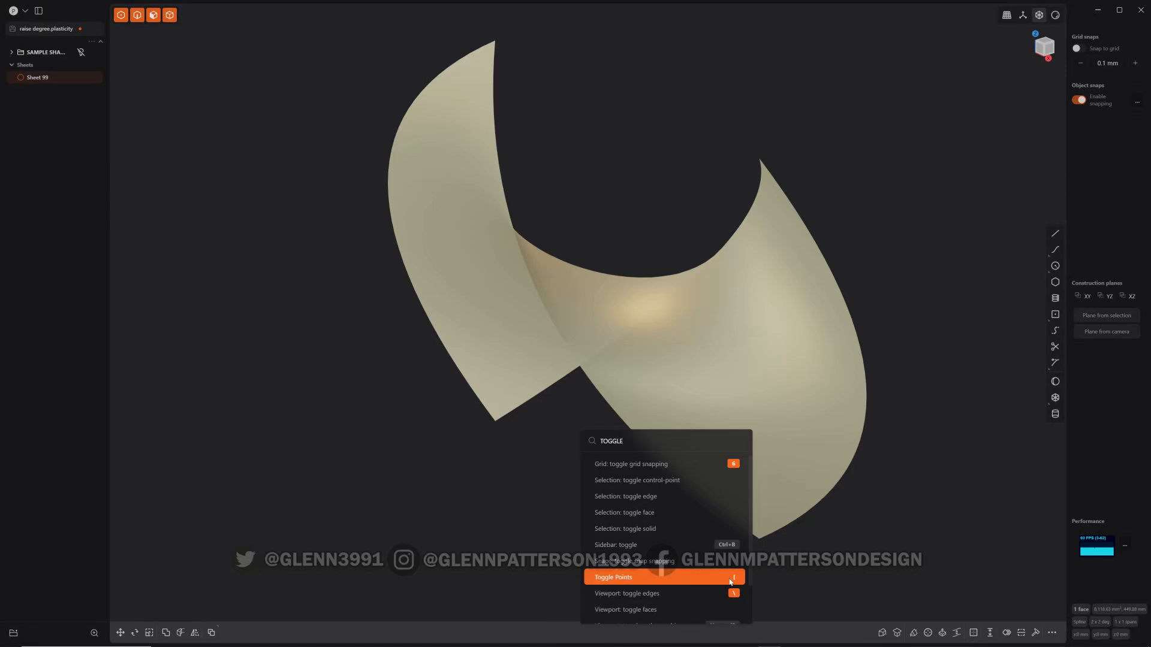
mouse_move(468, 543)
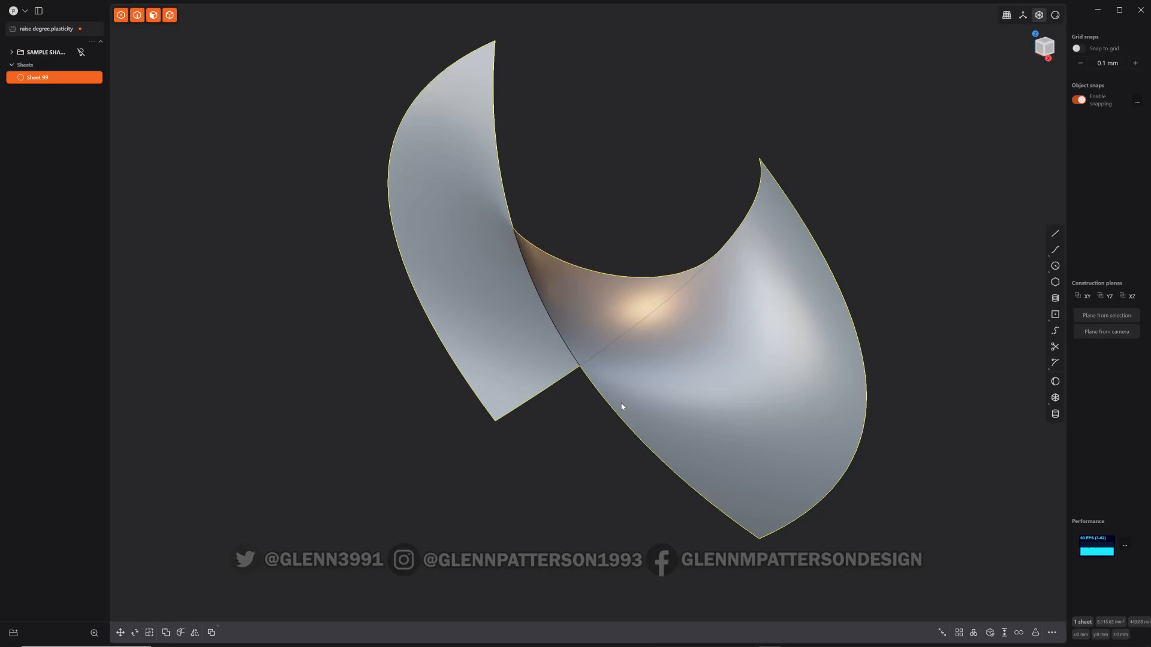
- Delete the twisted sheet and create a box with a 41.41 mm base and 40 mm height
key(x)
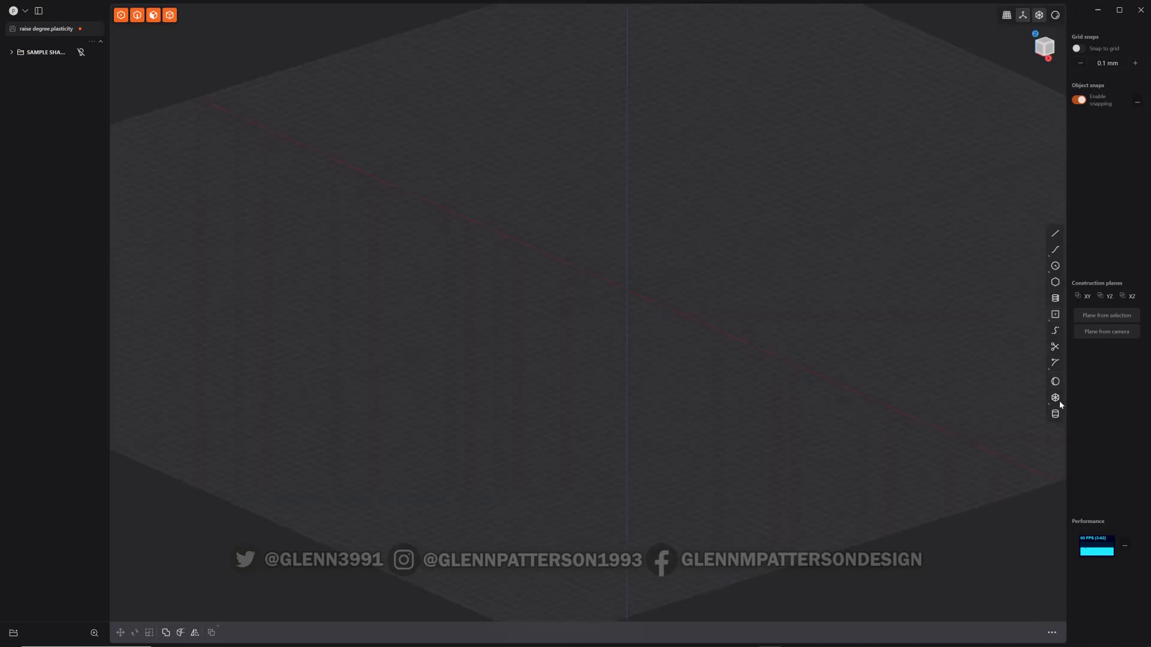
click(1055, 397)
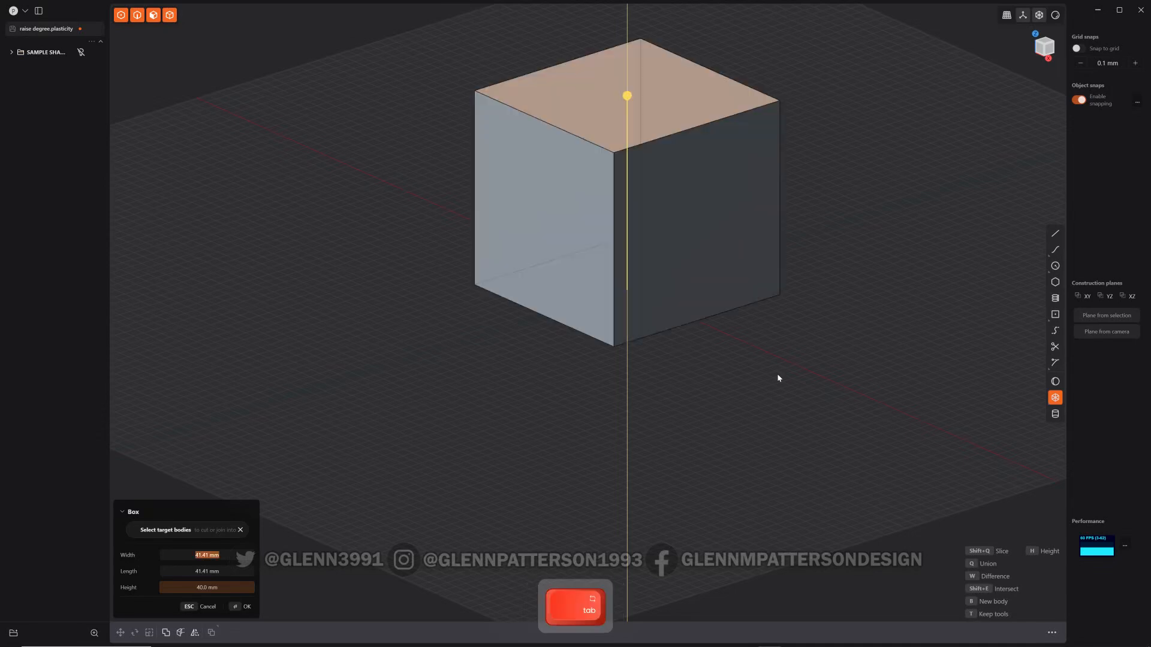
text(40)
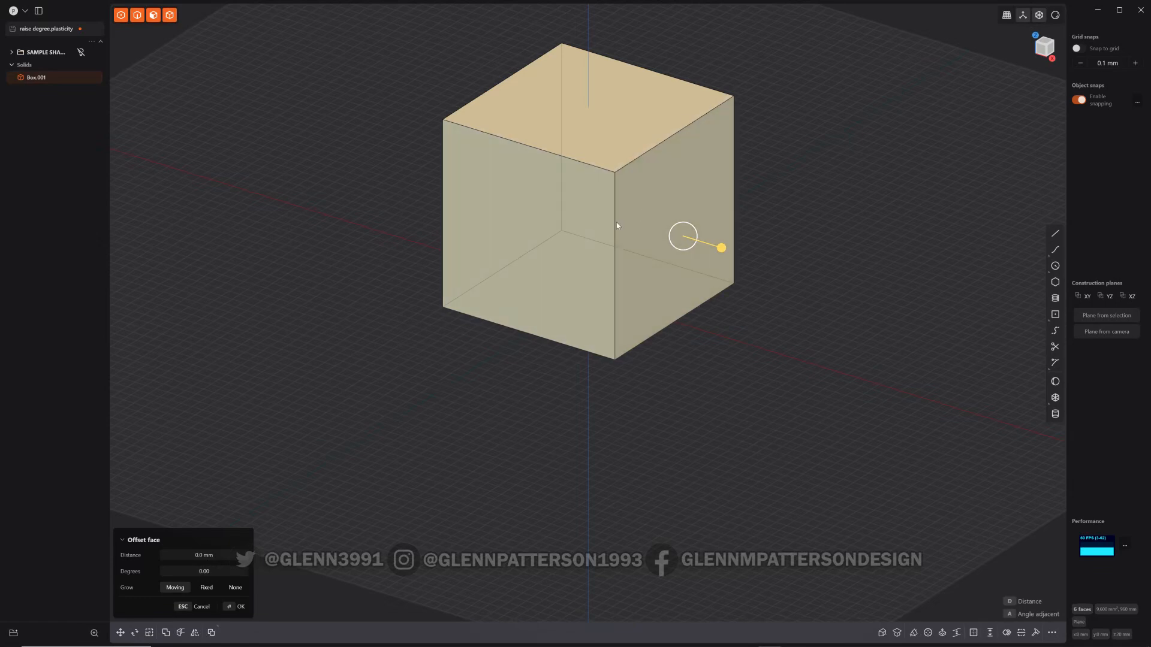
- Convert the box faces to splines so each face shows a three-by-three control-point grid
key(shift)
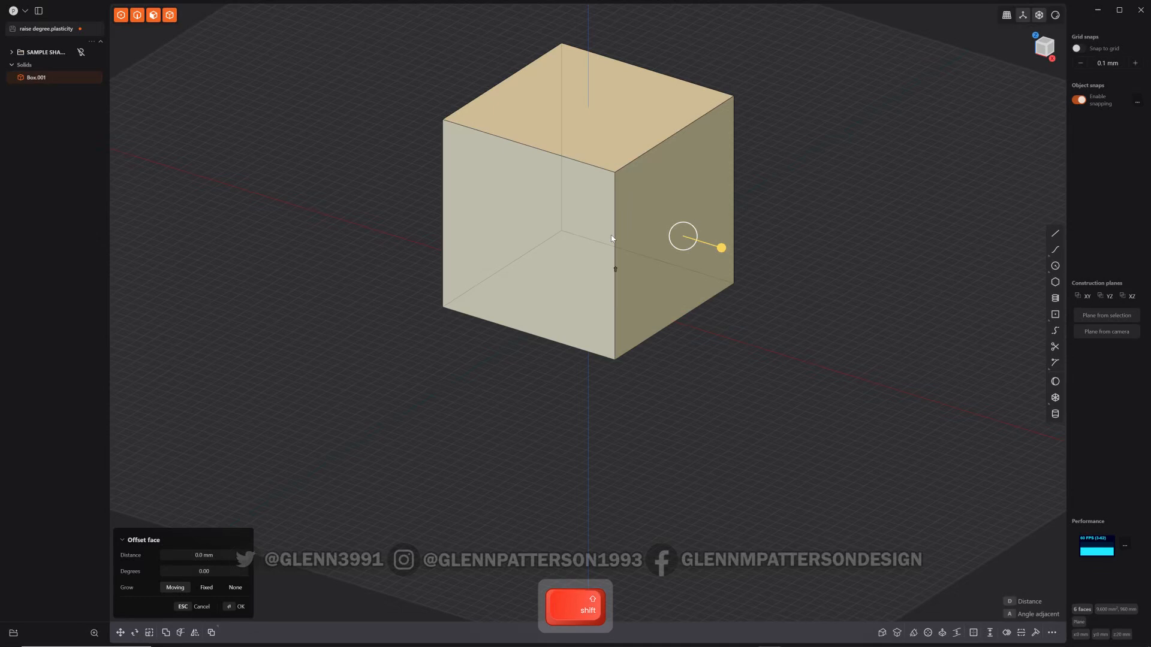
key(s)
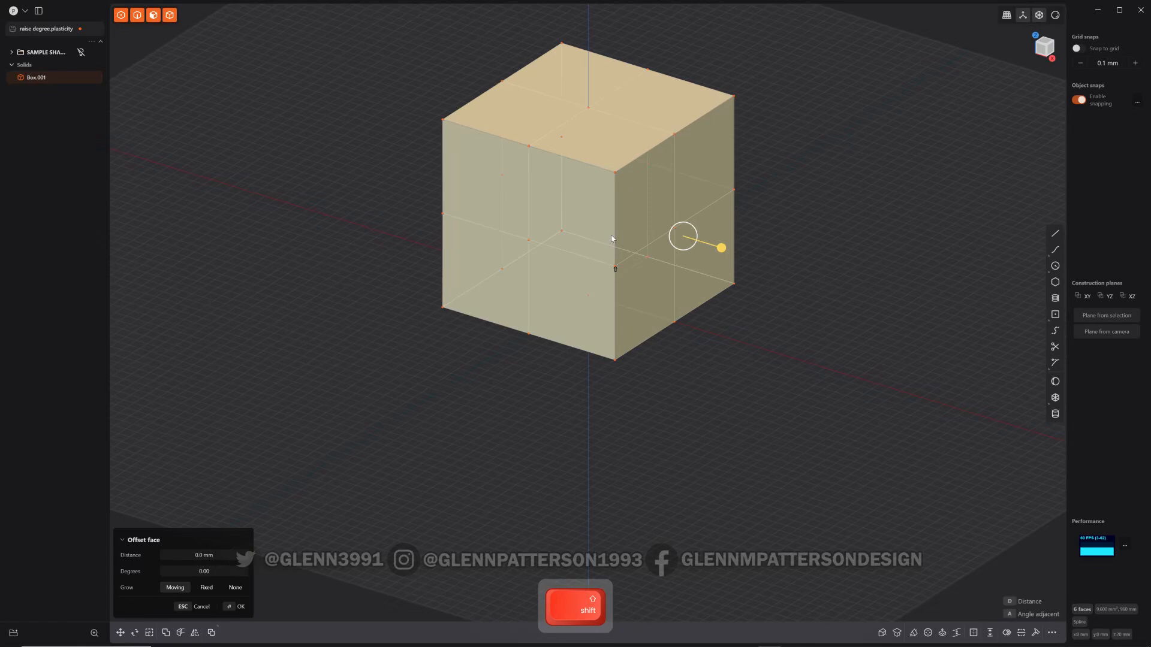
key(s)
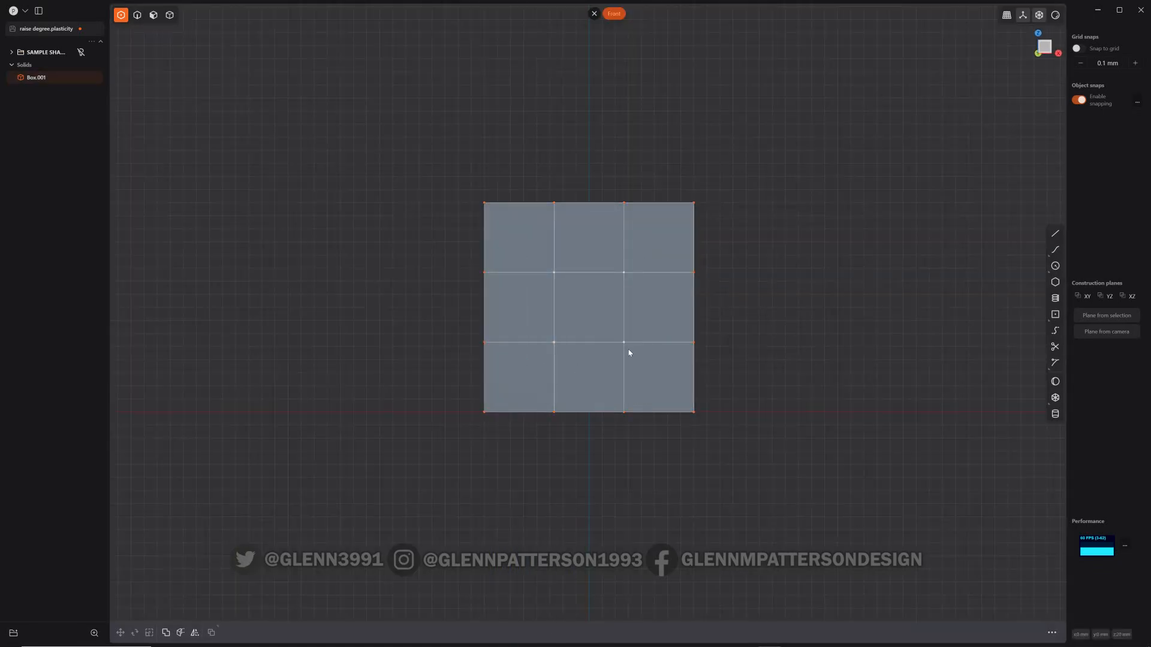
- Scale the box's inner face control points inward so the faces cave toward the centre
drag(628, 353, 680, 352)
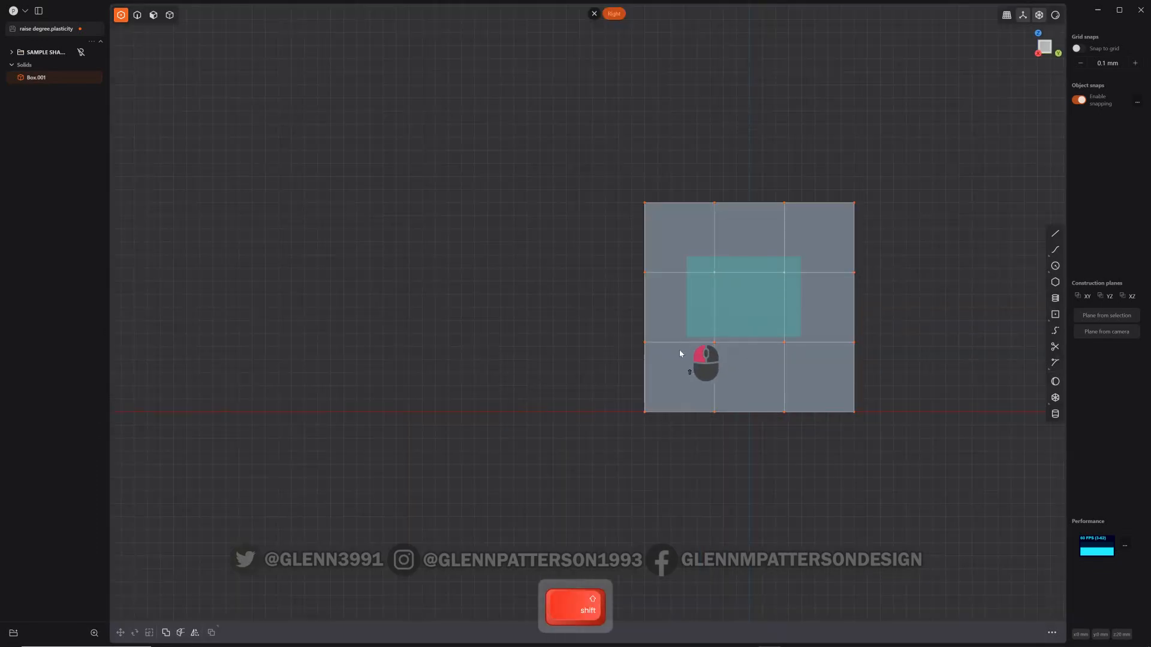
drag(705, 360, 727, 429)
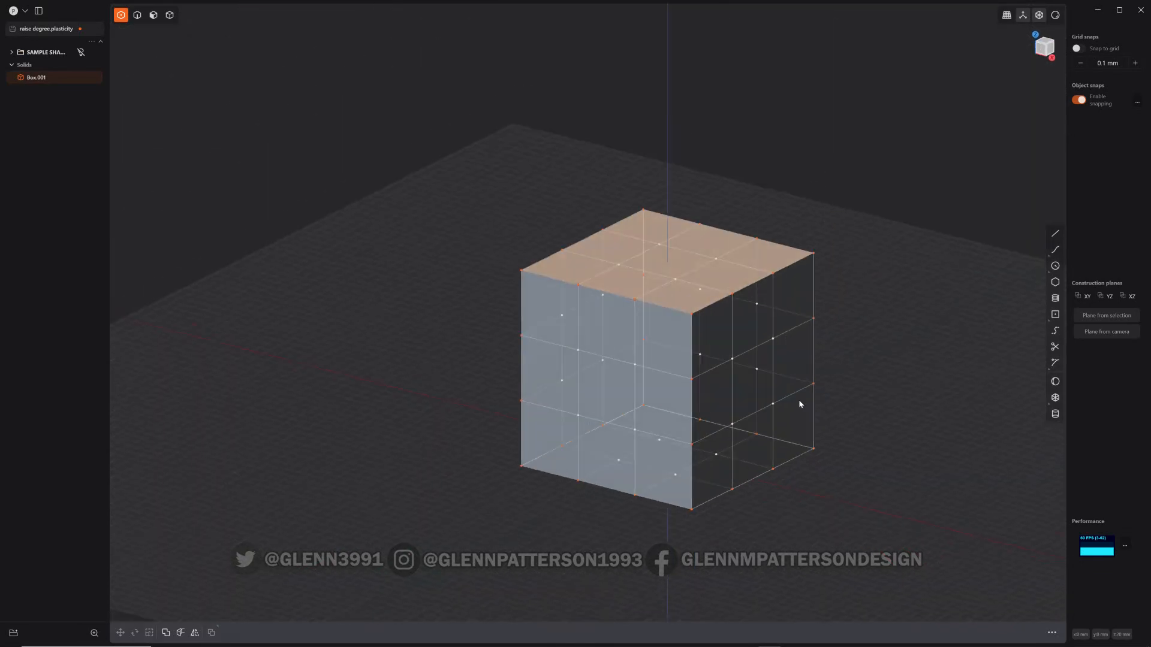
key(s)
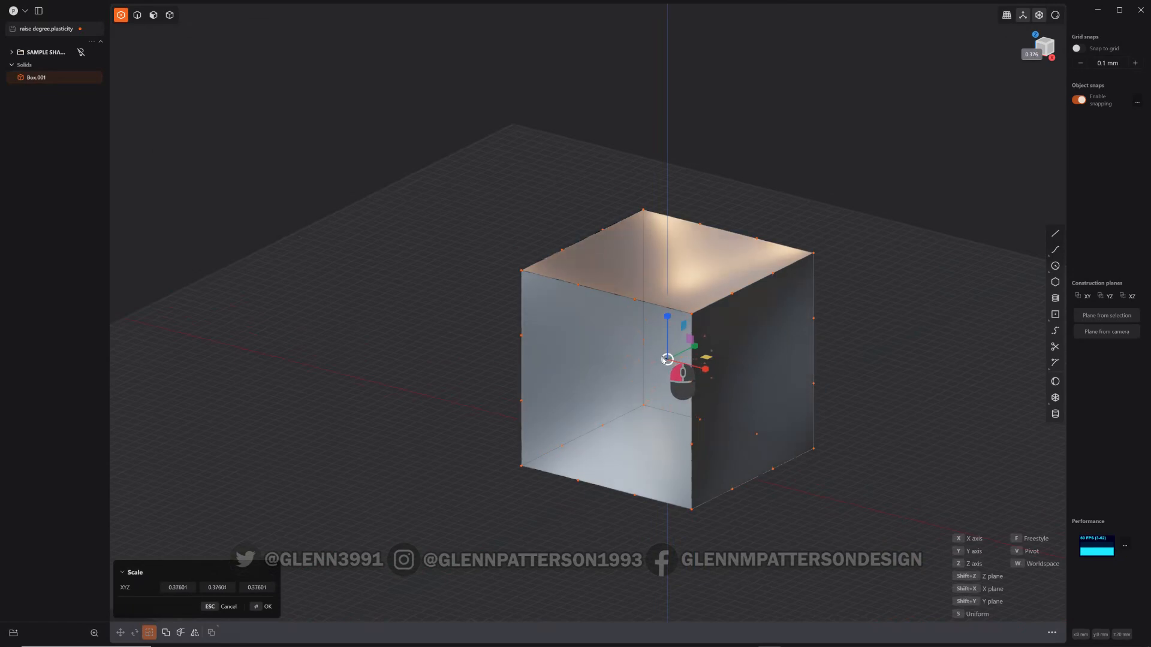
drag(666, 359, 674, 356)
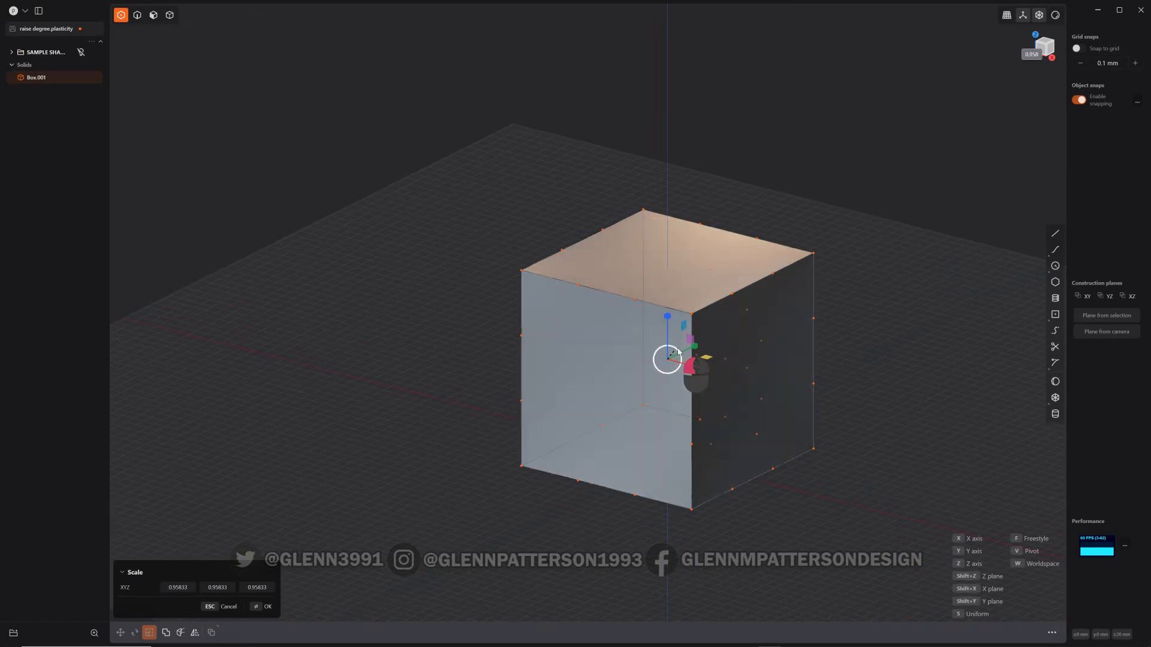
drag(675, 356, 682, 352)
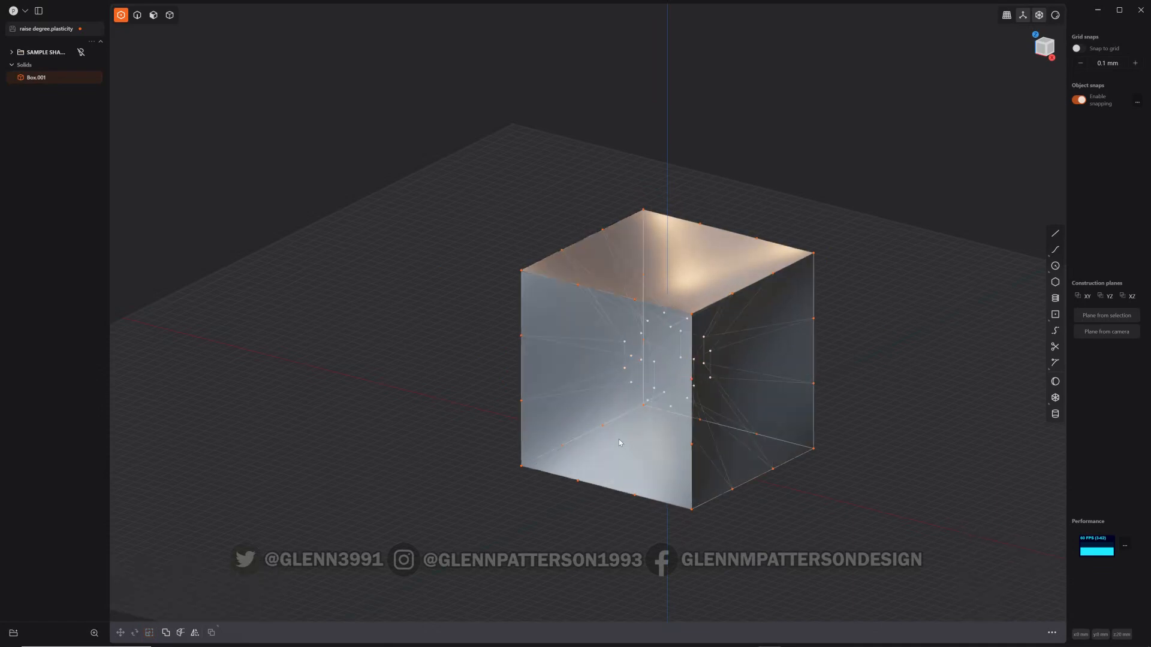
key(alt)
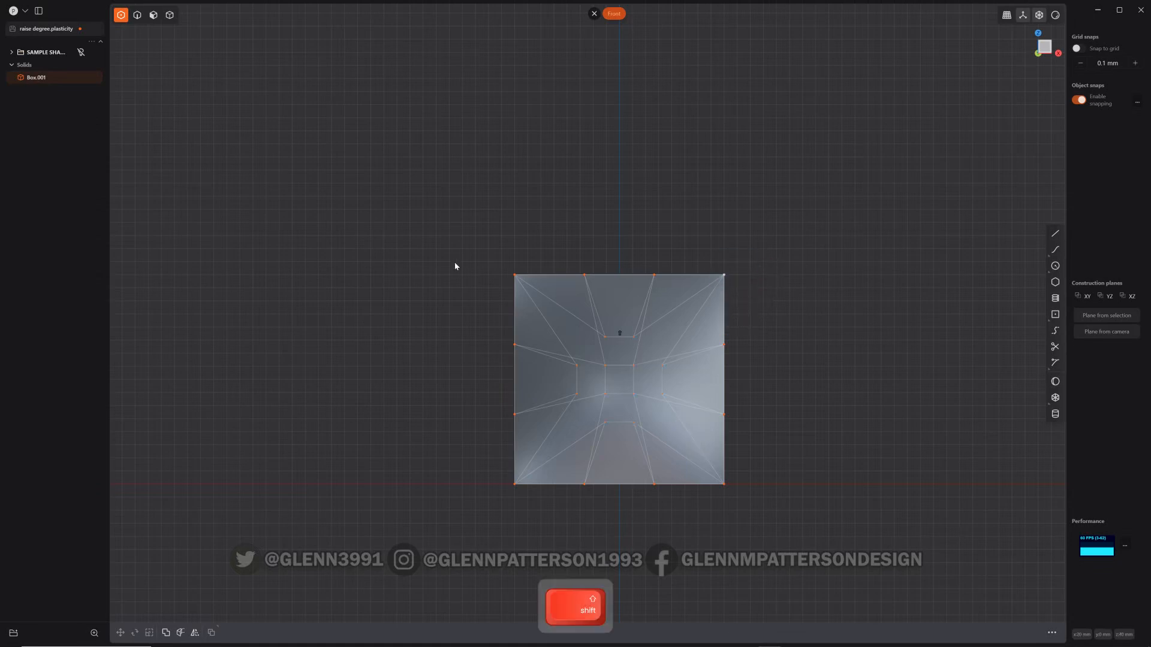
mouse_move(523, 479)
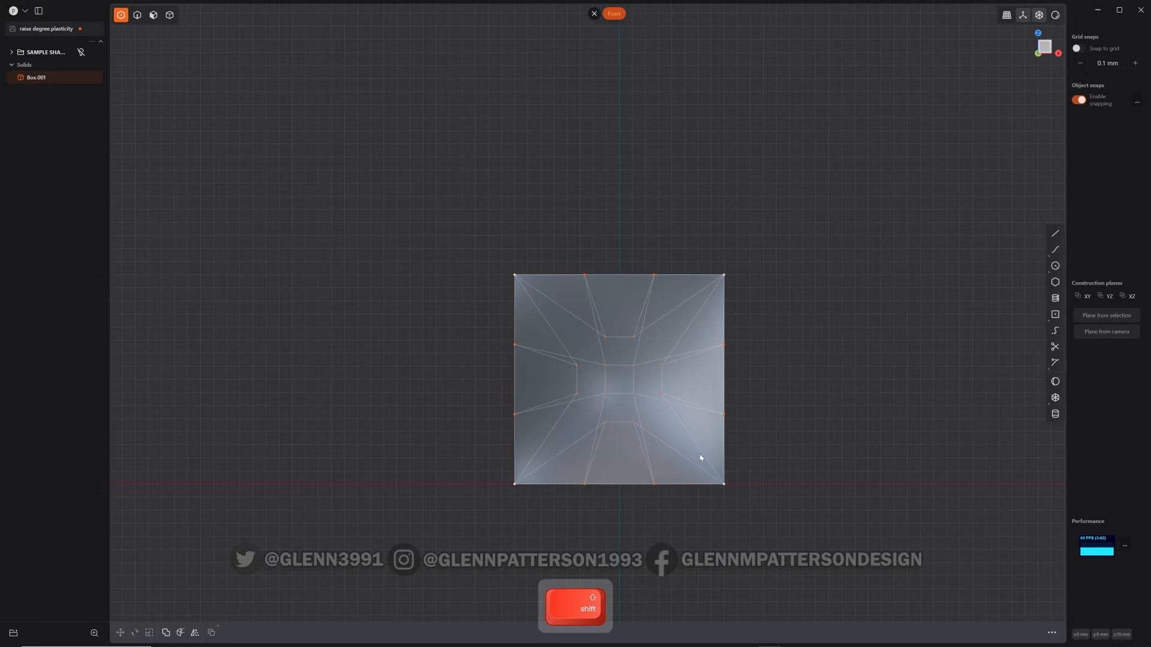
- Scale the selected control points outward to stretch the corners into six star points, undoing one overshoot
drag(700, 458, 710, 510)
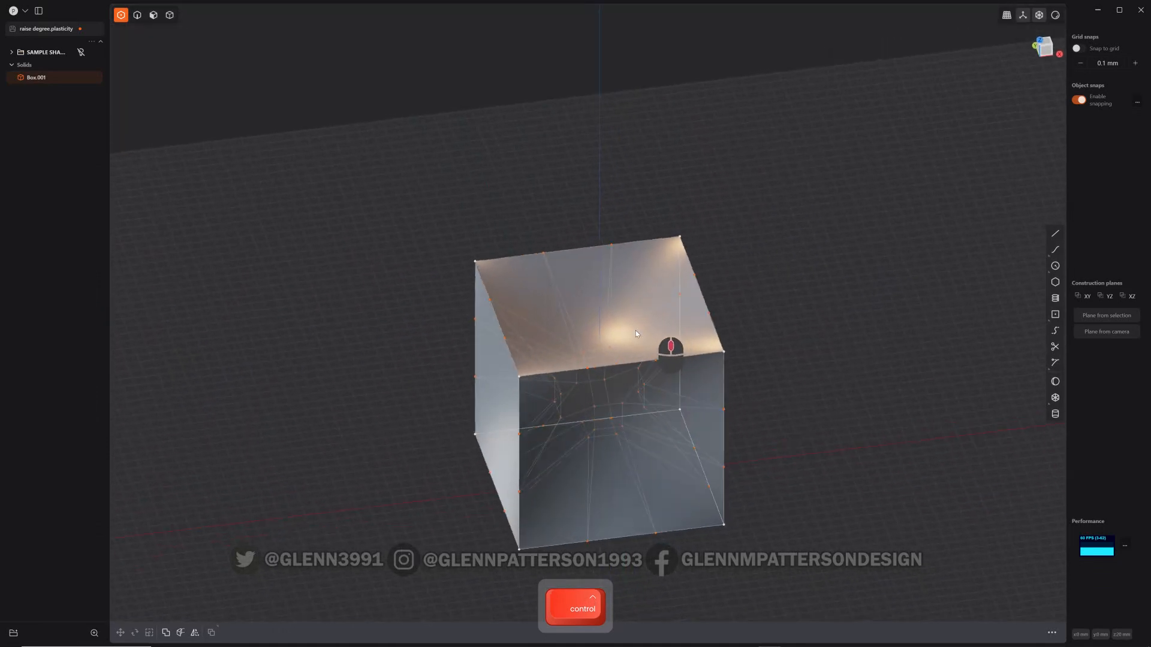
key(s)
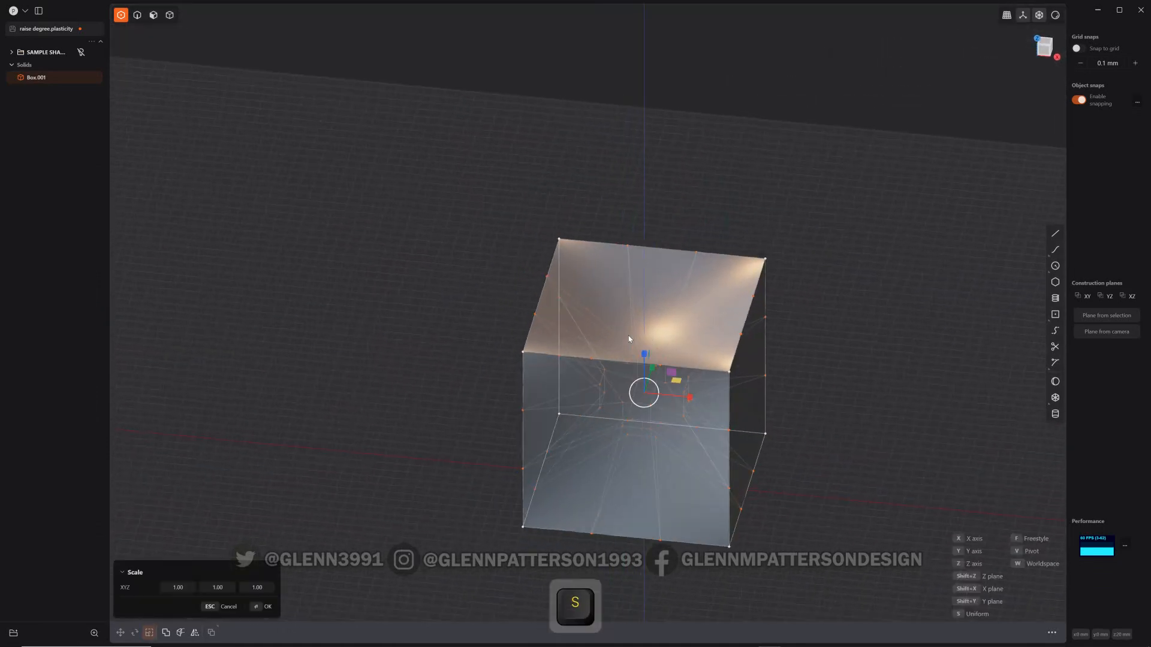
drag(643, 391, 668, 385)
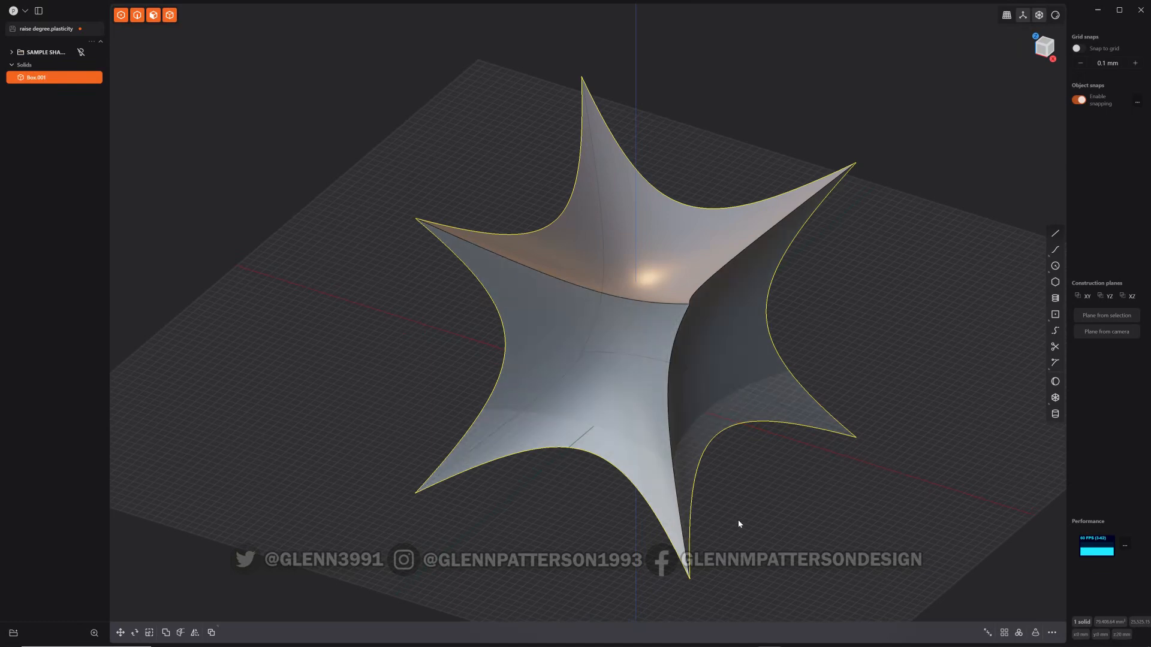
key(ctrl+z)
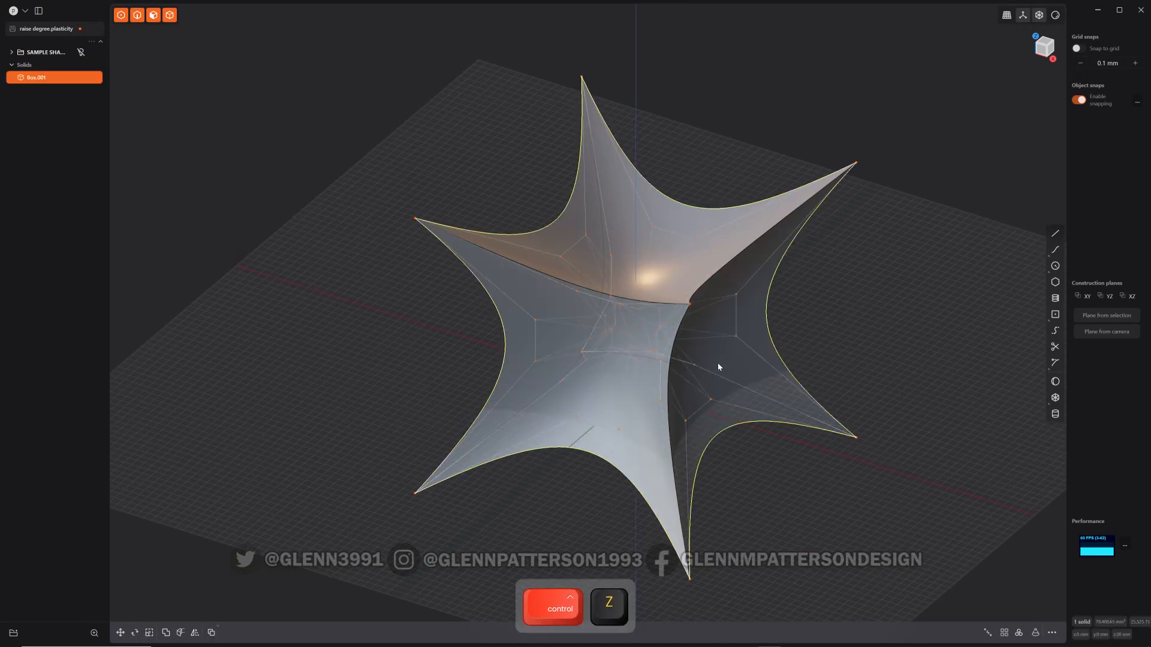
- Fillet the star solid's edges, inspect the result, then delete the star
click(719, 366)
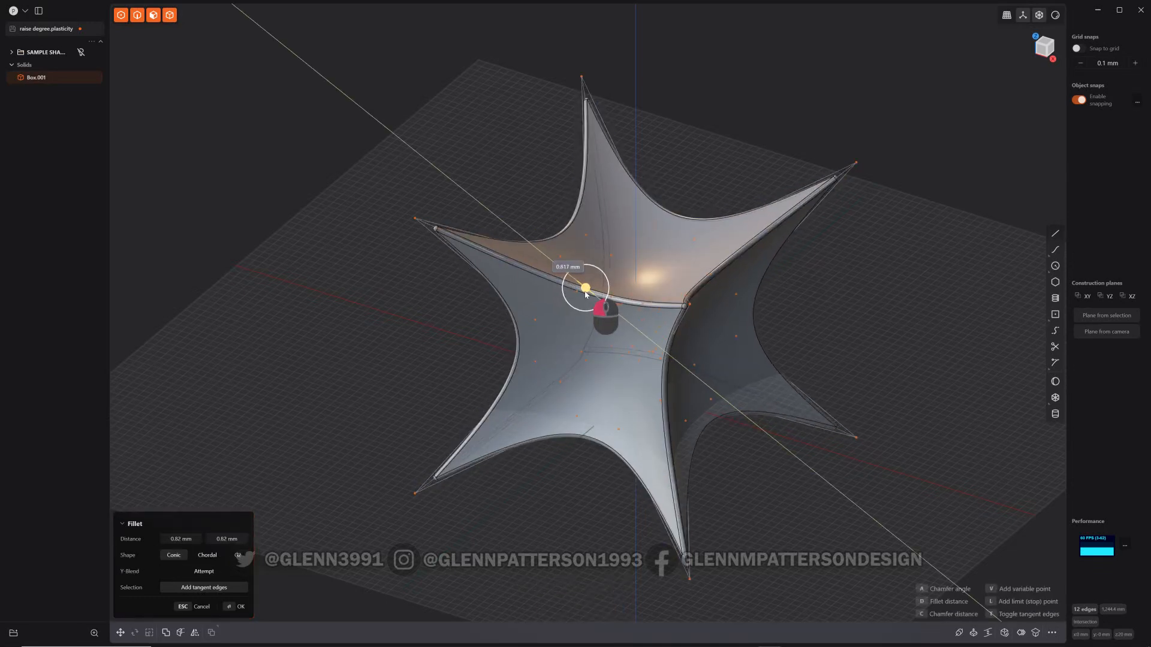
click(239, 607)
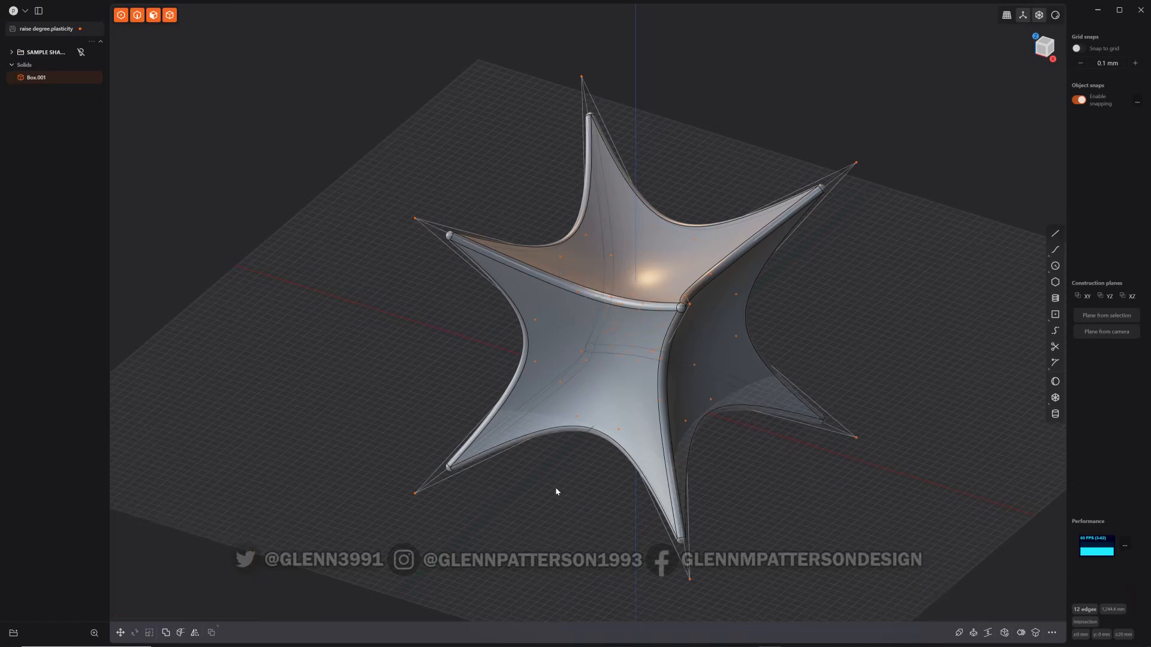
click(556, 491)
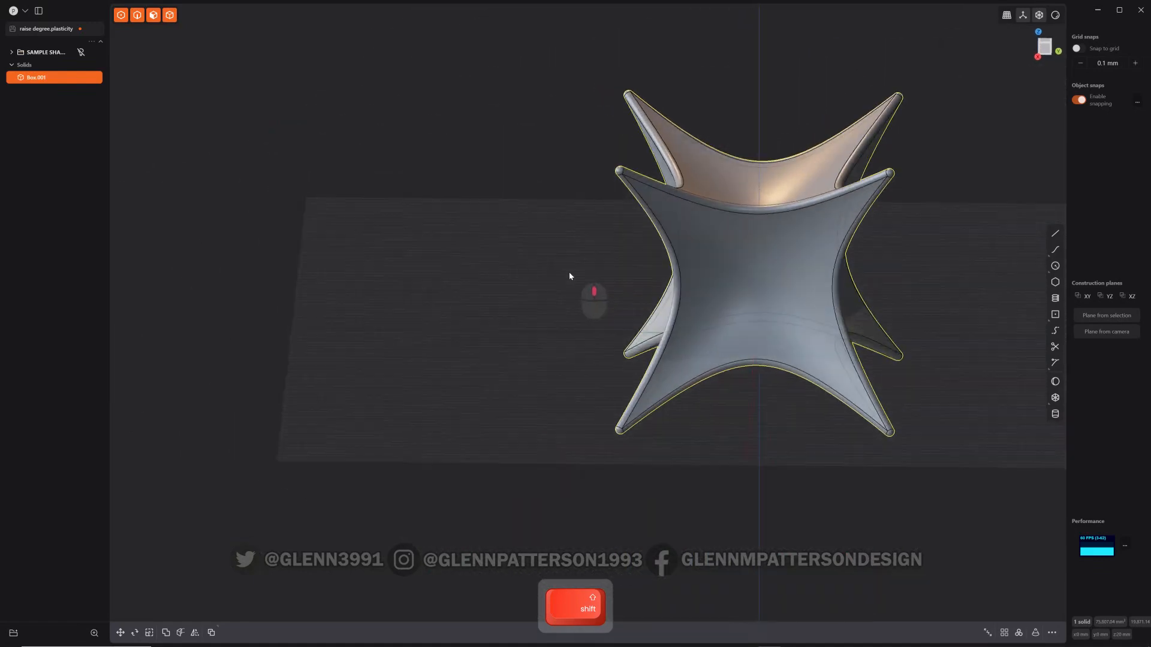
drag(593, 293, 584, 403)
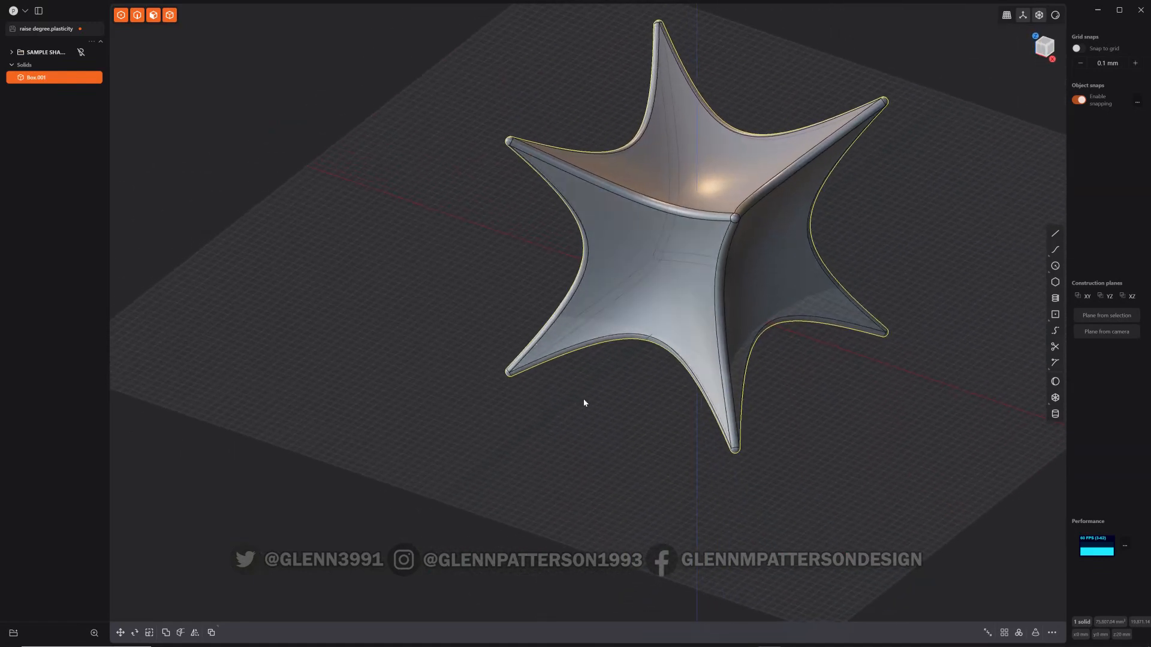
key(x)
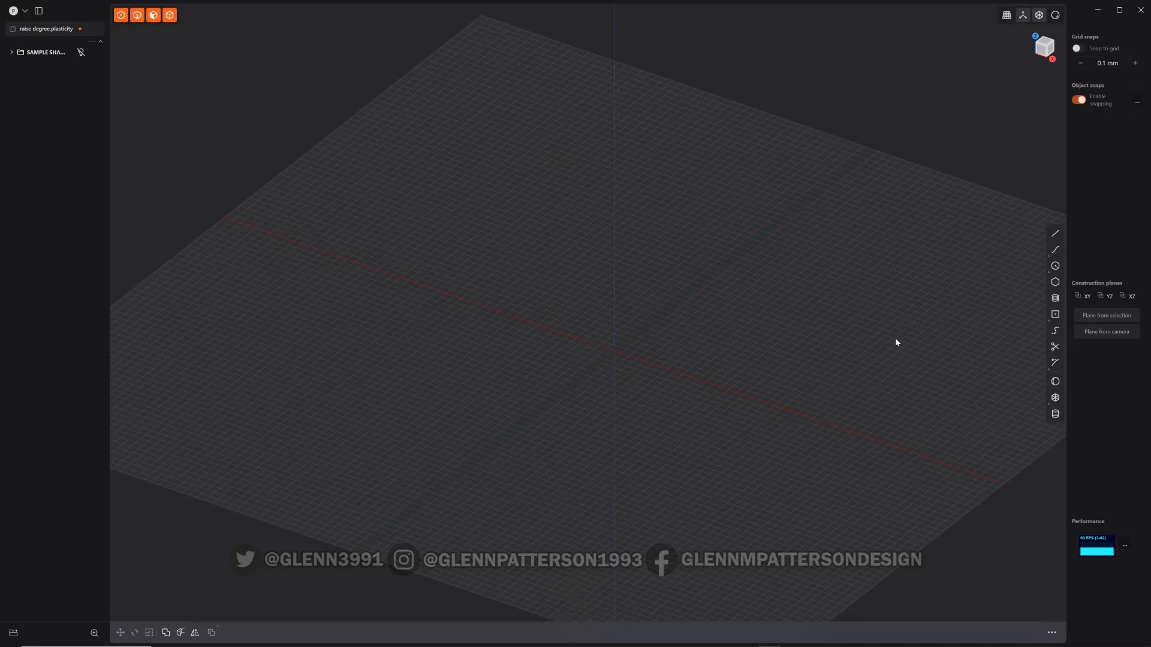
mouse_move(1055, 413)
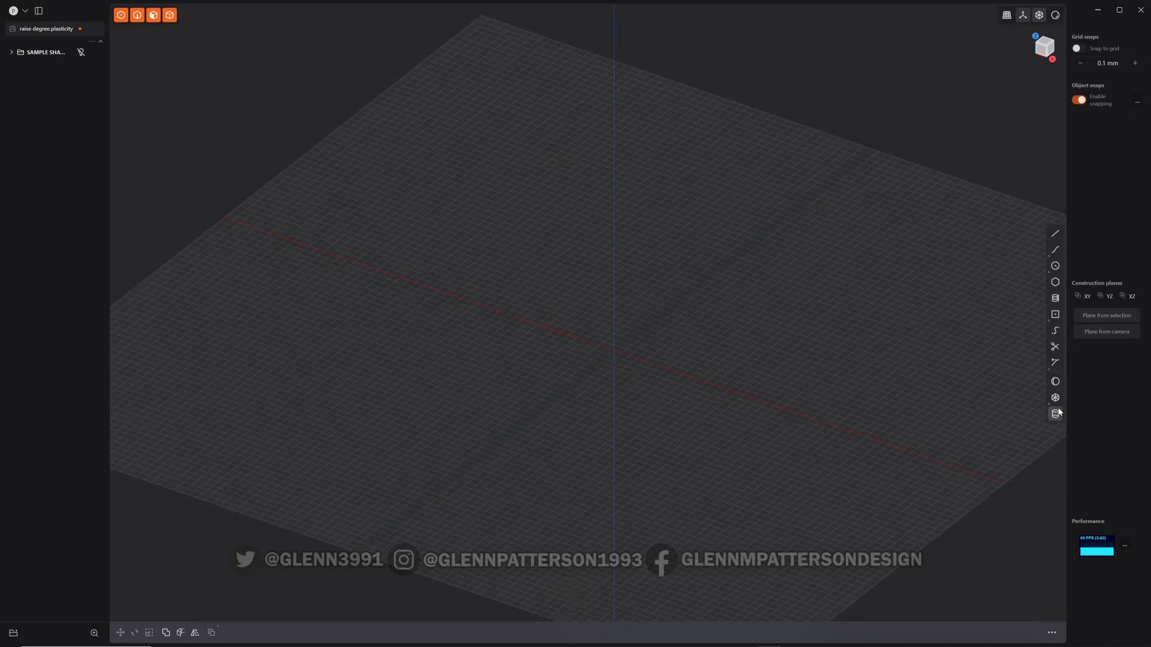
- Start a cylinder with the Cylinder tool, snapping its centre to the origin
click(1055, 413)
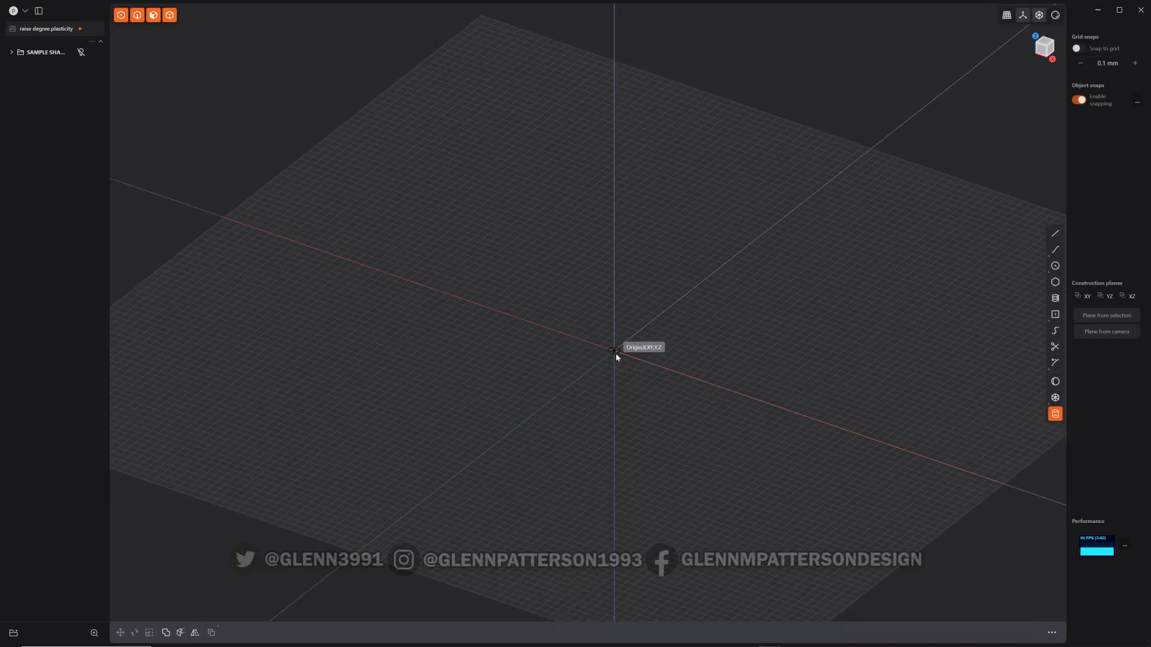
drag(614, 350, 708, 383)
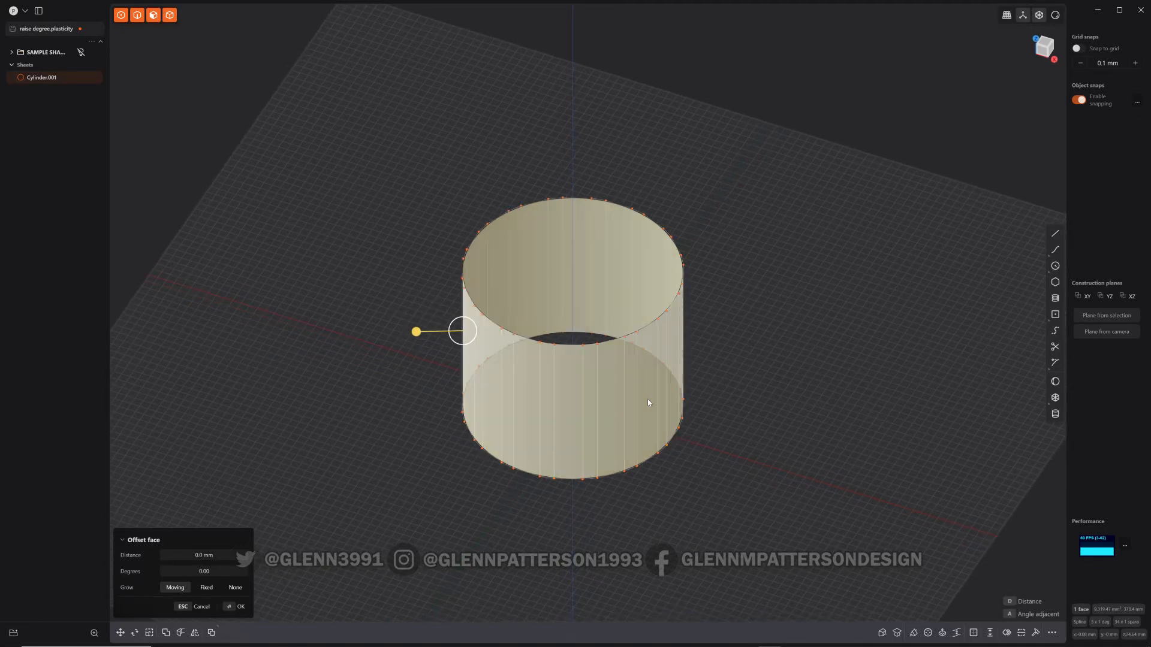
mouse_move(606, 404)
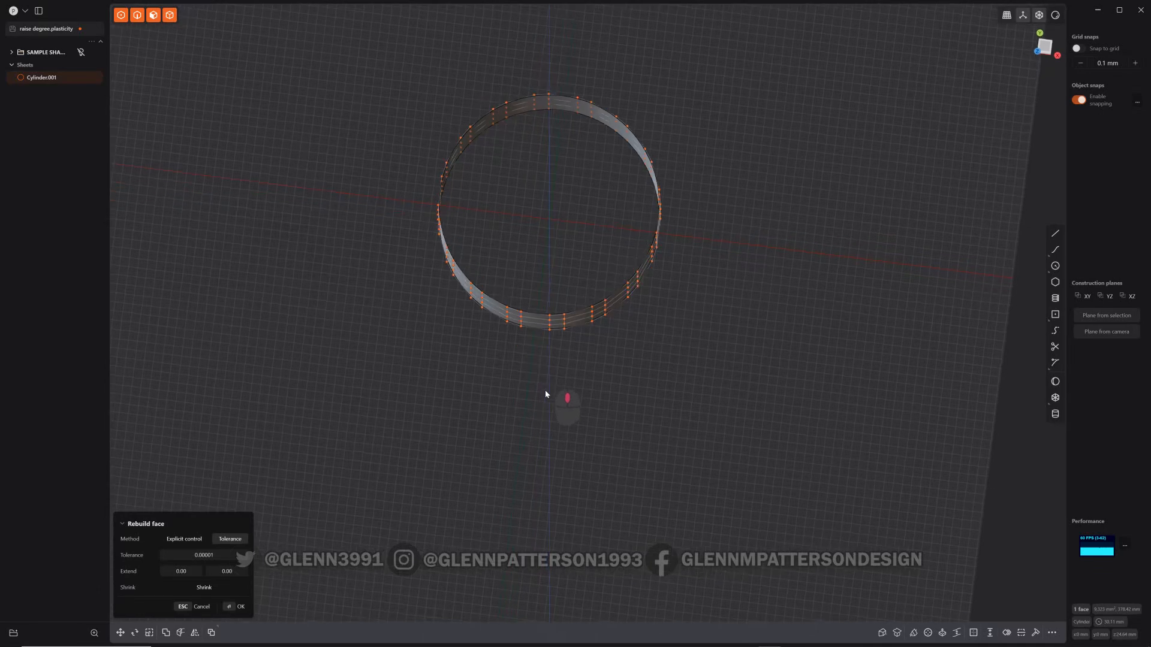
- Rebuild the cylinder wall to a sparse ring of about sixteen control points and view it from above
key(alt)
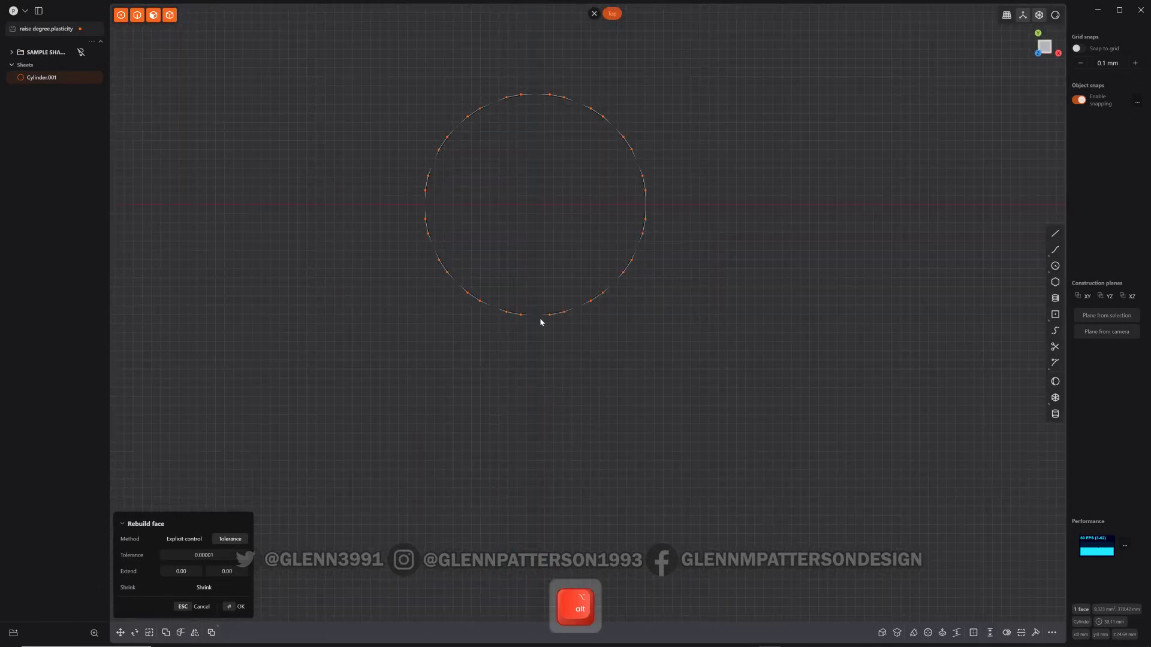
drag(536, 221, 565, 301)
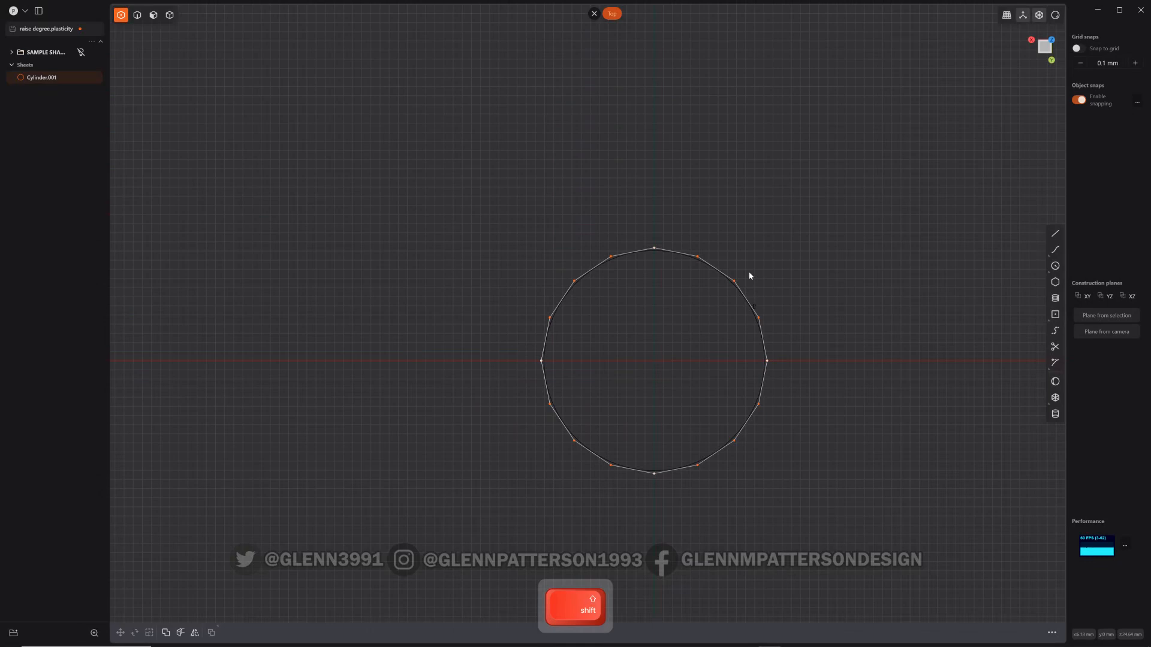
mouse_move(756, 441)
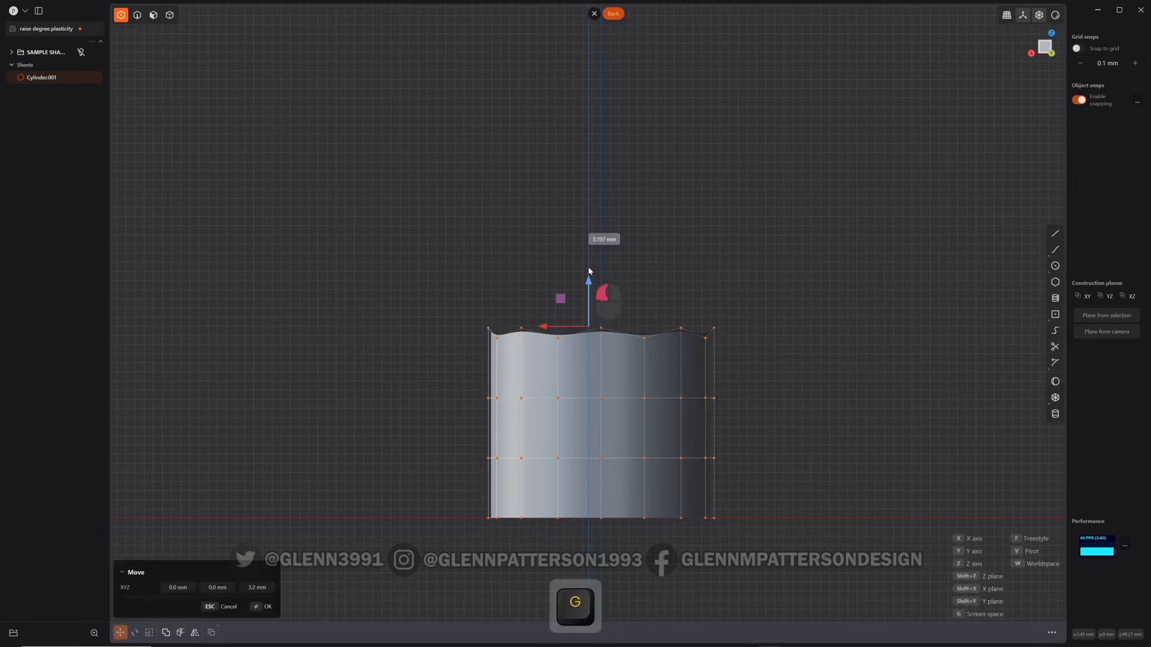
- Raise alternating top control points and push the row below down to form crown peaks and dips
drag(588, 272, 585, 159)
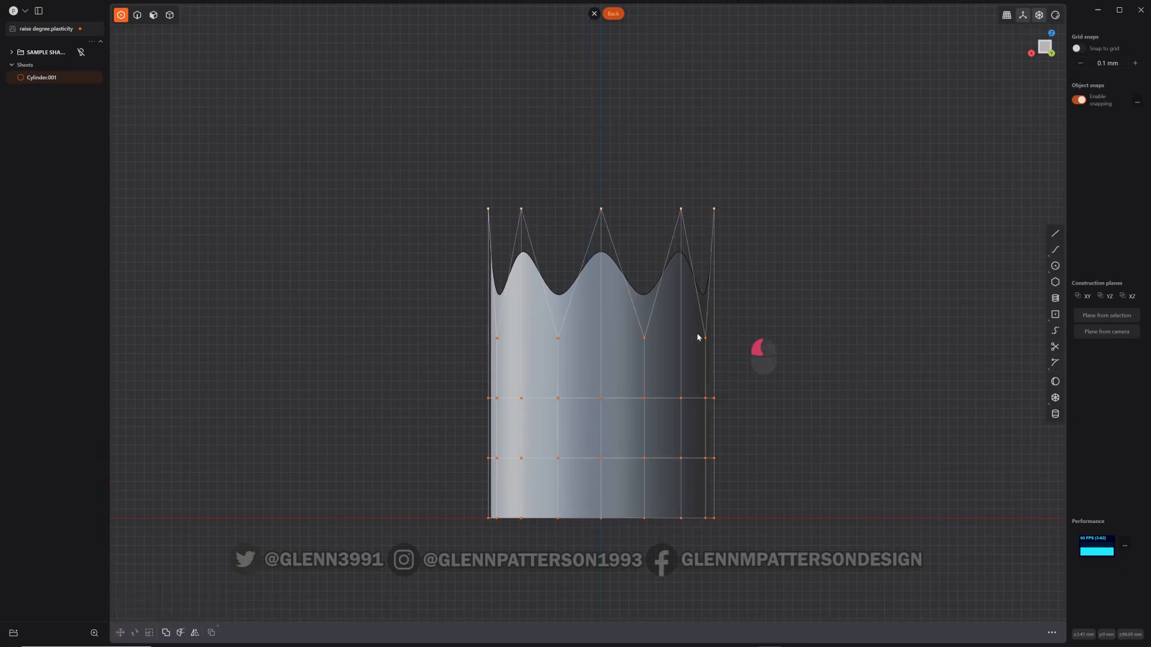
key(g)
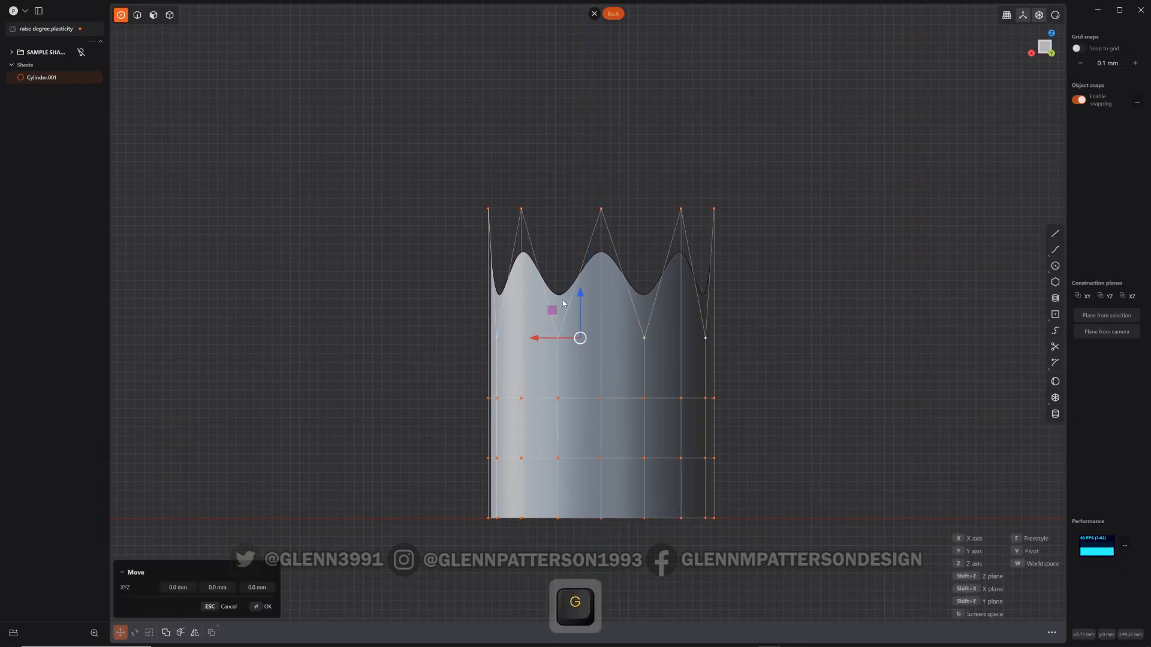
drag(580, 293, 580, 360)
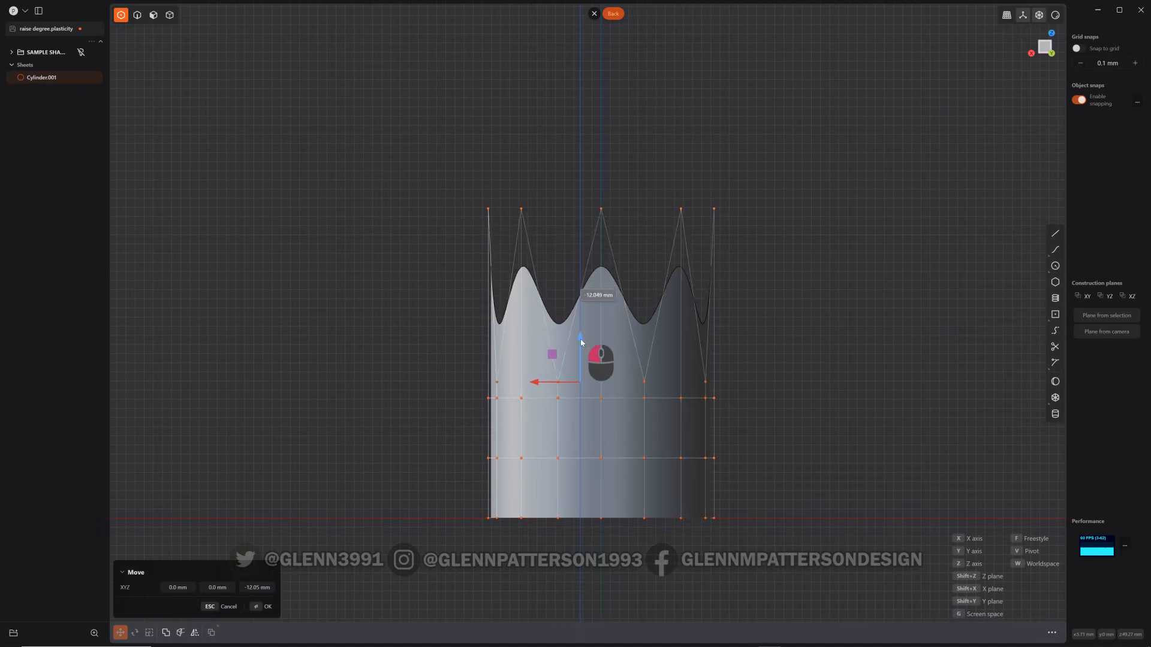
drag(580, 341, 580, 352)
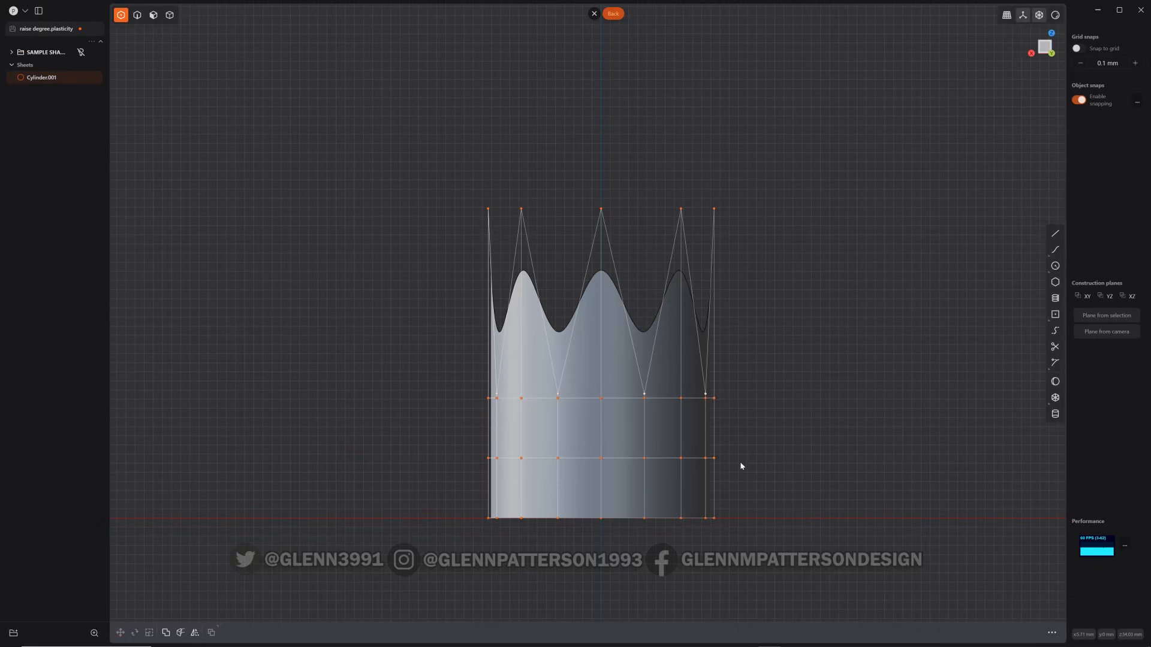
mouse_move(755, 416)
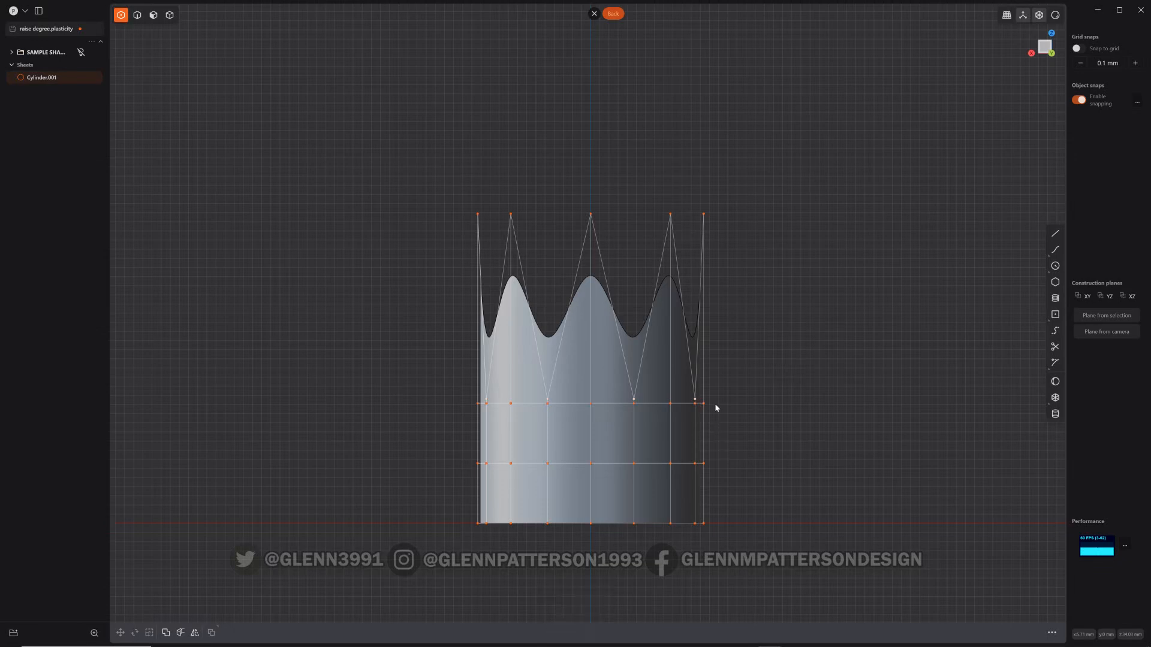
mouse_move(724, 484)
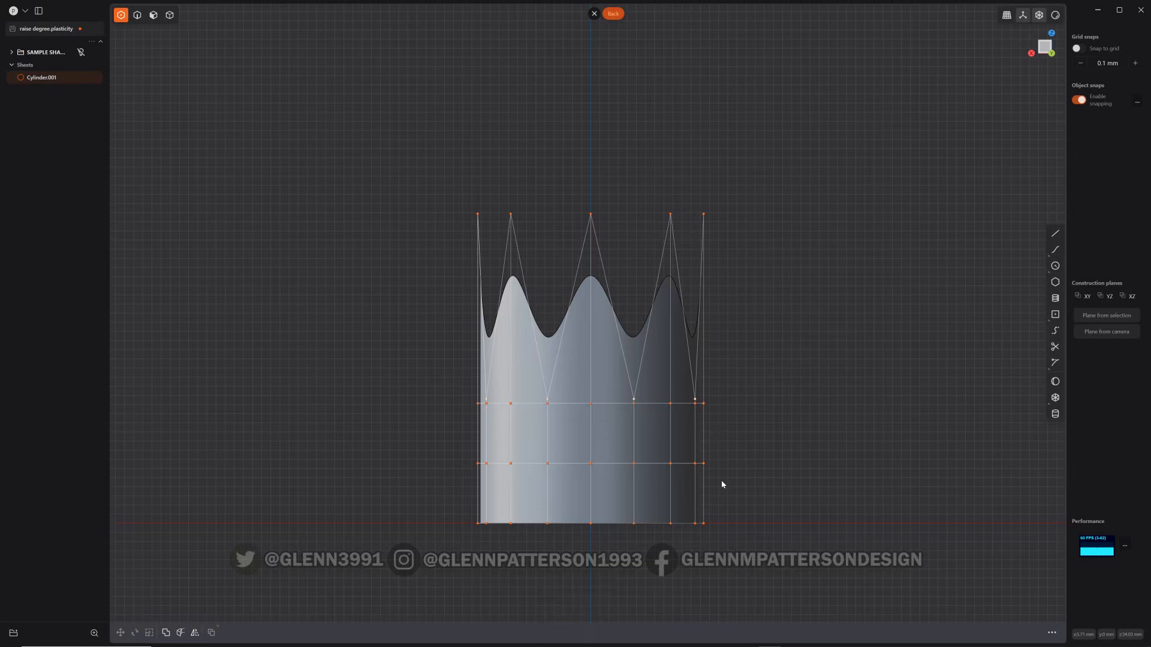
mouse_move(722, 458)
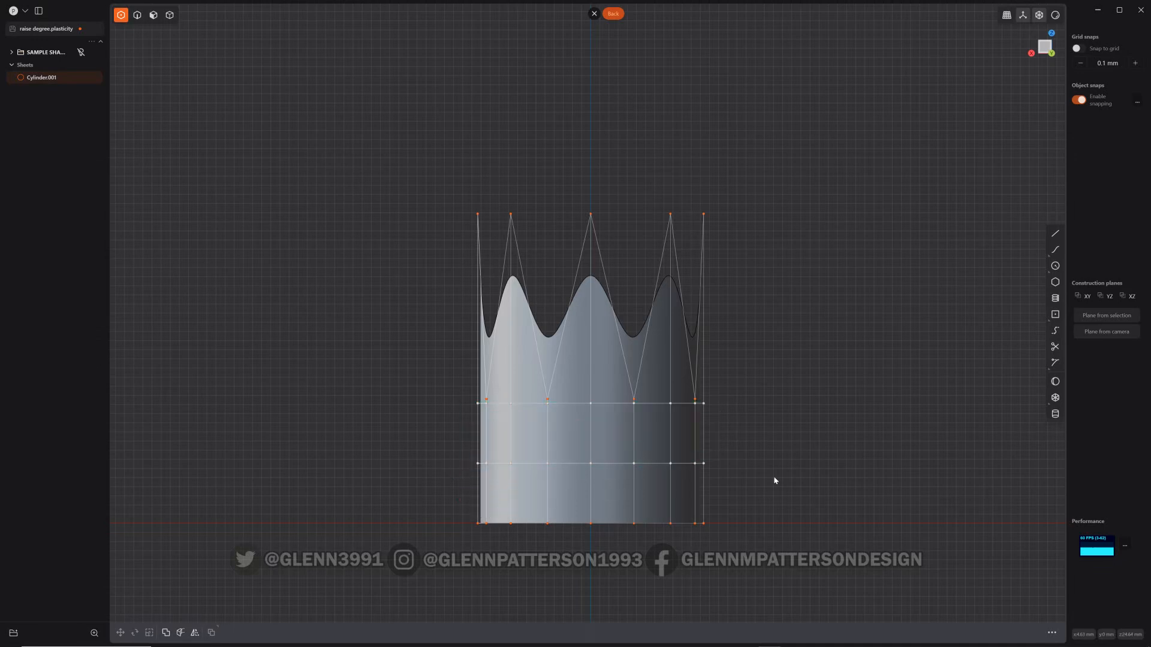
- Scale the cylinder's bottom ring of control points outward so the base flares like a skirt
key(g)
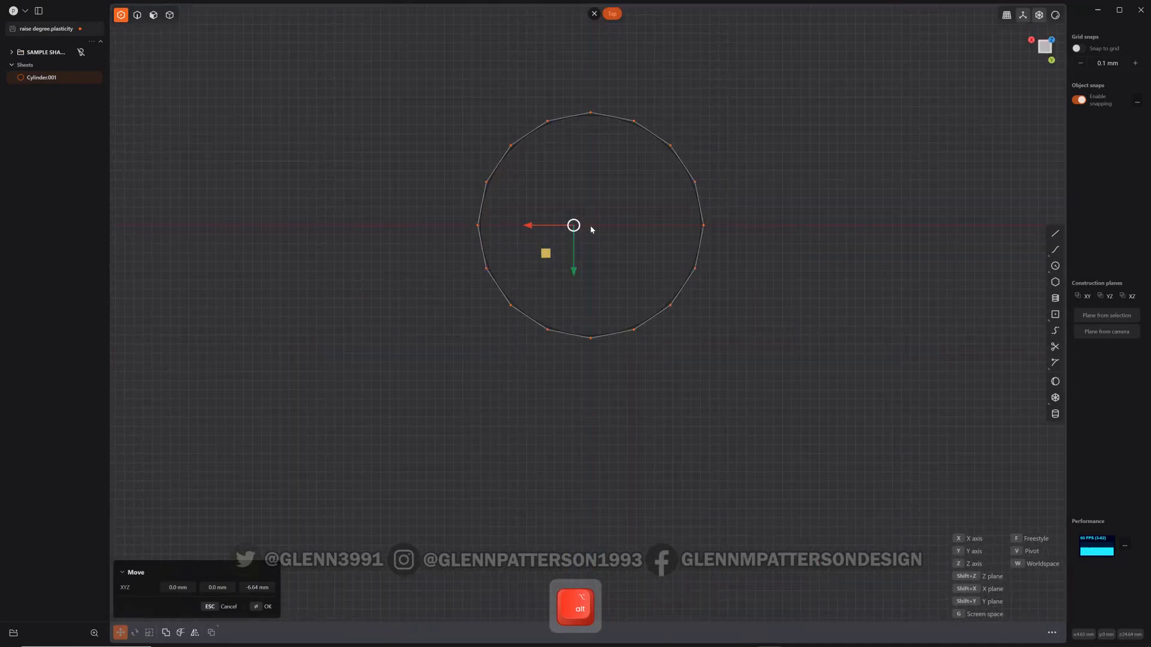
mouse_move(590, 235)
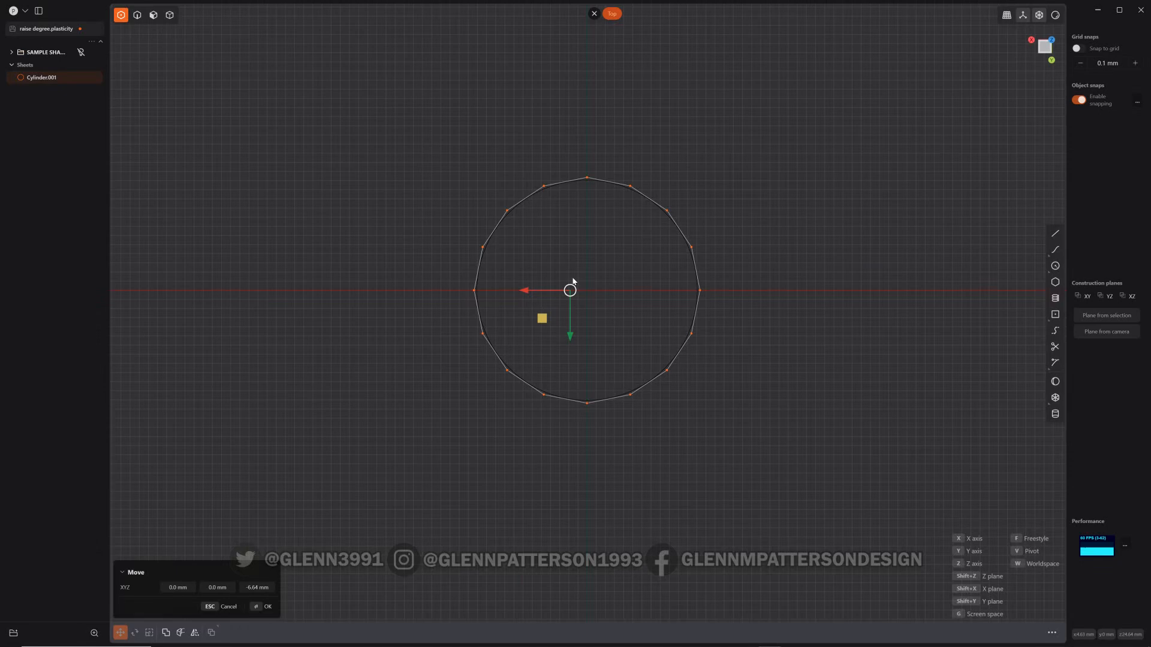
mouse_move(580, 320)
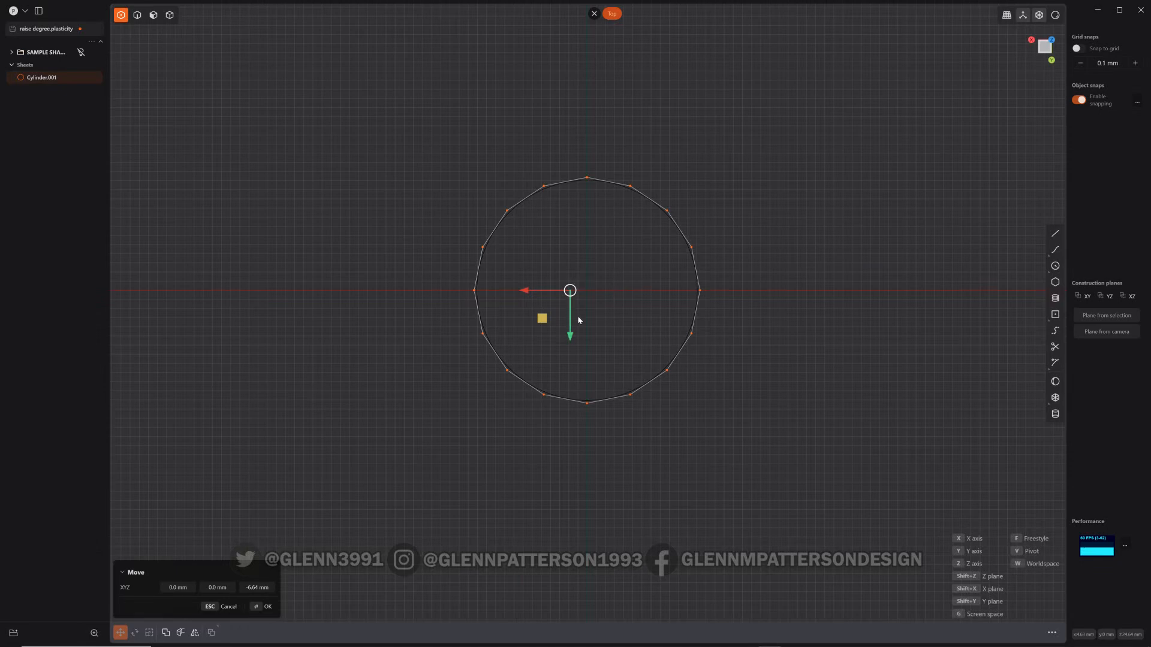
key(s)
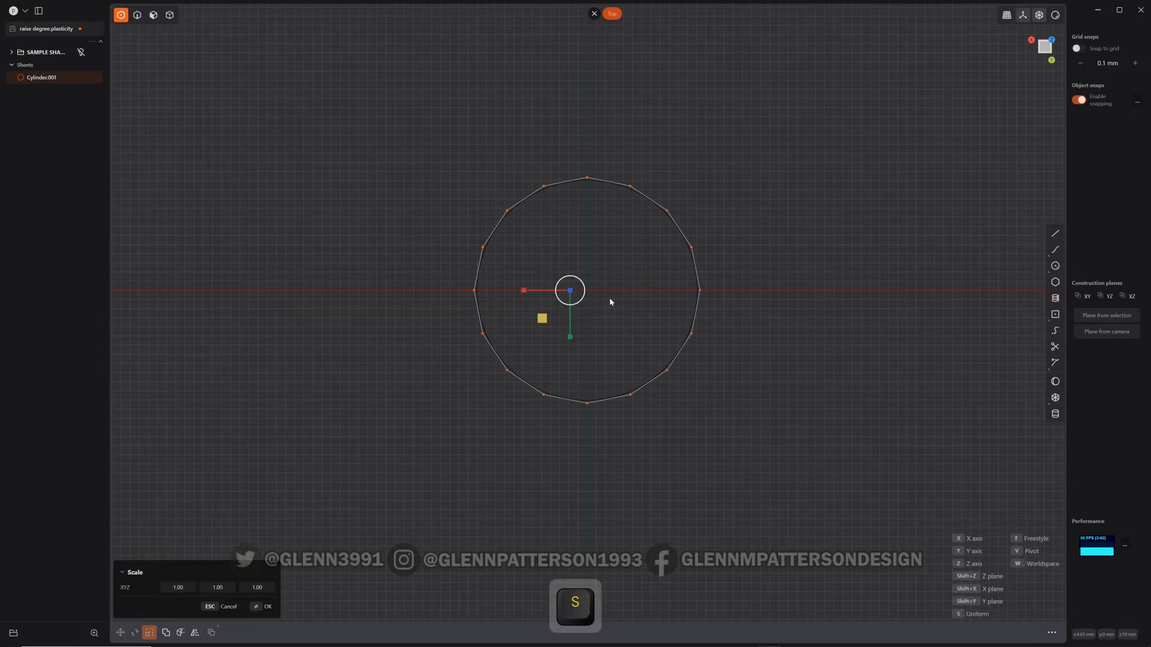
mouse_move(587, 294)
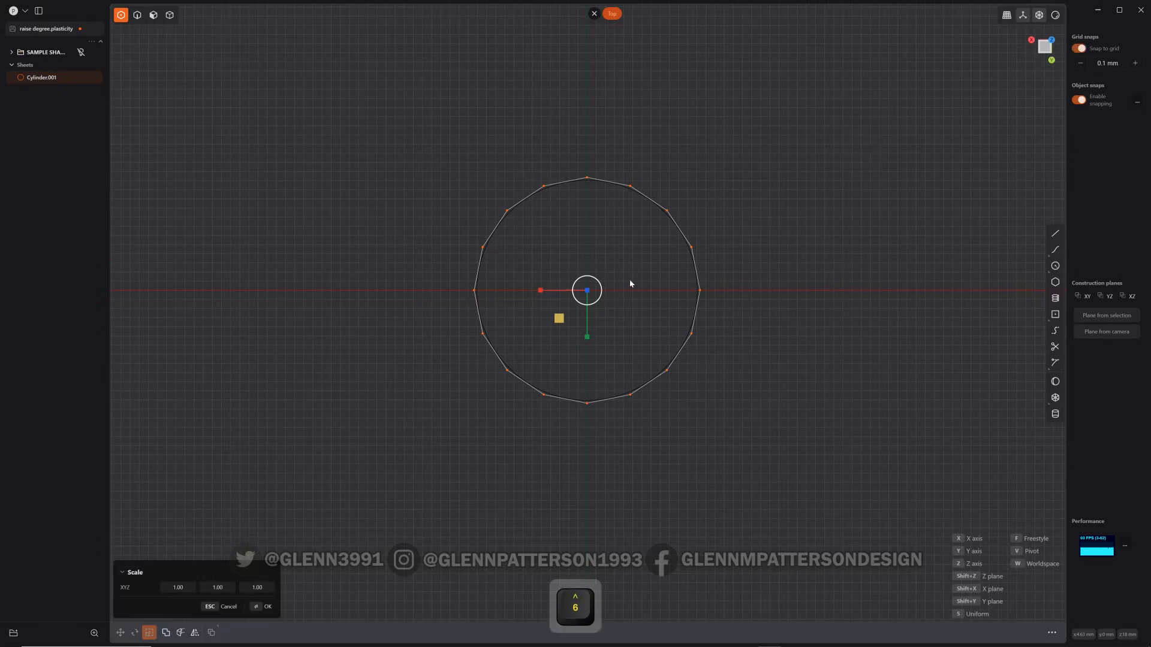
drag(541, 290, 549, 291)
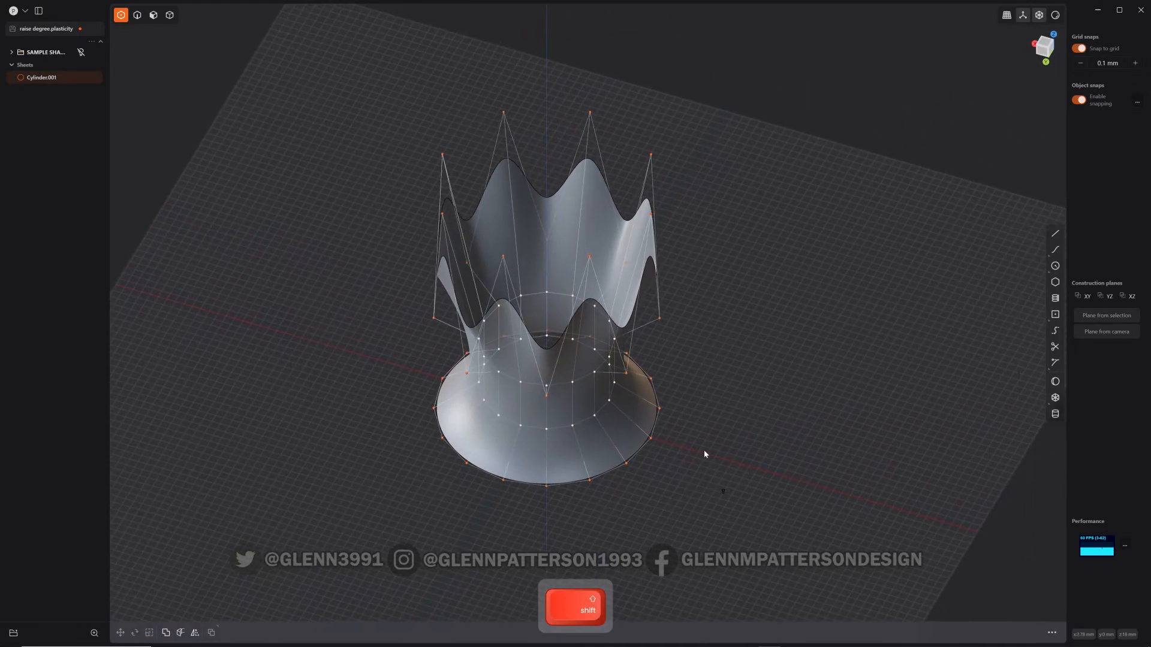
mouse_move(645, 435)
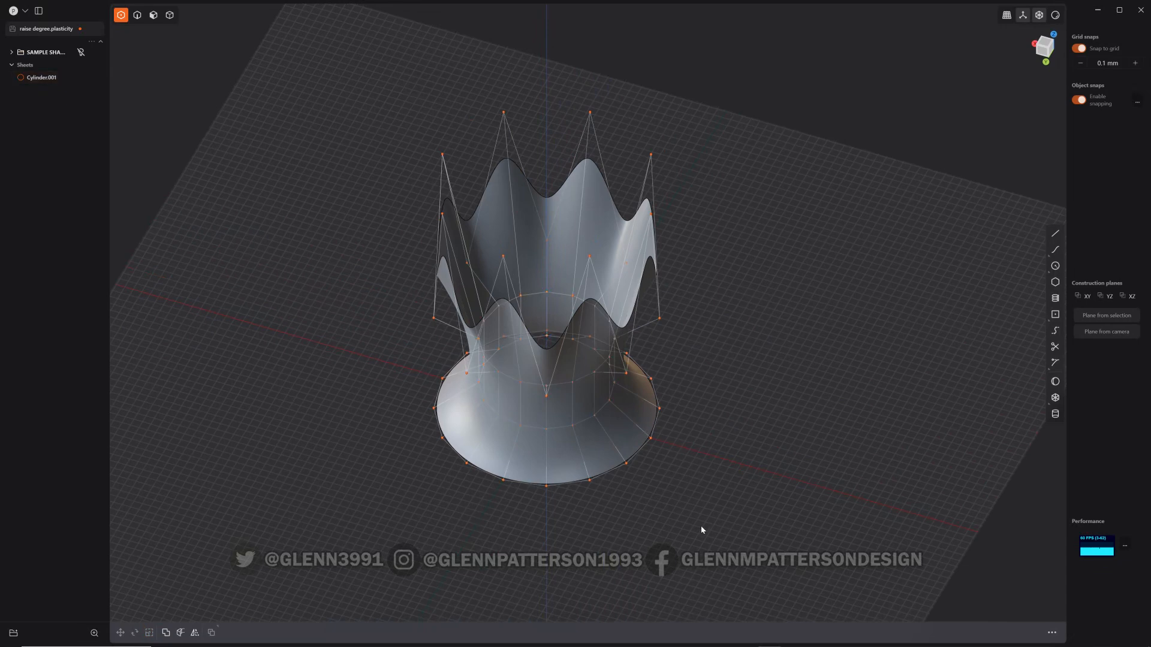
drag(701, 530, 608, 403)
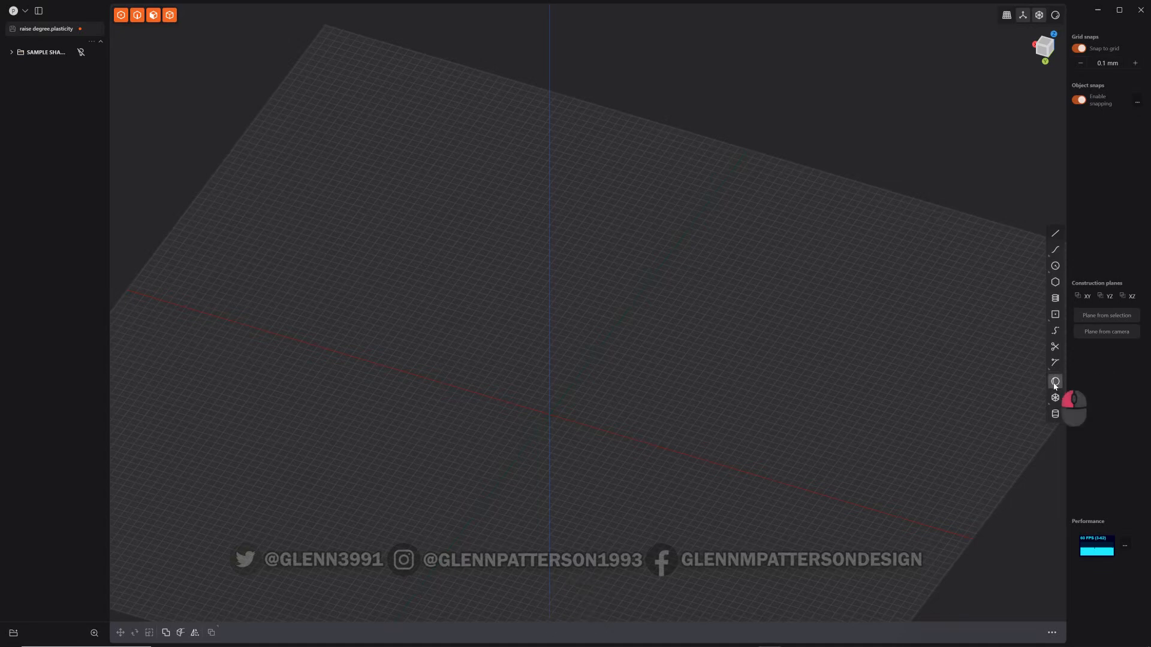
- Create Sphere.001 on the grid with the Sphere tool, dragging out its radius
click(1054, 381)
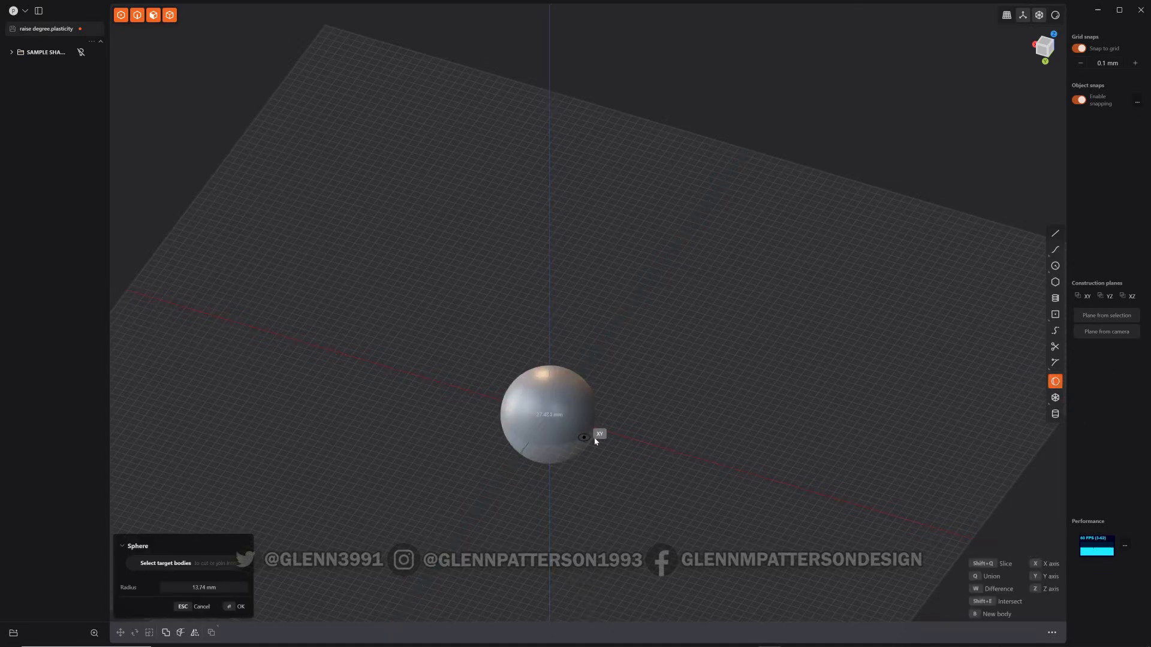
drag(583, 438, 482, 503)
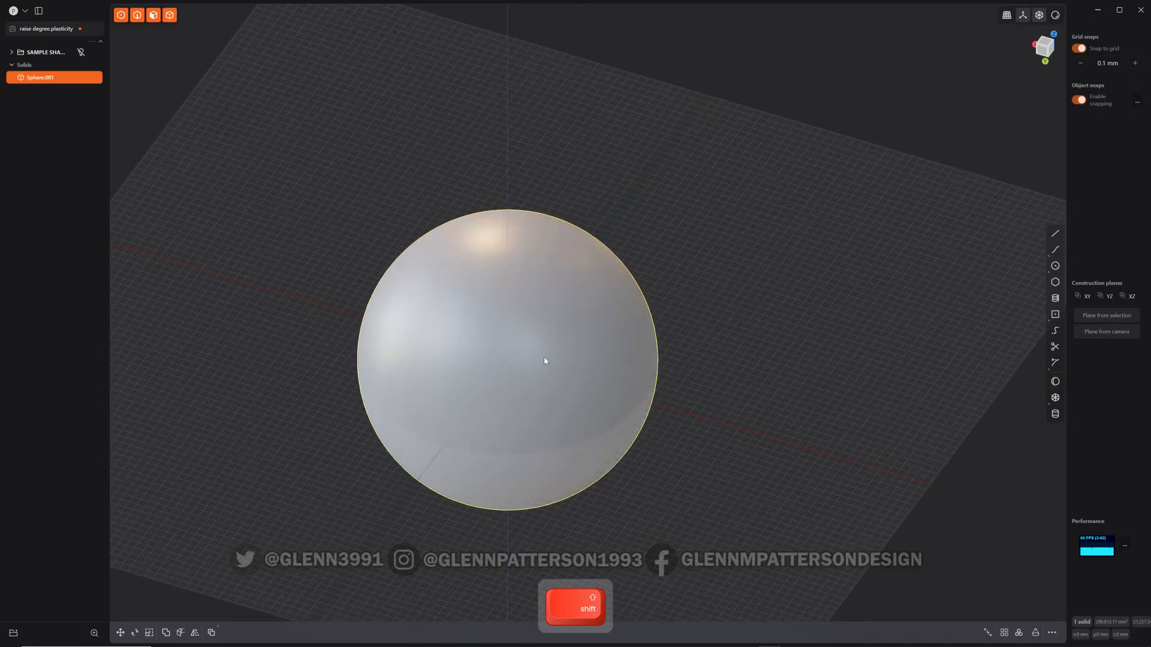
key(s)
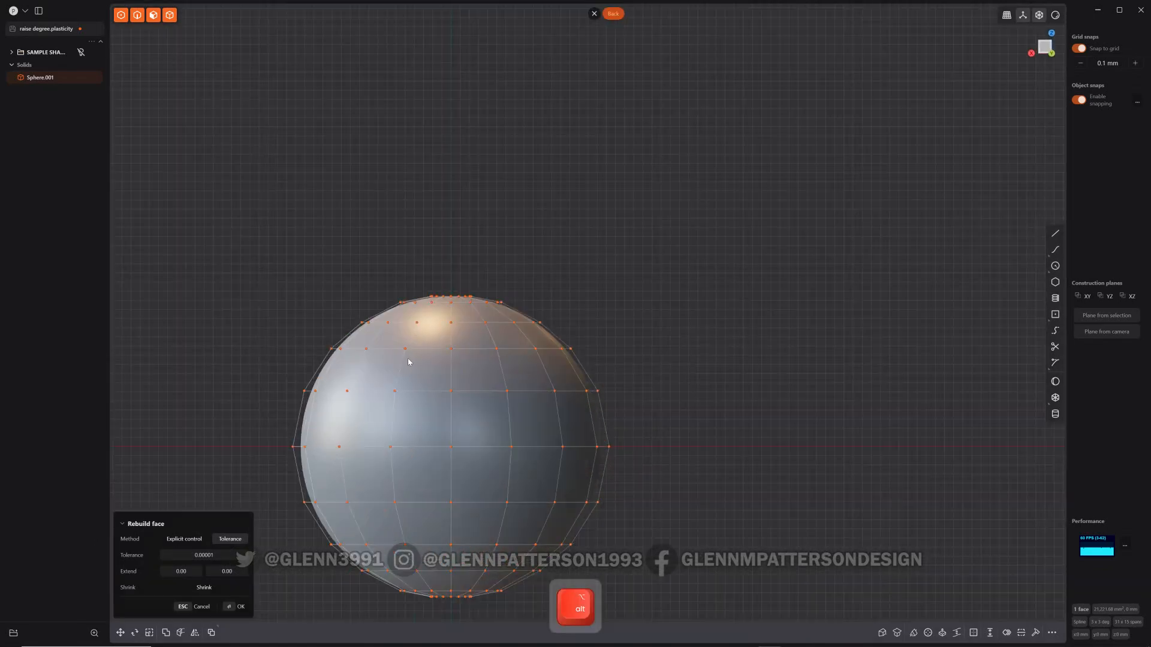
- Rebuild the sphere's face into a control-point net, try a flat stretch and undo it to keep it round
key(1)
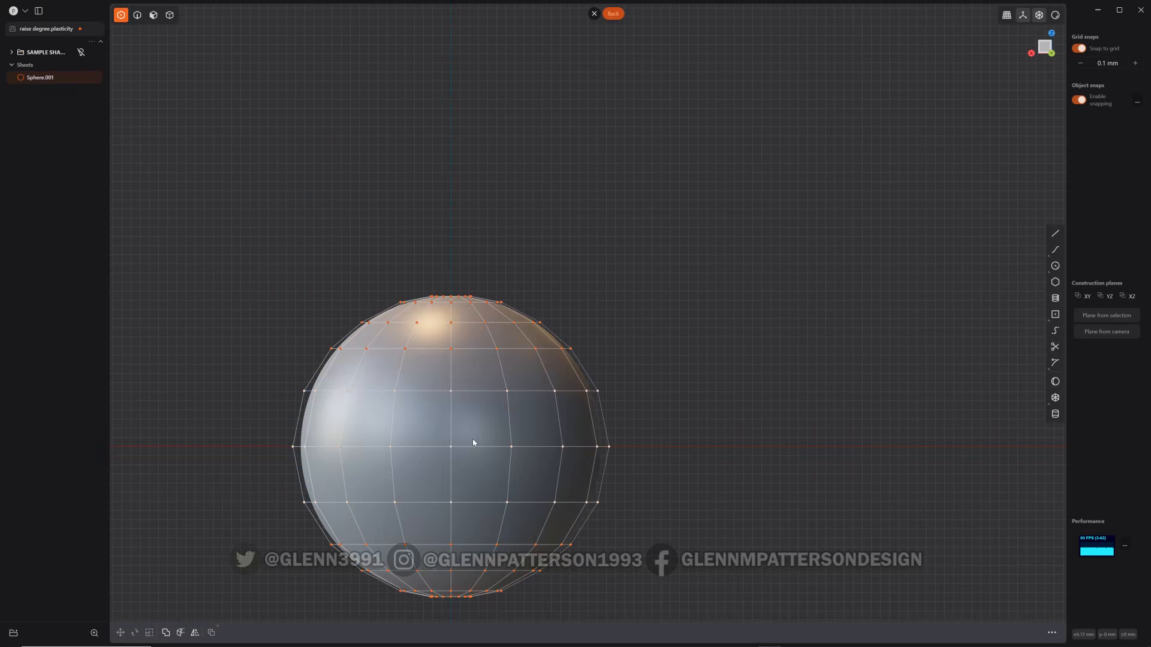
key(s)
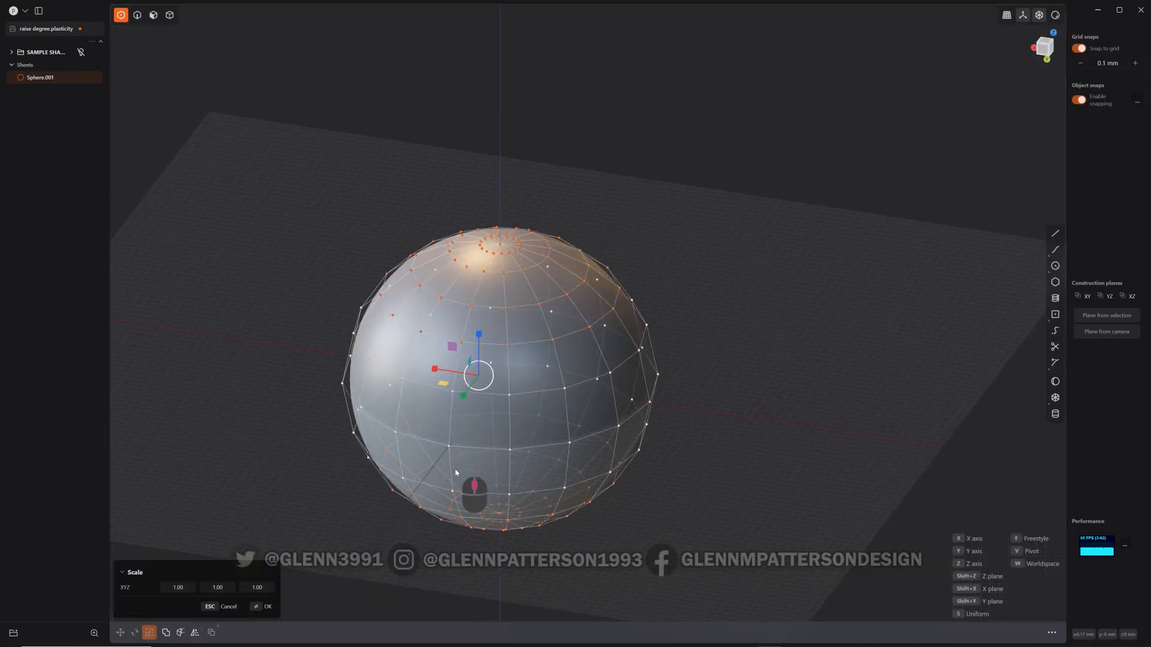
key(v)
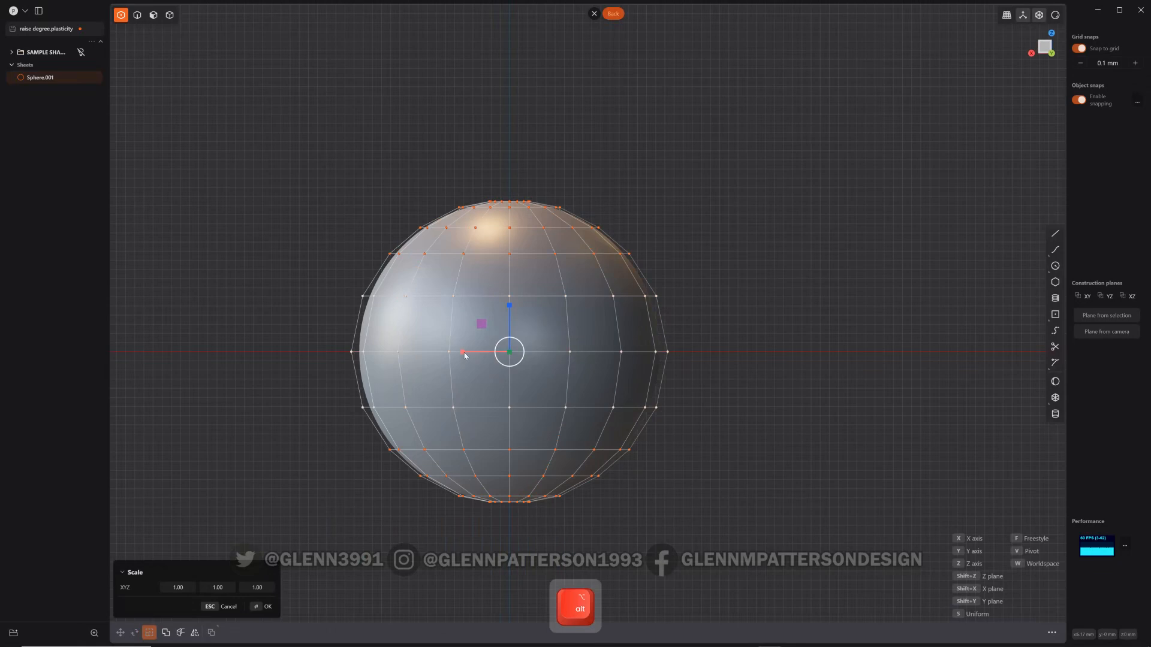
drag(464, 353, 453, 352)
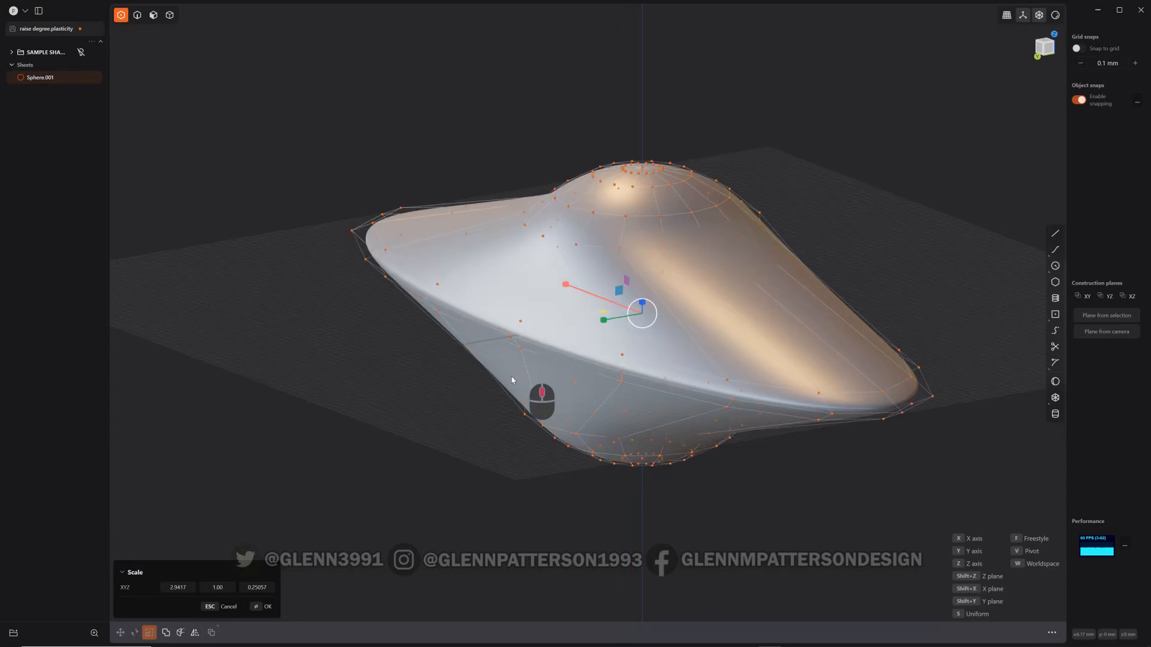
key(ctrl+z)
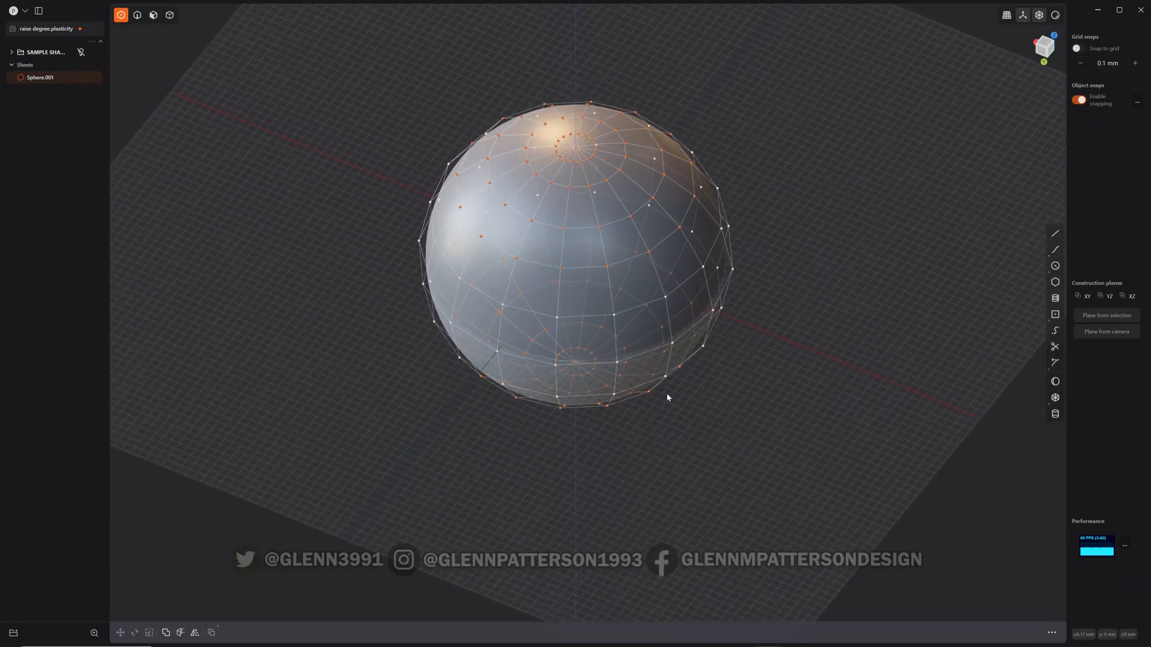
- From Top view, select the outer point rings and scale them outward into a wide, flat saucer
key(6)
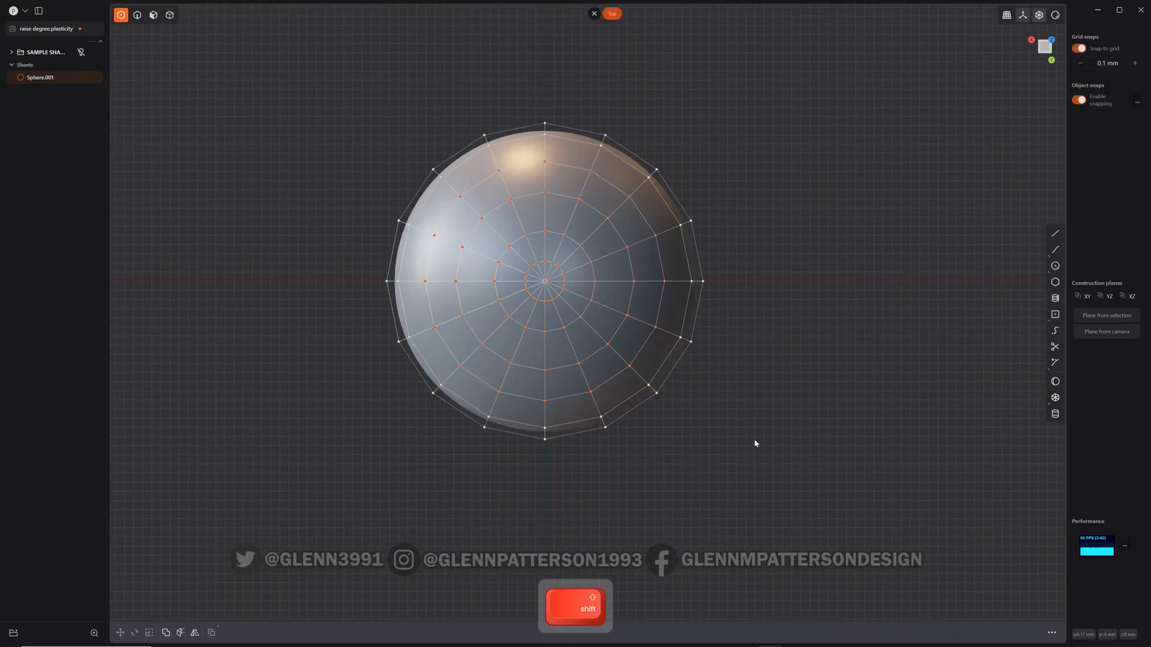
key(v)
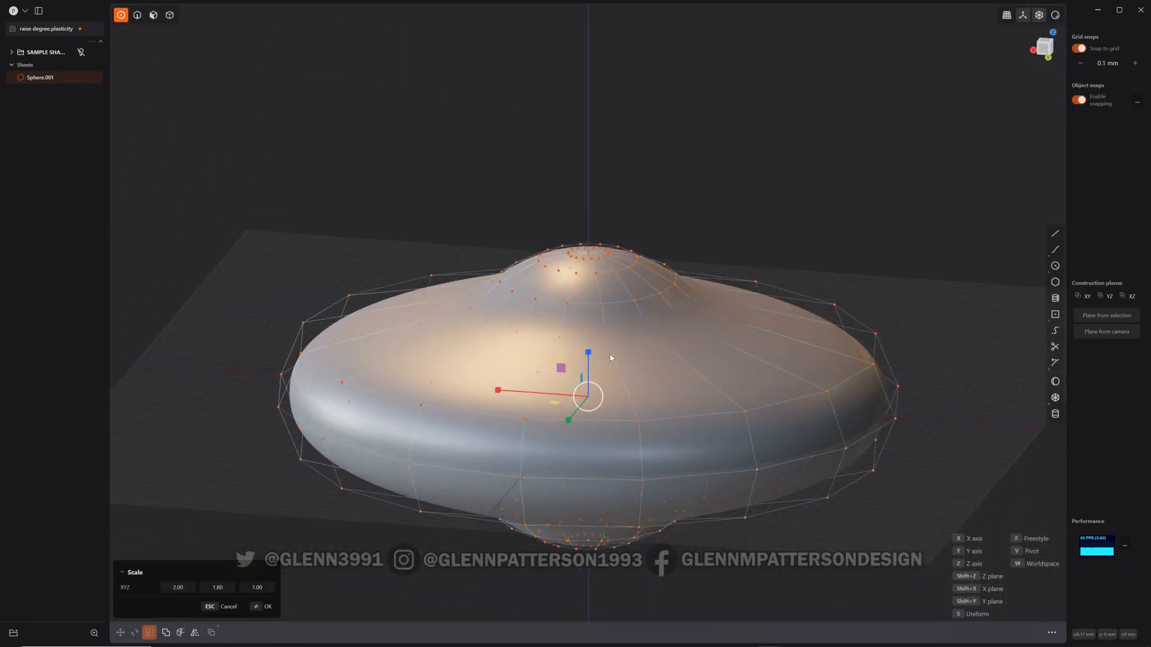
drag(587, 352, 587, 361)
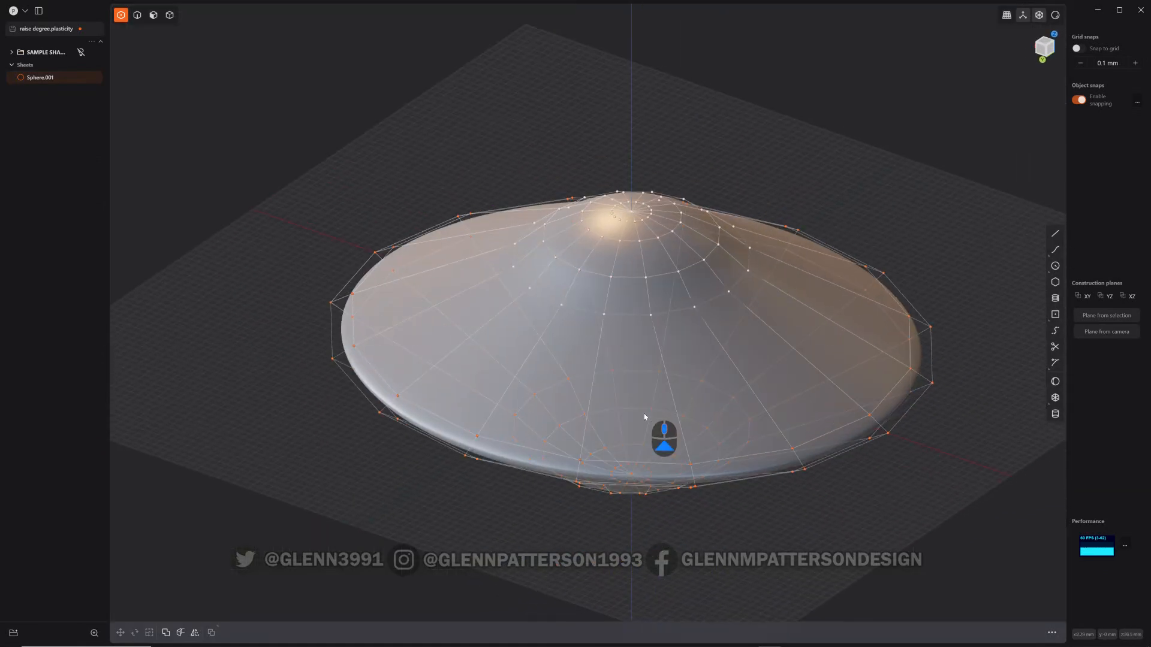
- Move the dome's top control points down along Z so it sits inside a shallow dish rim
key(g)
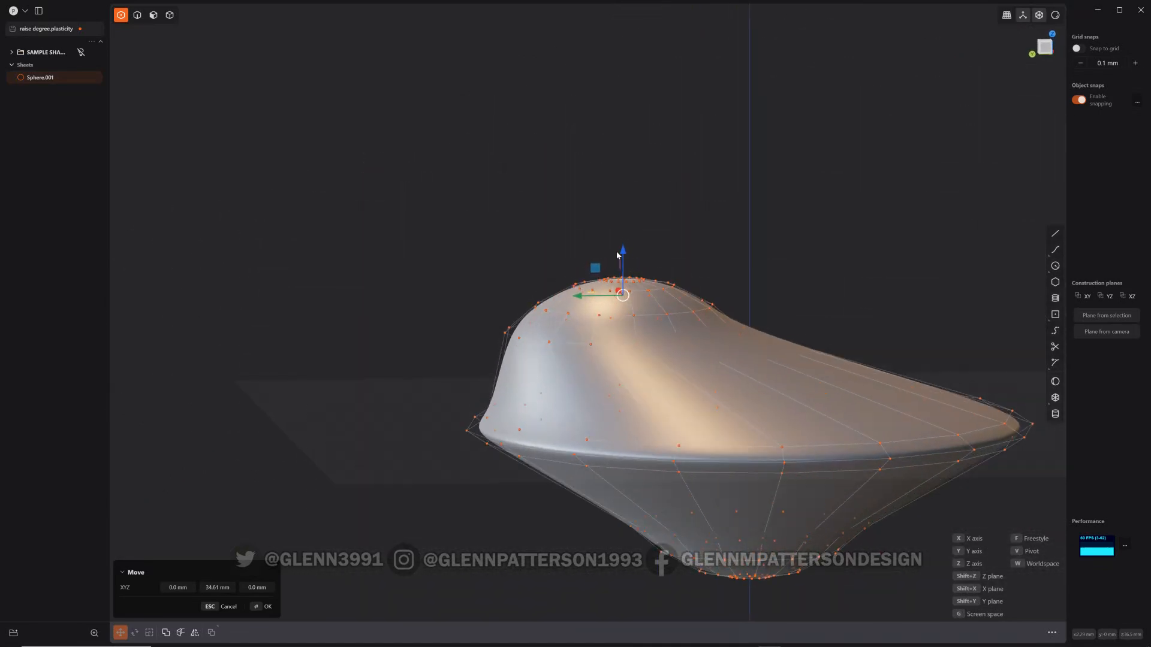
drag(622, 264, 622, 301)
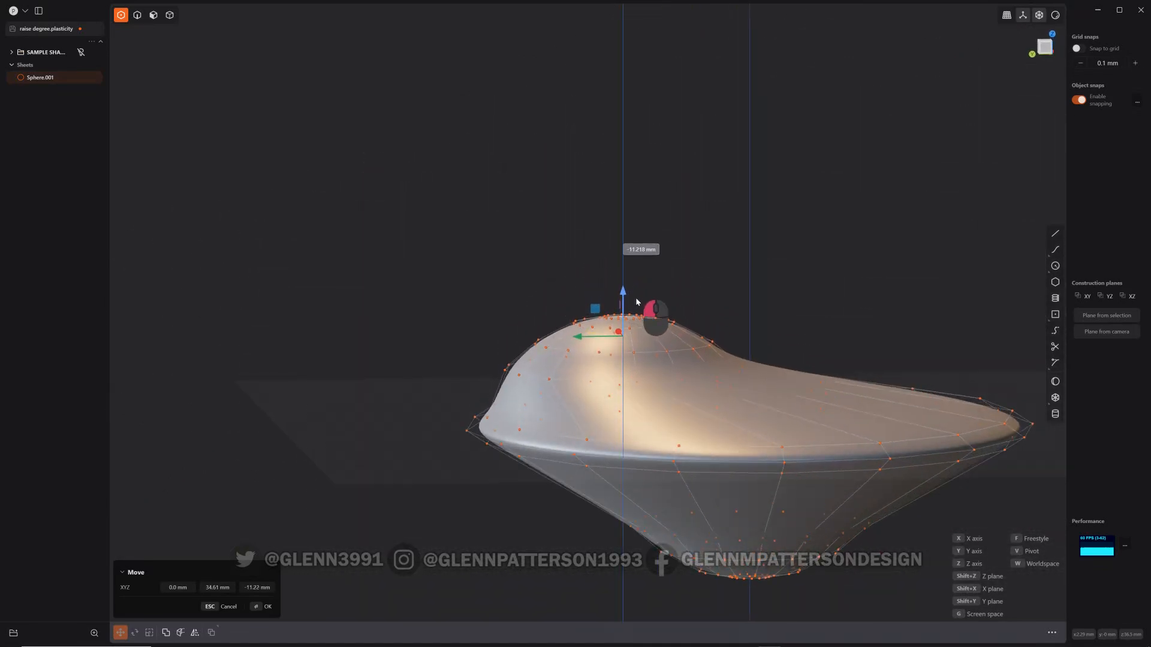
drag(623, 292, 623, 310)
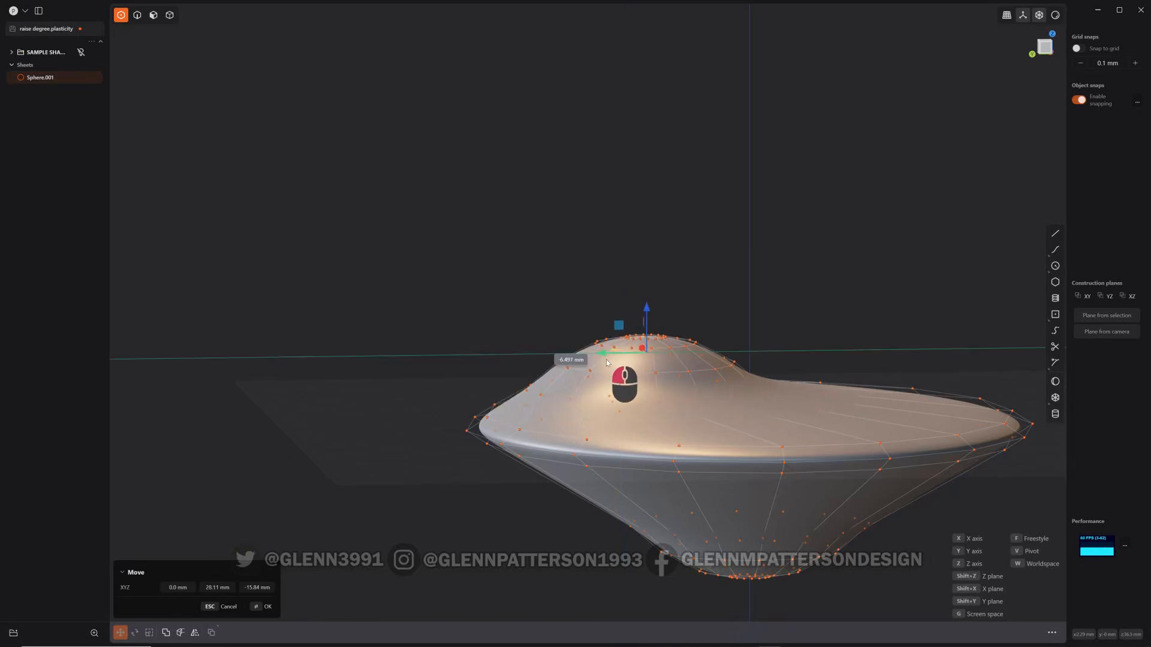
drag(623, 381, 675, 440)
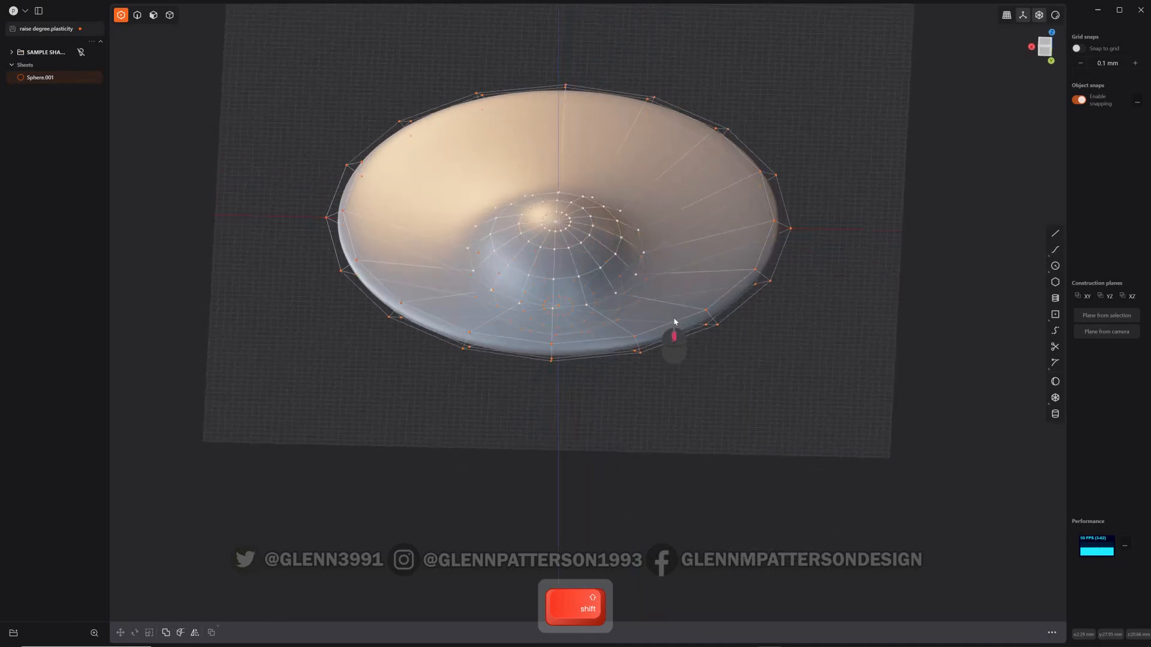
drag(673, 322, 642, 284)
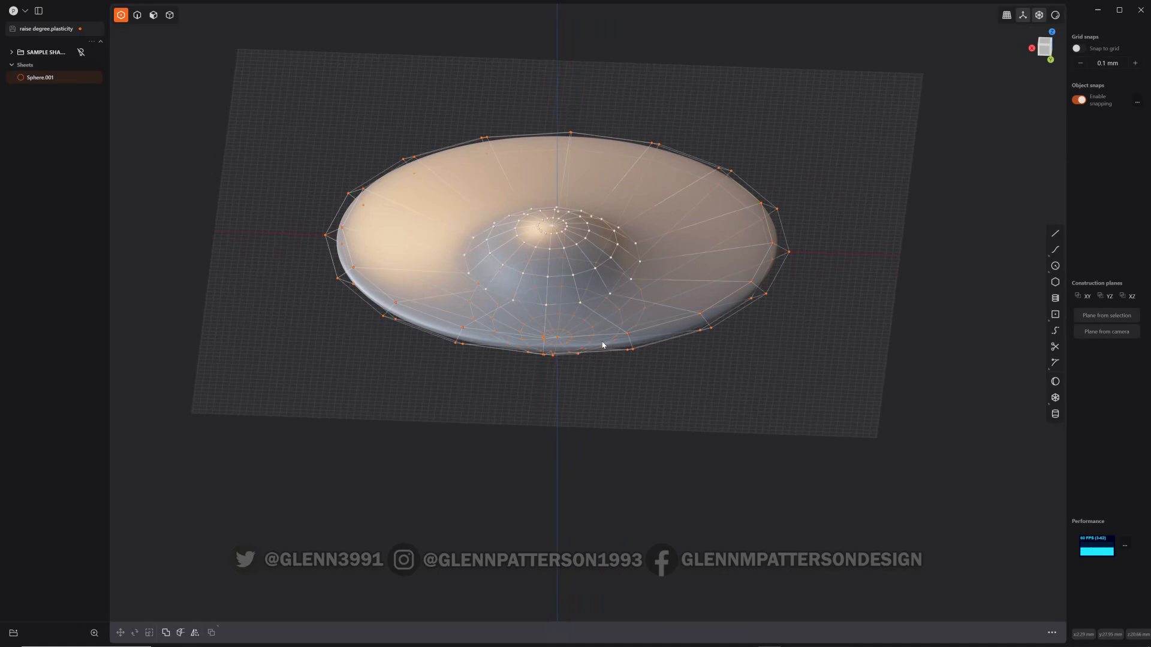
drag(602, 345, 564, 412)
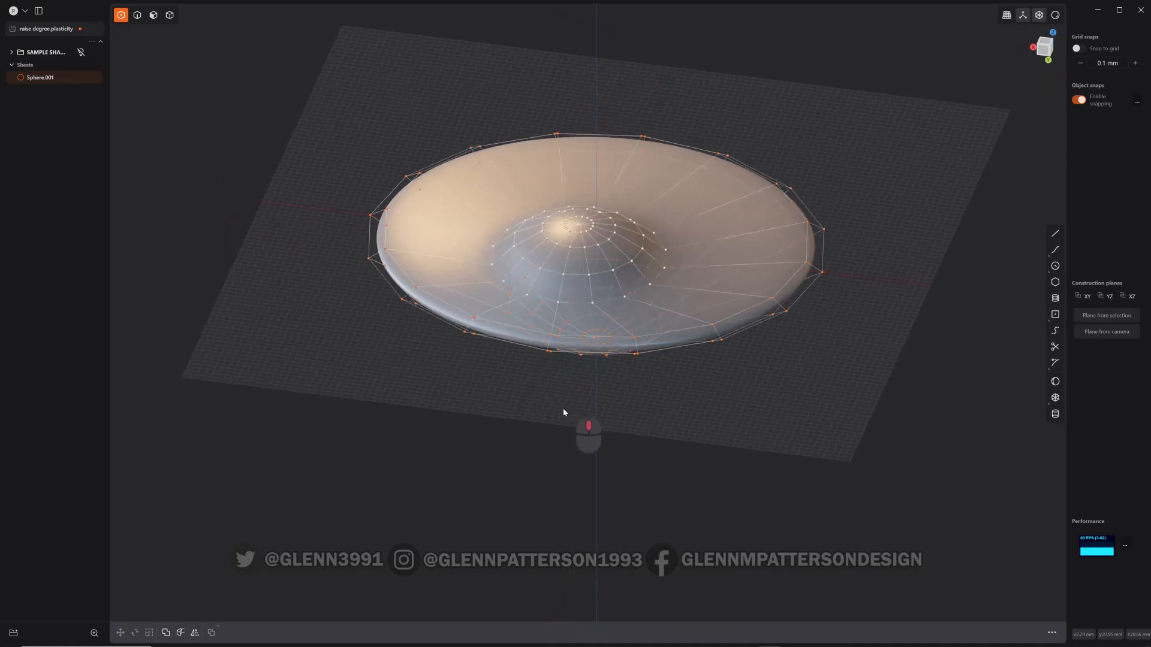